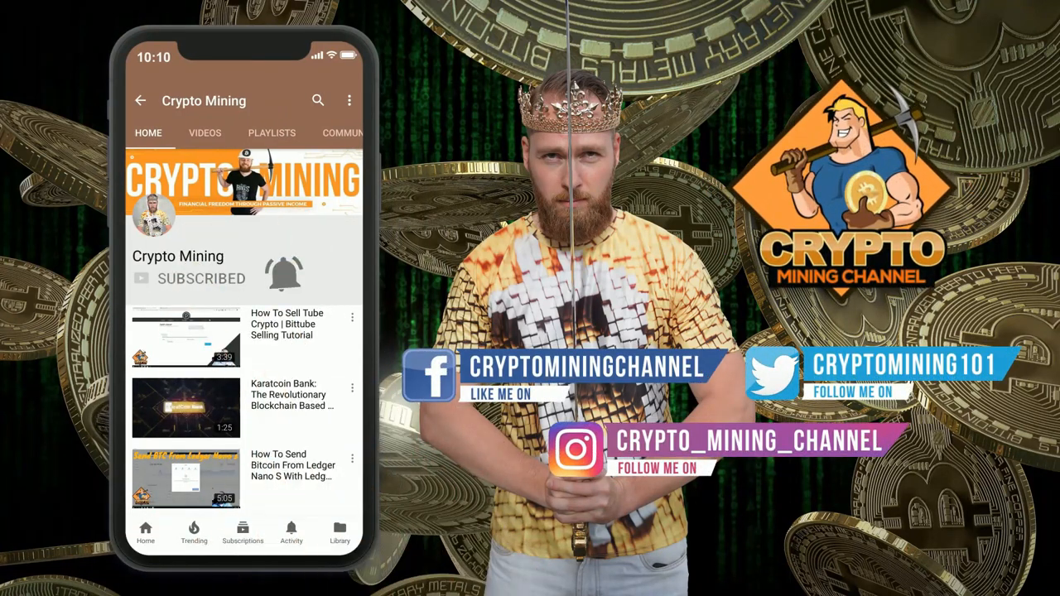
Read down the About page through The State of Crypto, the negative-debt chart and the investing pitch
{"action": "left_click", "coordinate": [283, 273]}
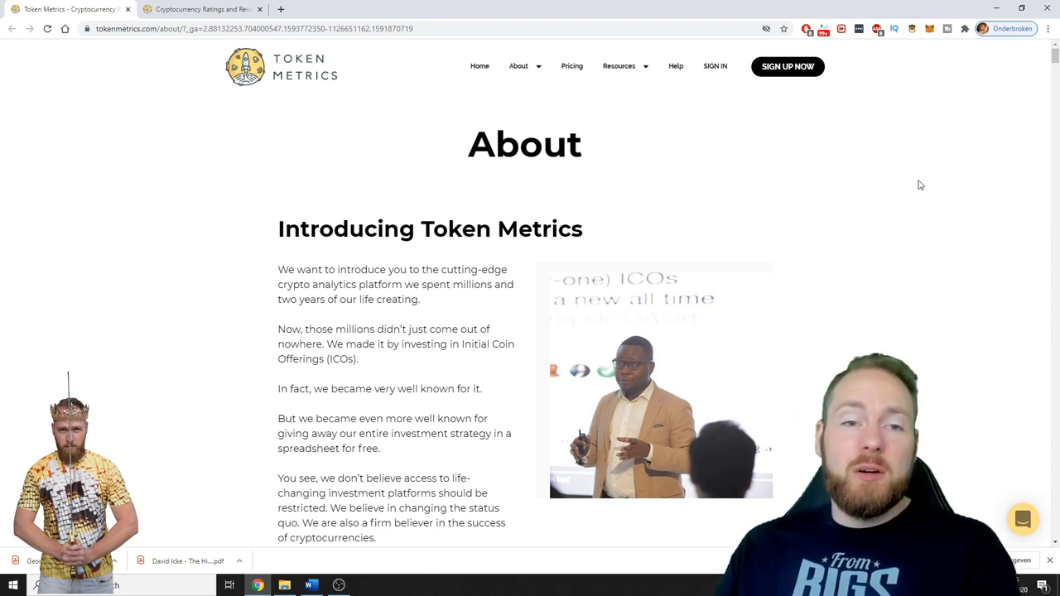
{"action": "scroll", "scroll_direction": "down", "scroll_amount": 3}
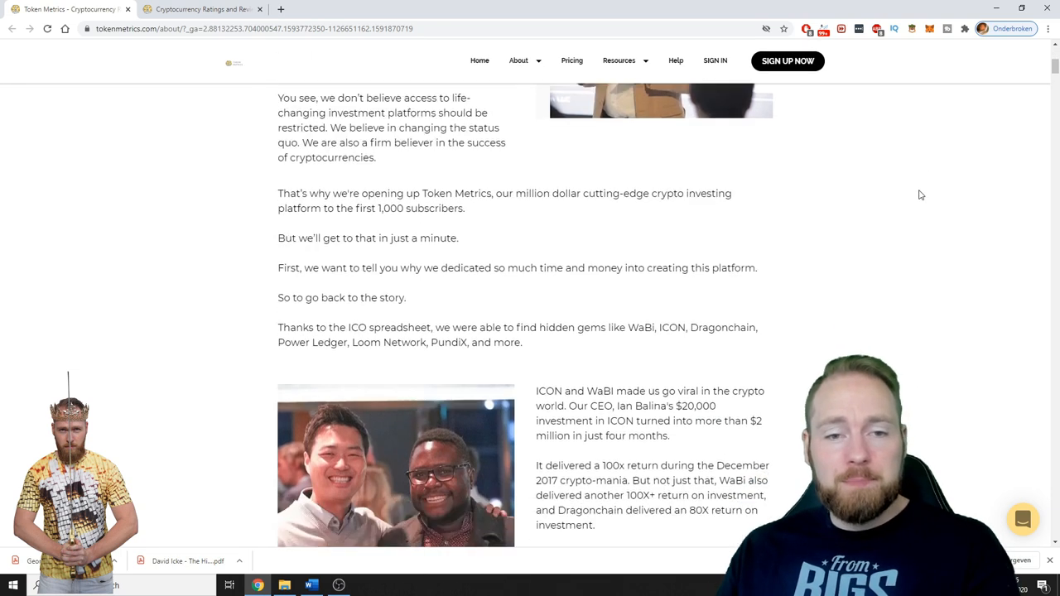
{"action": "scroll", "scroll_direction": "down", "scroll_amount": 3}
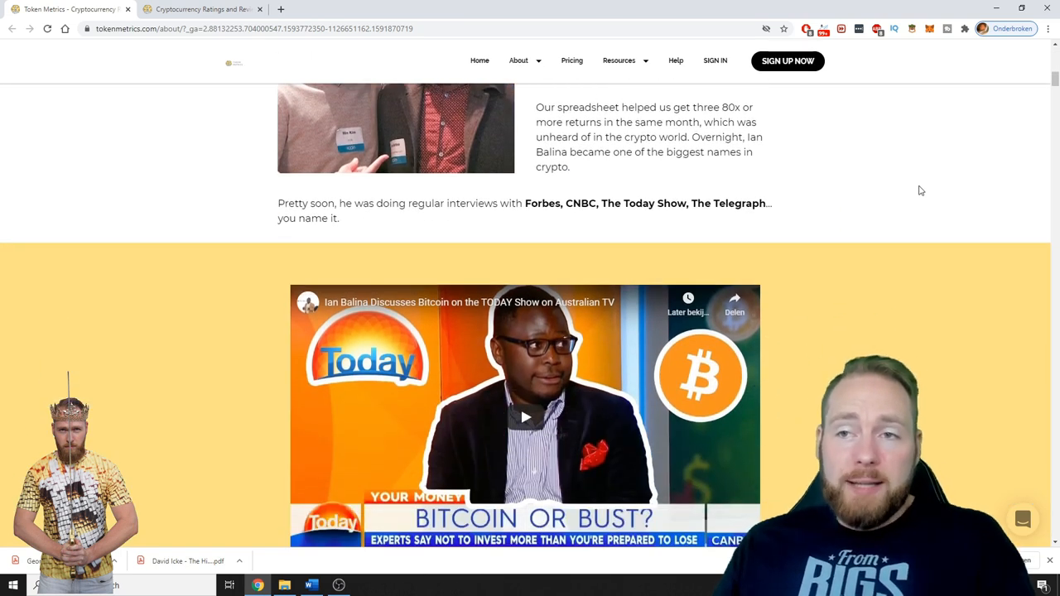
{"action": "scroll", "scroll_direction": "down", "scroll_amount": 3}
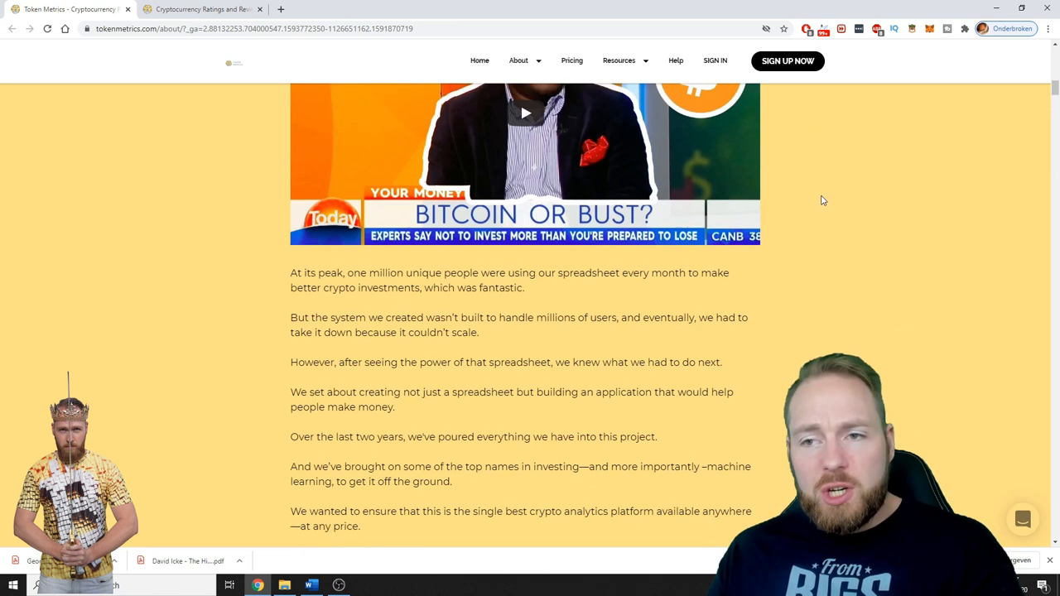
{"action": "scroll", "scroll_direction": "down", "scroll_amount": 3}
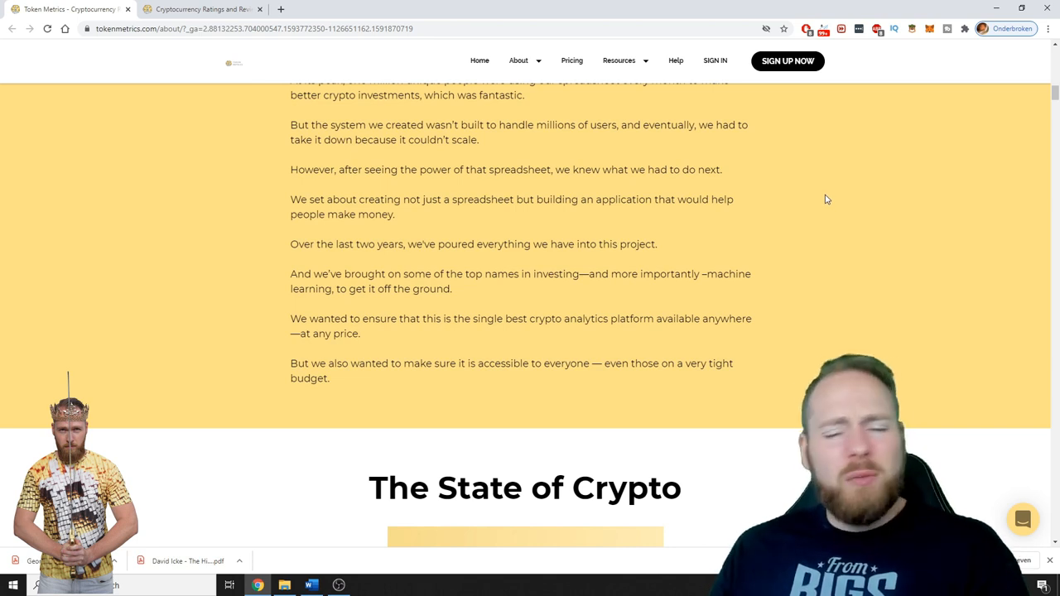
{"action": "scroll", "scroll_direction": "down", "scroll_amount": 3}
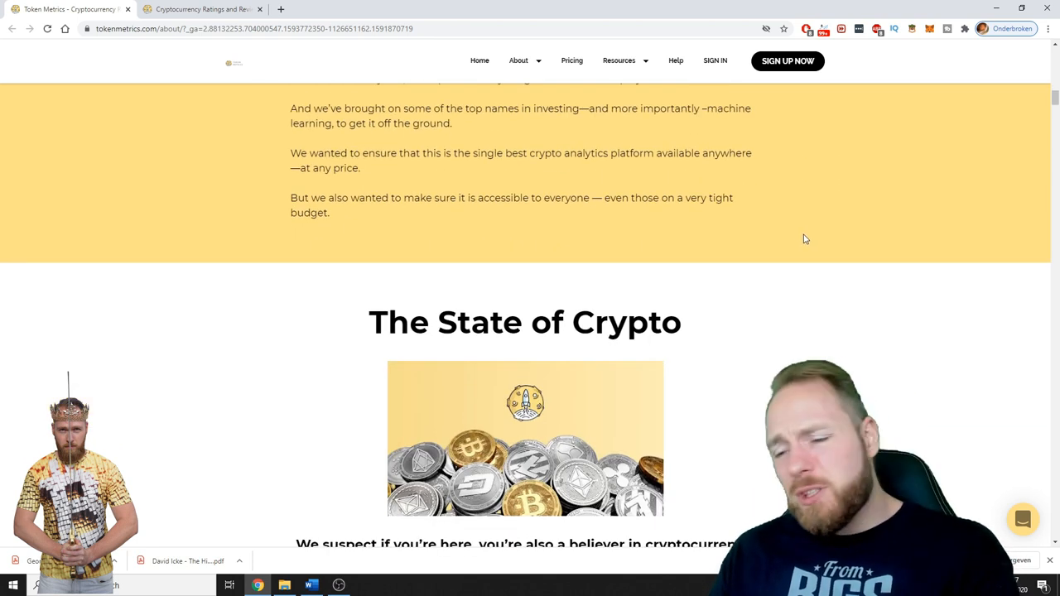
{"action": "scroll", "scroll_direction": "down", "scroll_amount": 3}
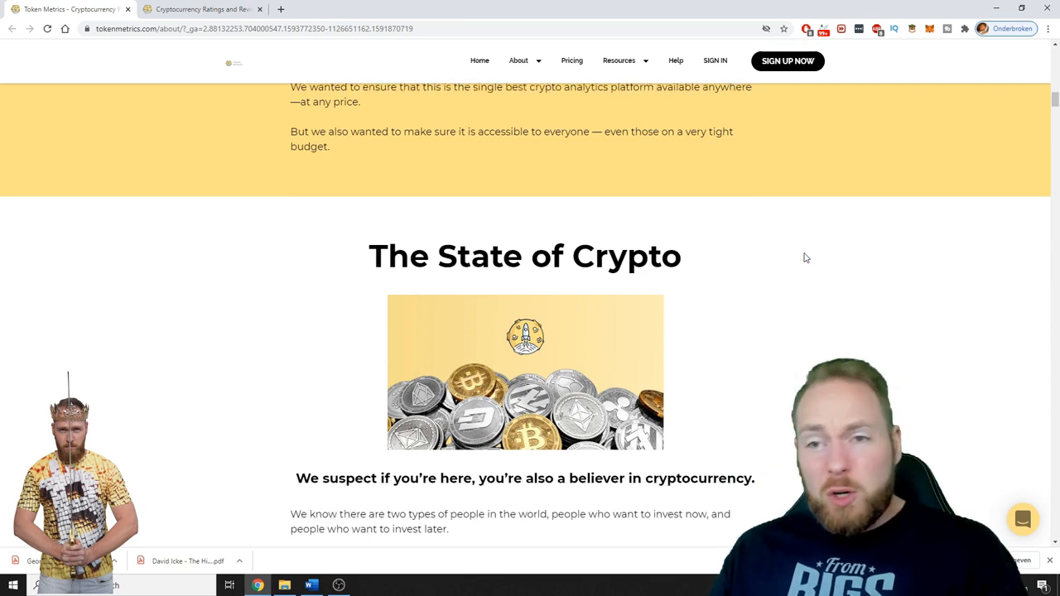
{"action": "scroll", "scroll_direction": "down", "scroll_amount": 3}
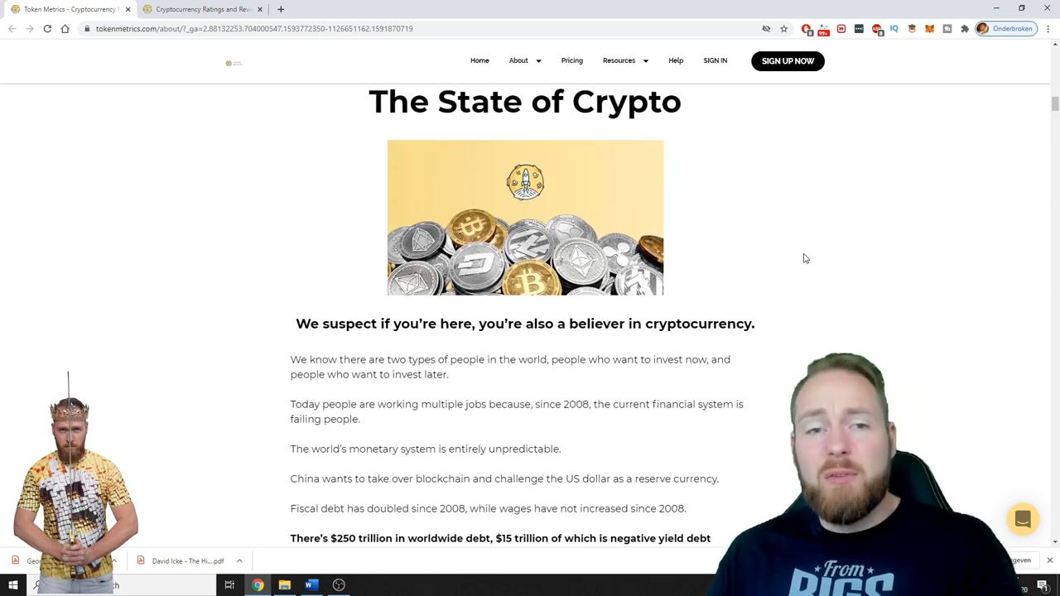
{"action": "scroll", "scroll_direction": "down", "scroll_amount": 3}
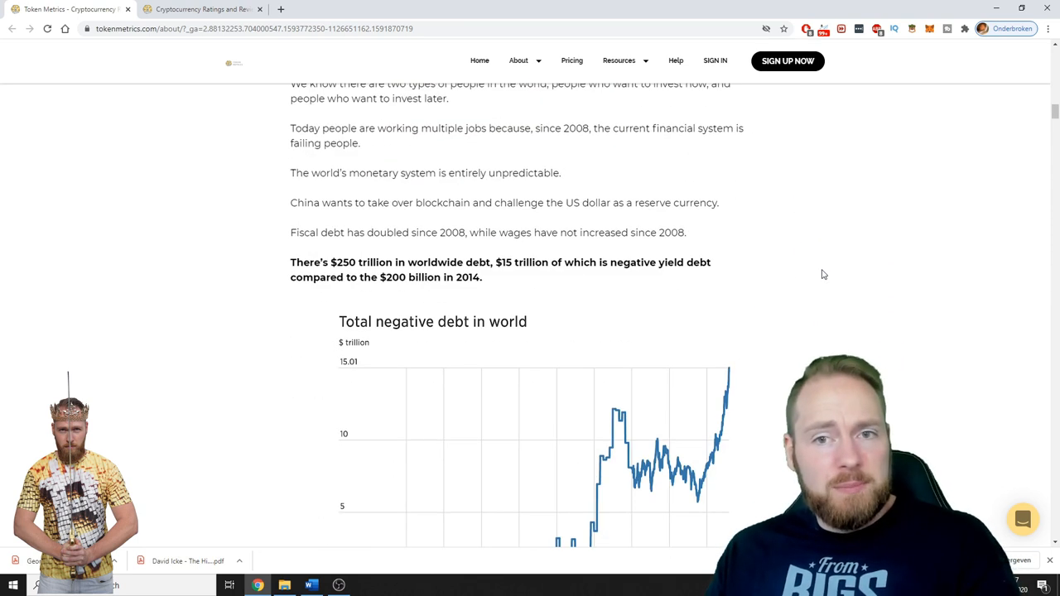
{"action": "scroll", "scroll_direction": "down", "scroll_amount": 3}
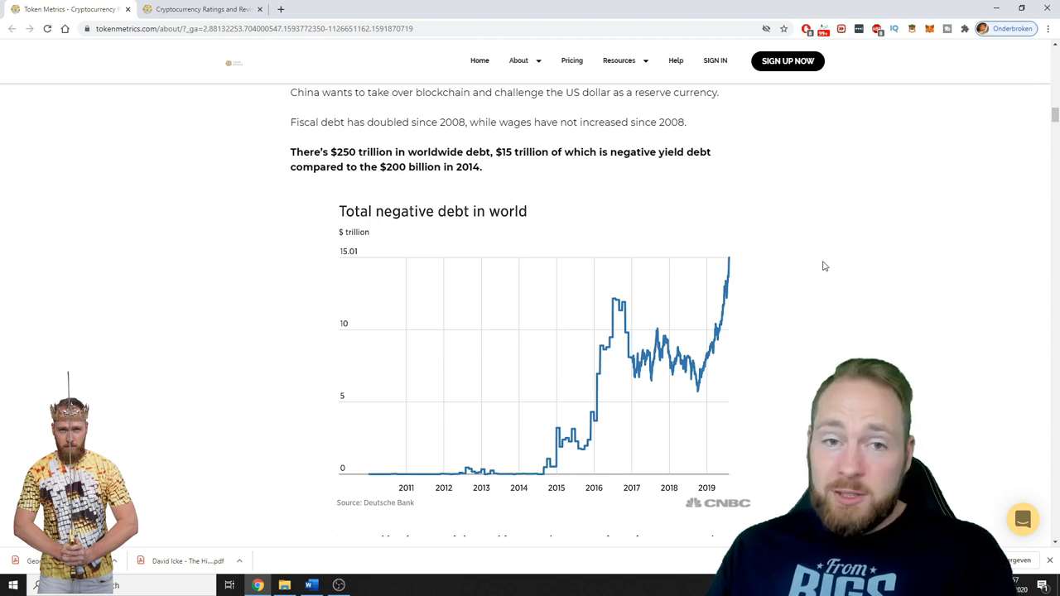
{"action": "scroll", "scroll_direction": "down", "scroll_amount": 3}
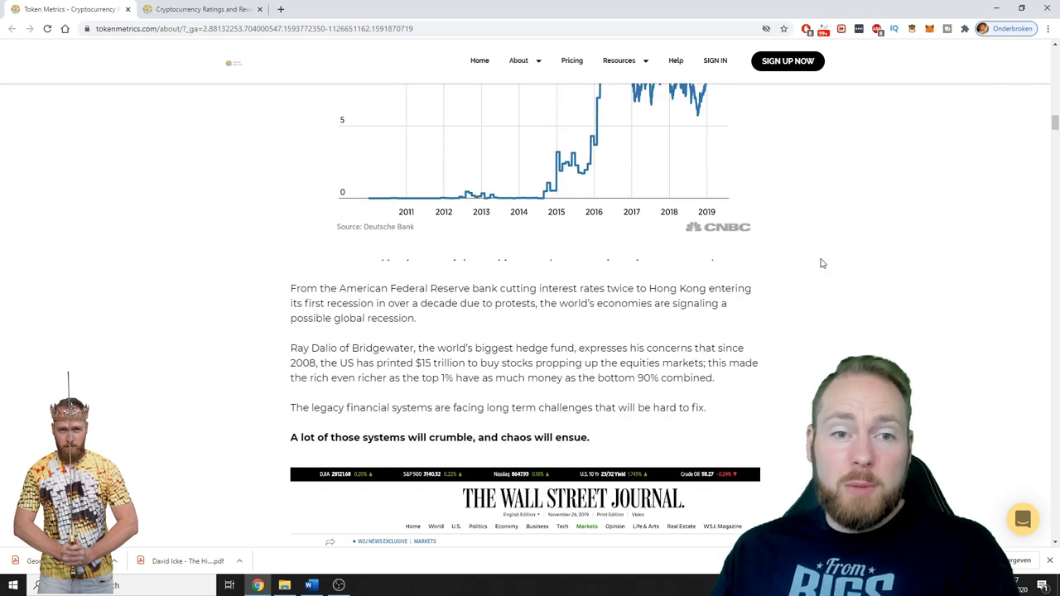
{"action": "scroll", "scroll_direction": "down", "scroll_amount": 3}
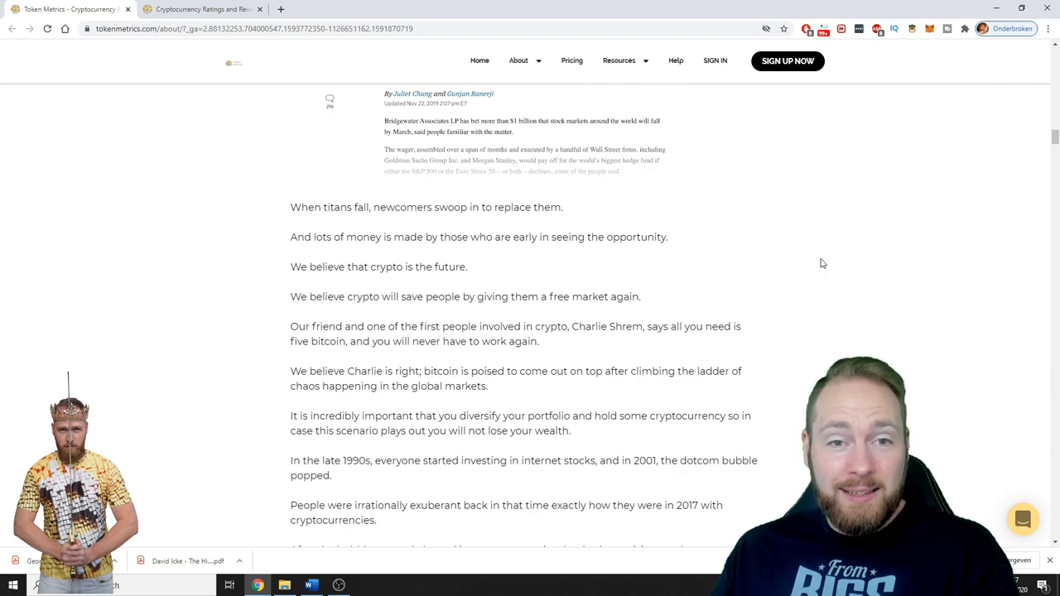
{"action": "scroll", "scroll_direction": "down", "scroll_amount": 3}
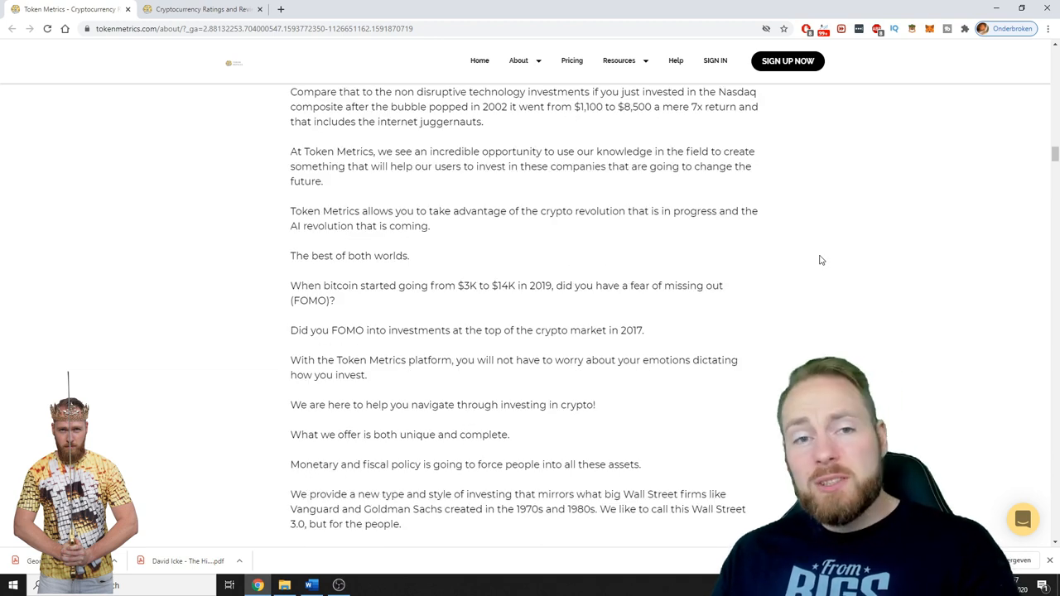
{"action": "mouse_move", "coordinate": [791, 239]}
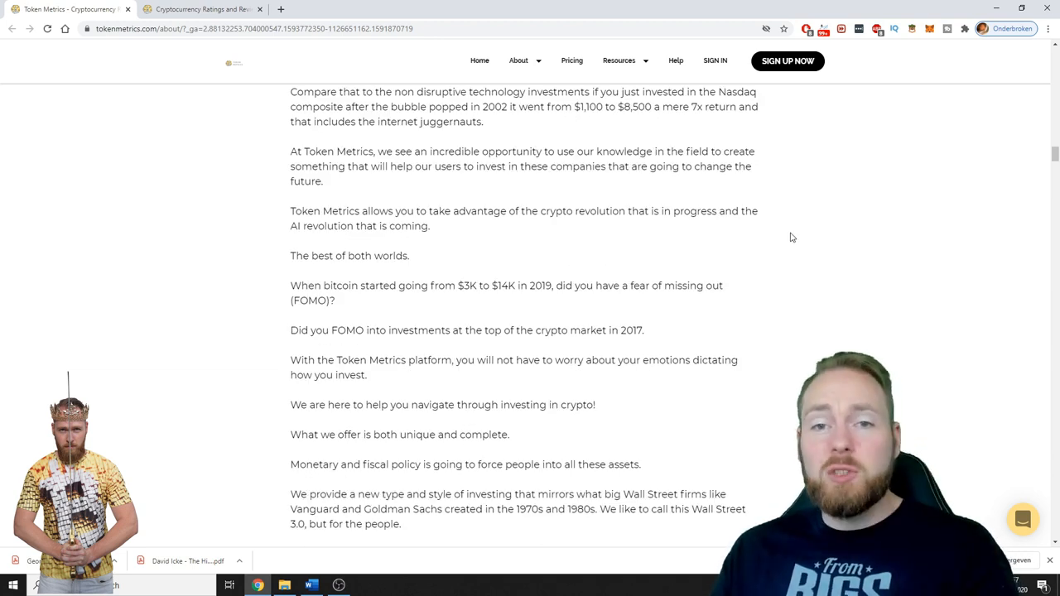
{"action": "mouse_move", "coordinate": [854, 247]}
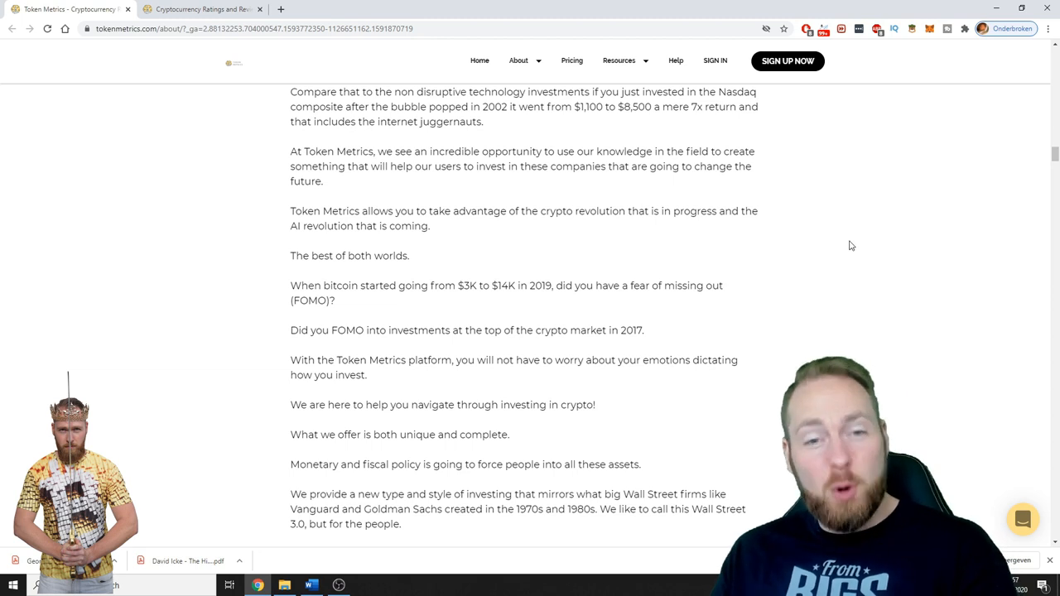
{"action": "scroll", "scroll_direction": "down", "scroll_amount": 3}
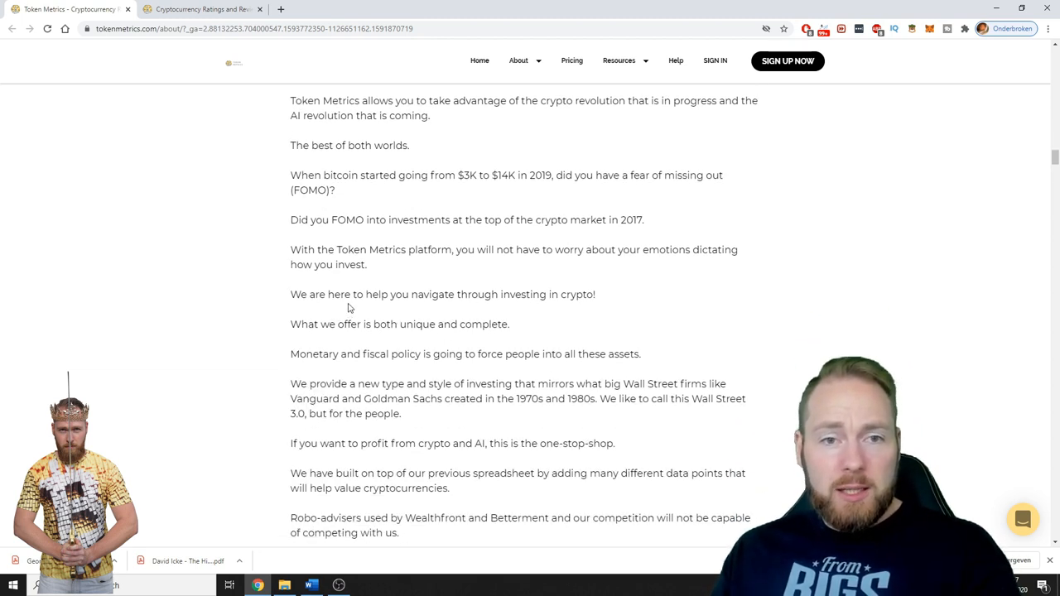
{"action": "mouse_move", "coordinate": [407, 288]}
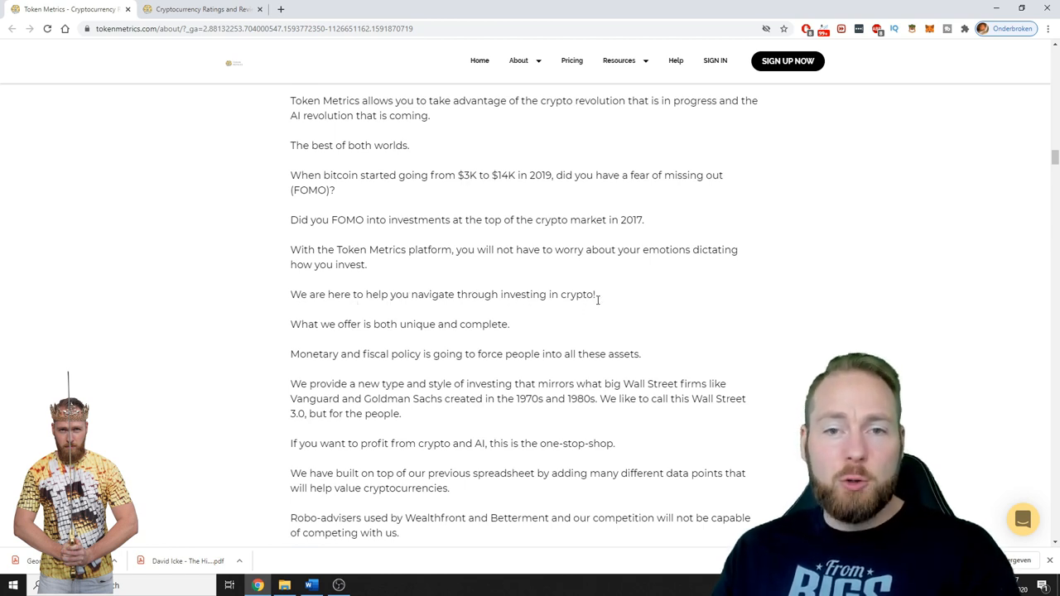
{"action": "mouse_move", "coordinate": [439, 330]}
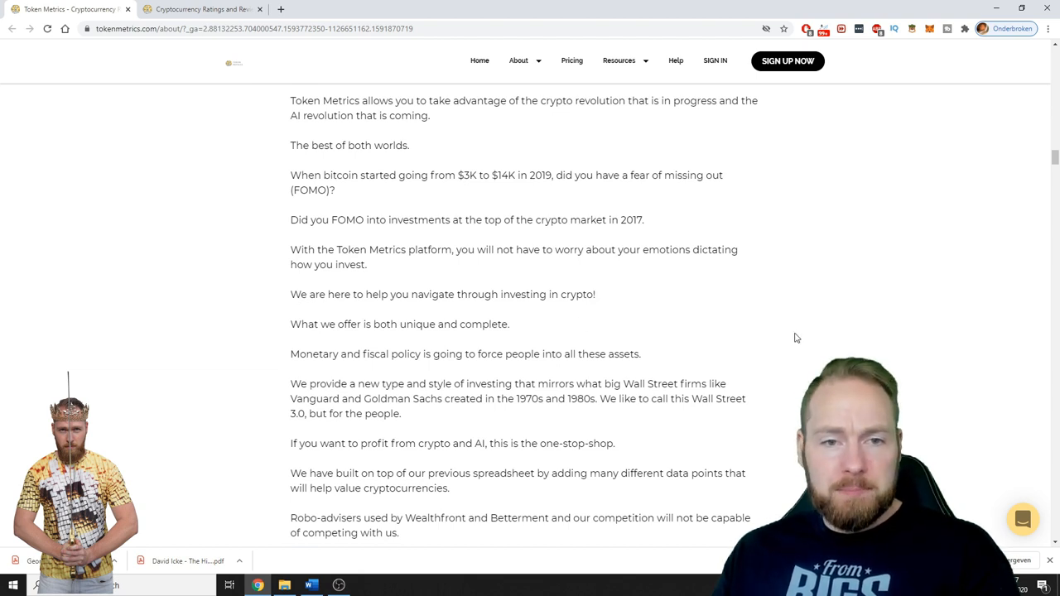
{"action": "scroll", "scroll_direction": "down", "scroll_amount": 3}
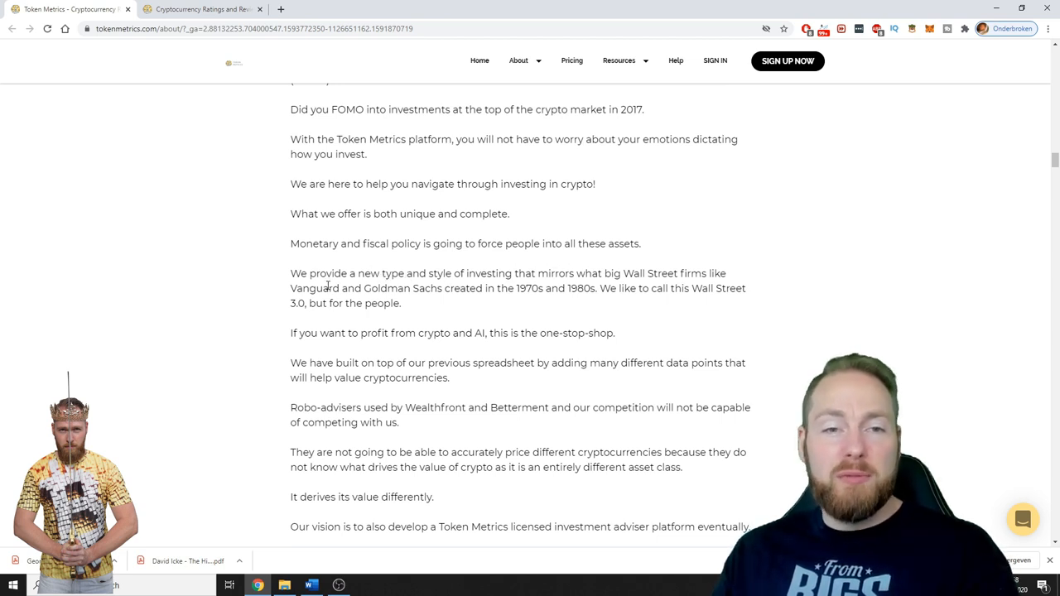
{"action": "mouse_move", "coordinate": [462, 303]}
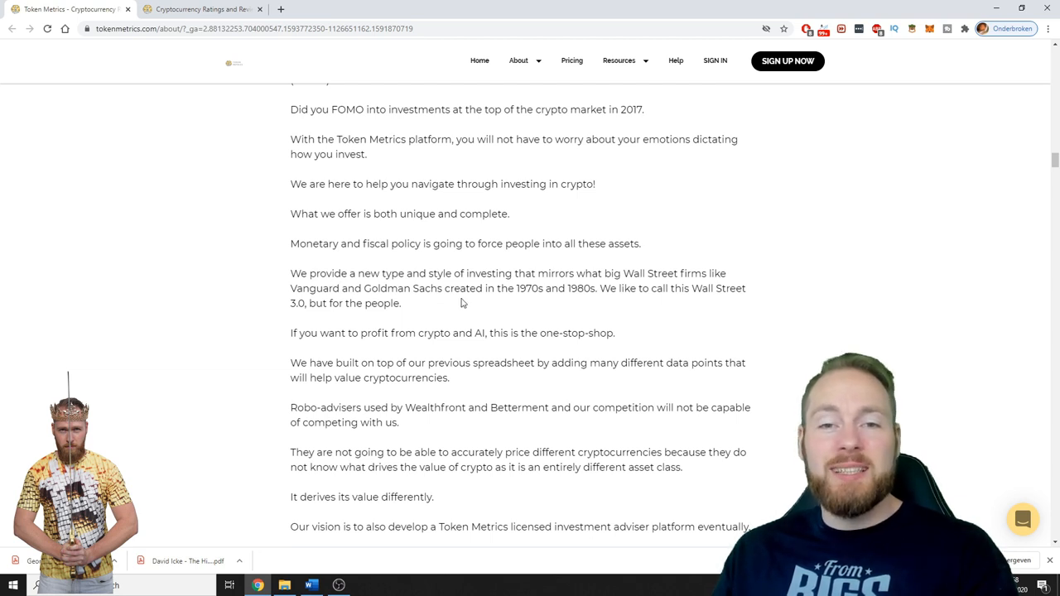
{"action": "mouse_move", "coordinate": [591, 311]}
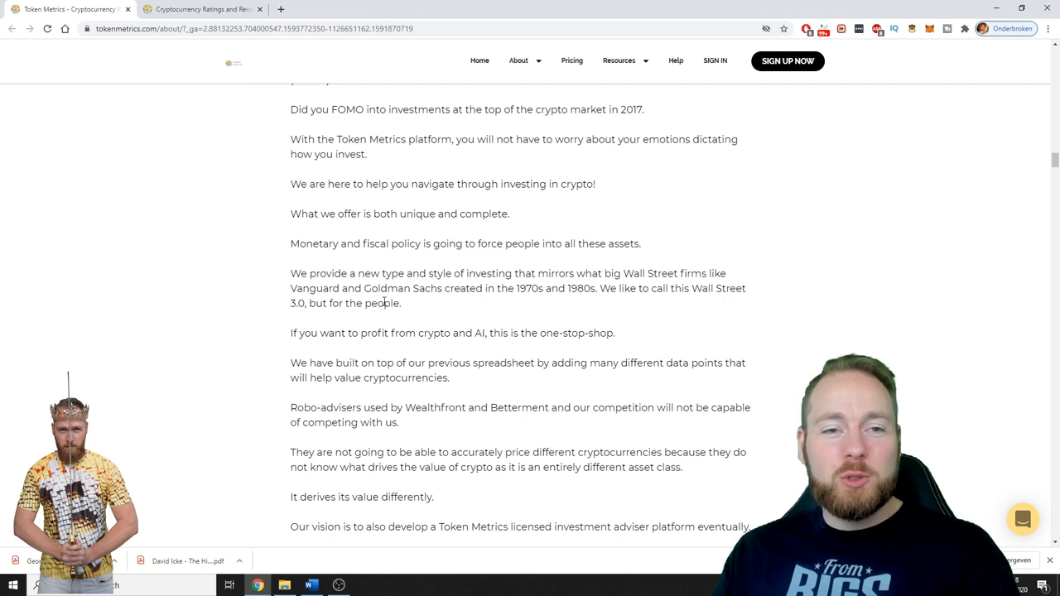
{"action": "mouse_move", "coordinate": [427, 305]}
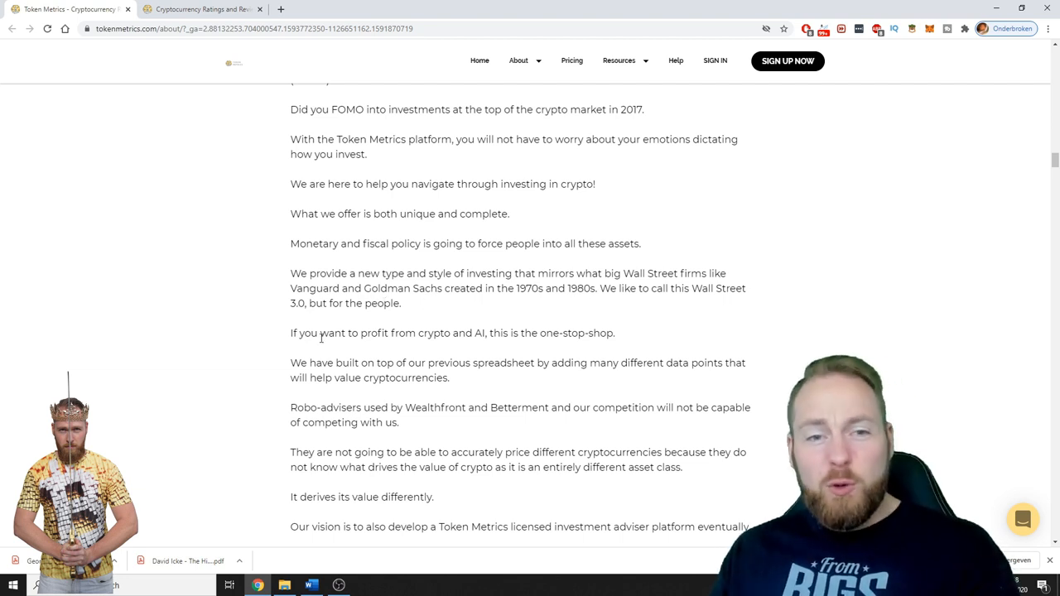
{"action": "mouse_move", "coordinate": [477, 324]}
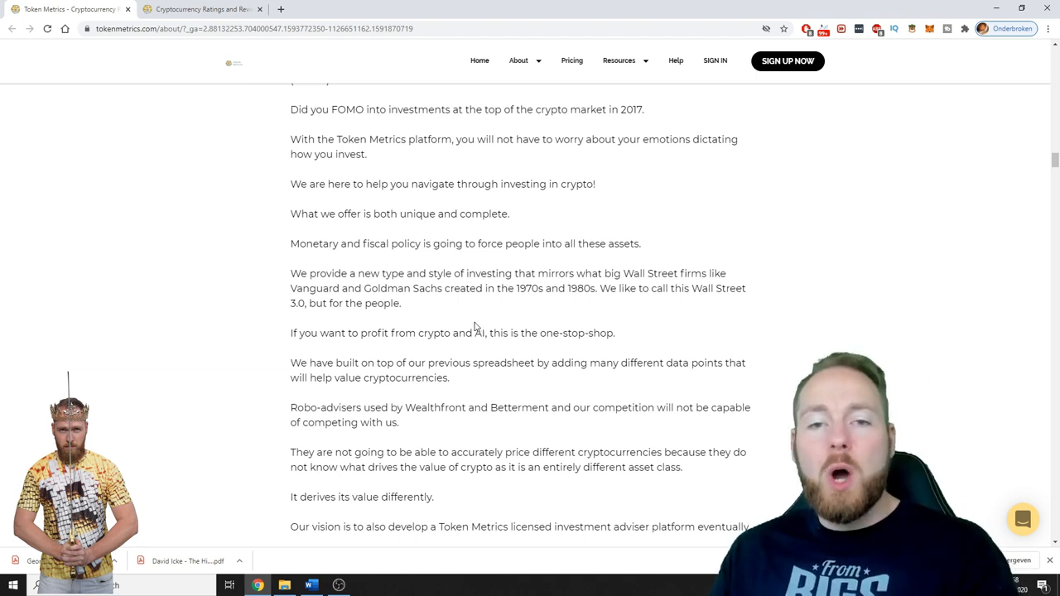
{"action": "mouse_move", "coordinate": [460, 323]}
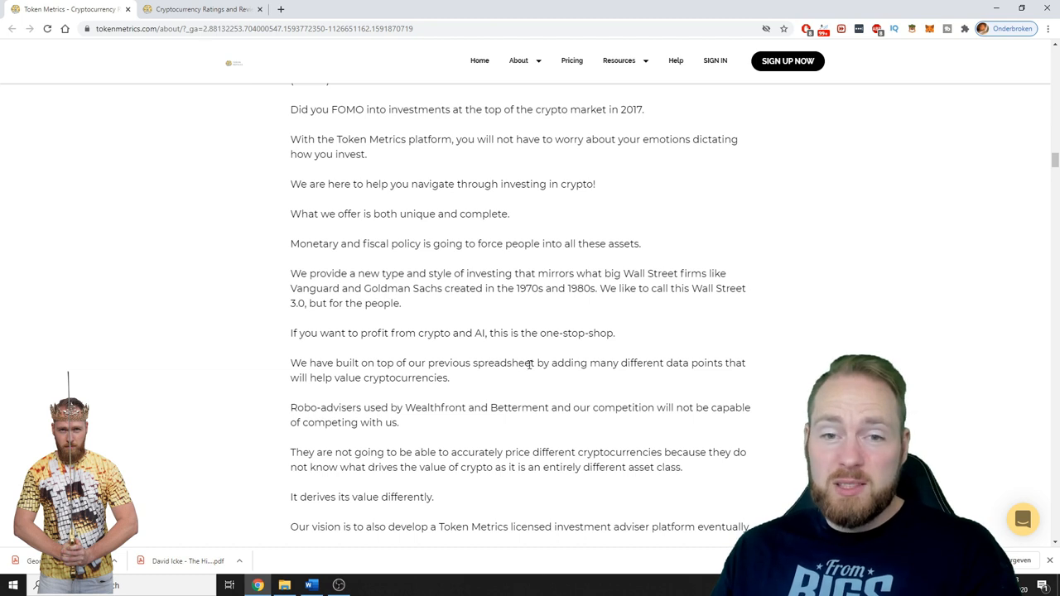
{"action": "mouse_move", "coordinate": [776, 384]}
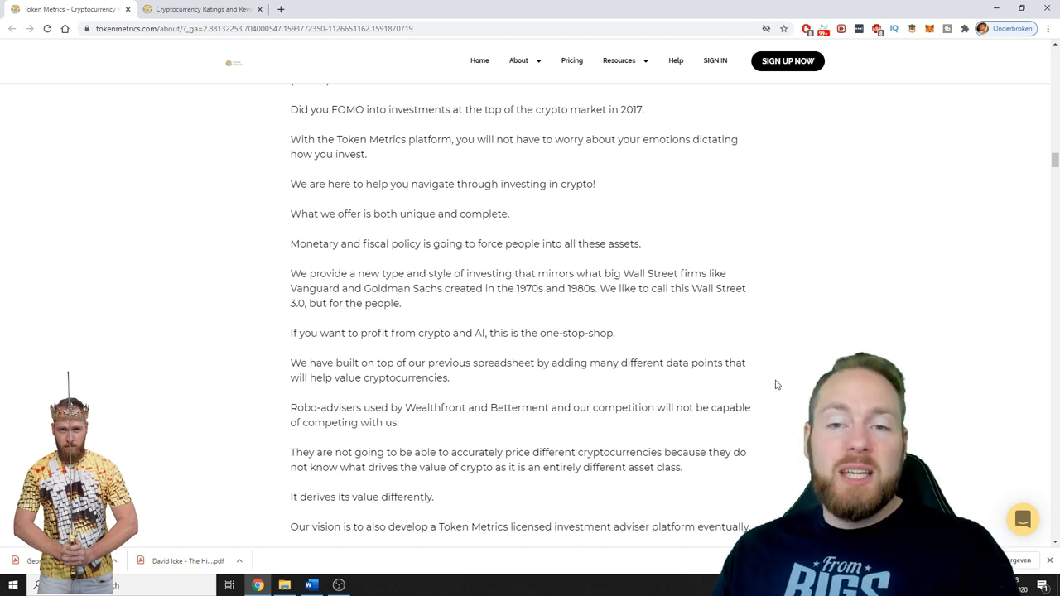
{"action": "mouse_move", "coordinate": [772, 345]}
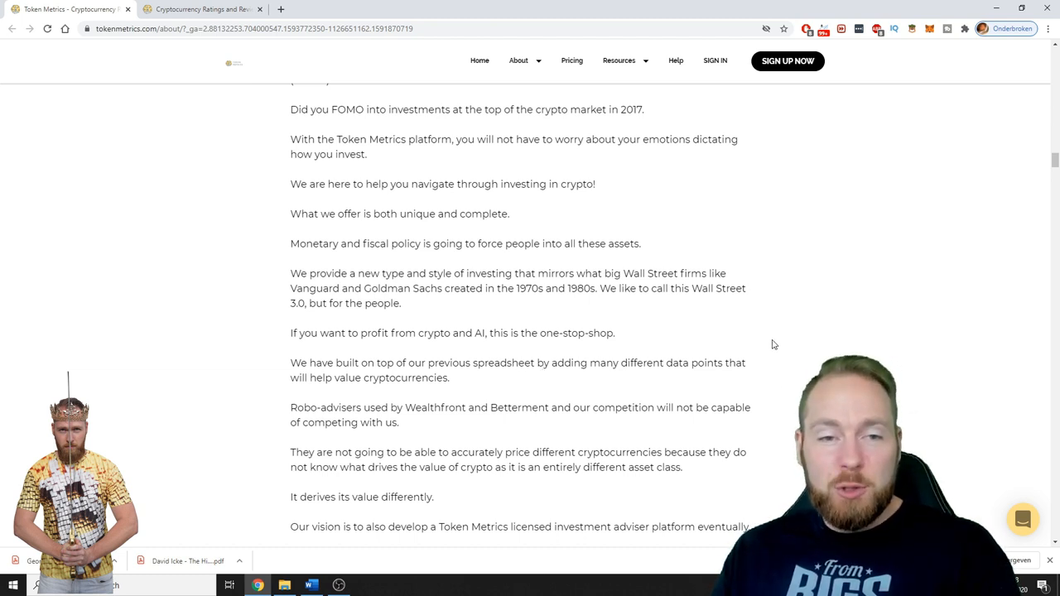
{"action": "scroll", "scroll_direction": "down", "scroll_amount": 3}
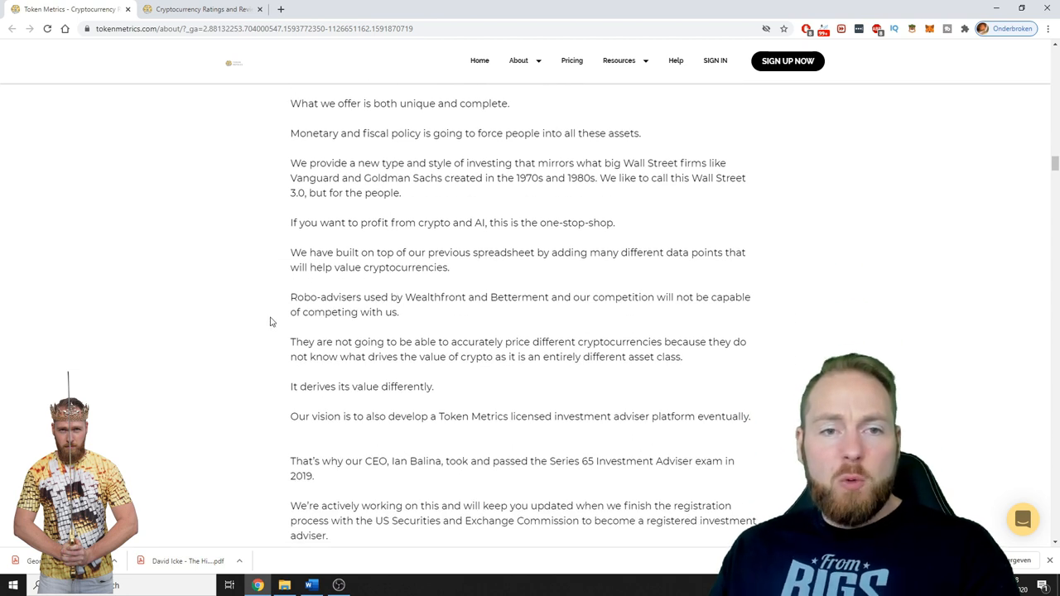
{"action": "mouse_move", "coordinate": [274, 315]}
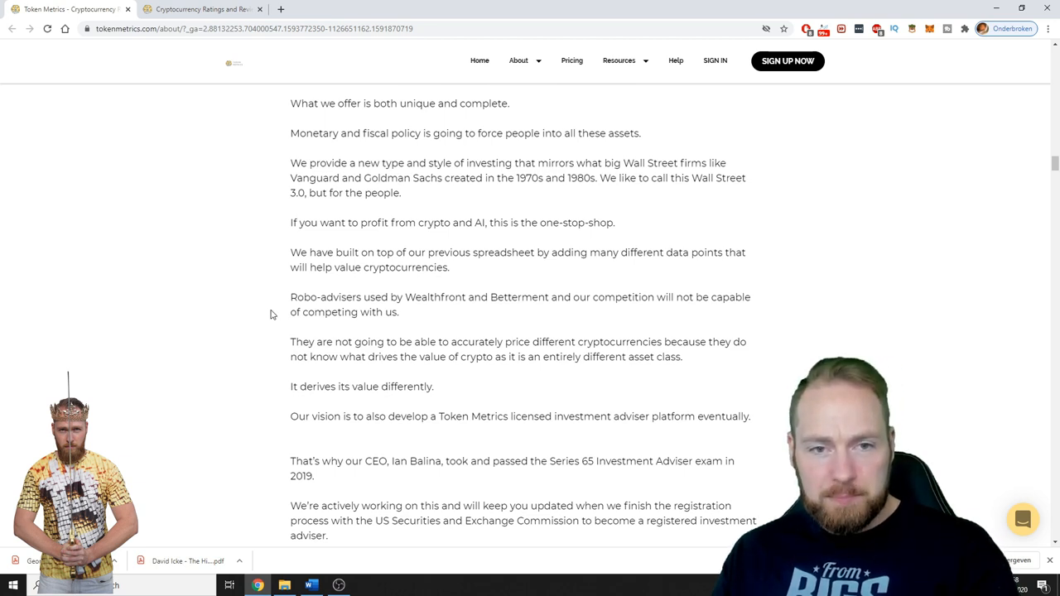
{"action": "scroll", "scroll_direction": "down", "scroll_amount": 3}
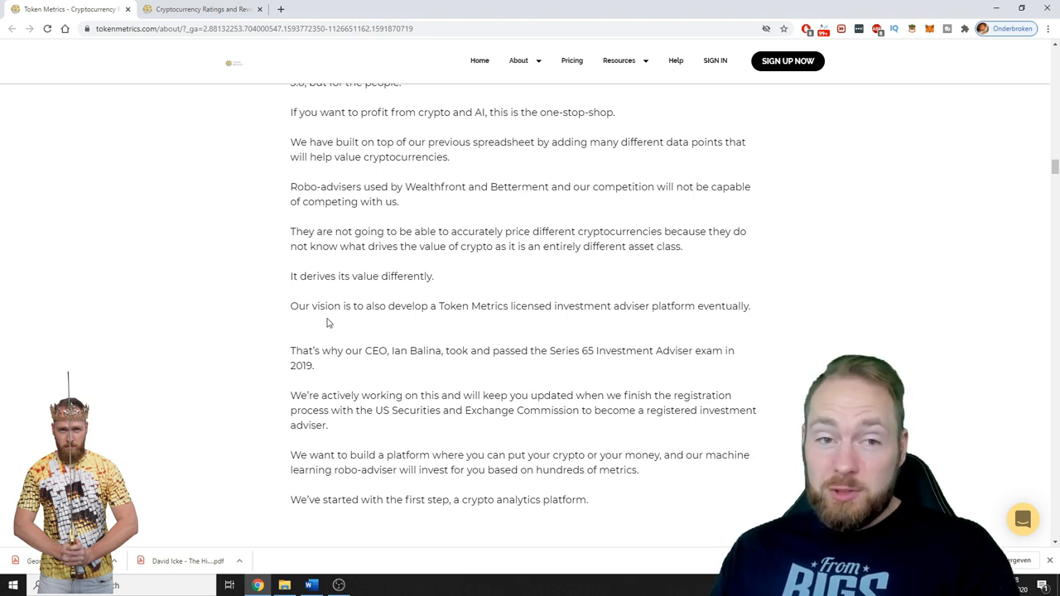
{"action": "mouse_move", "coordinate": [411, 324]}
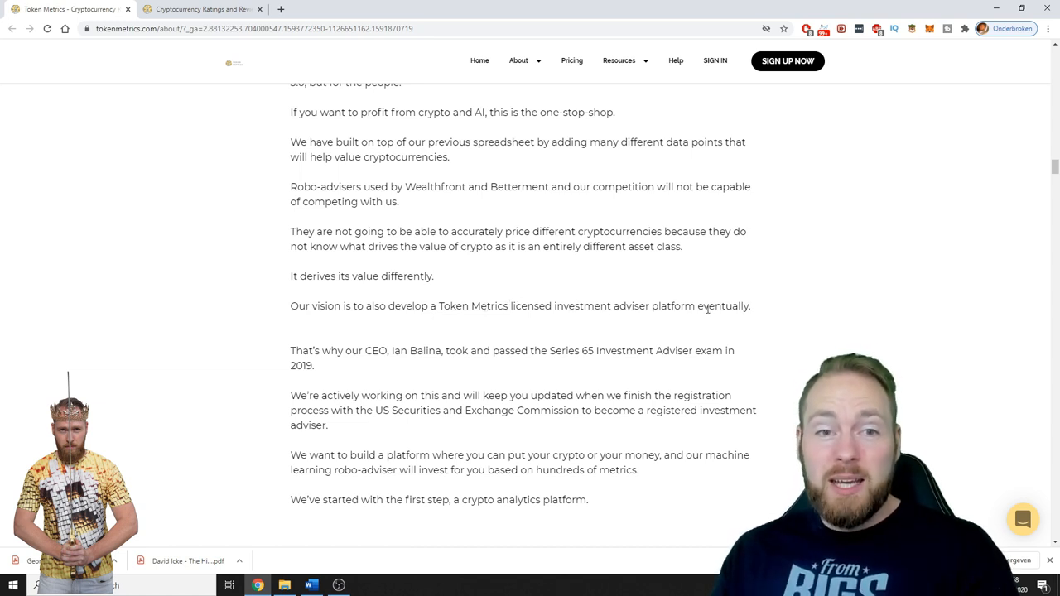
{"action": "mouse_move", "coordinate": [474, 437]}
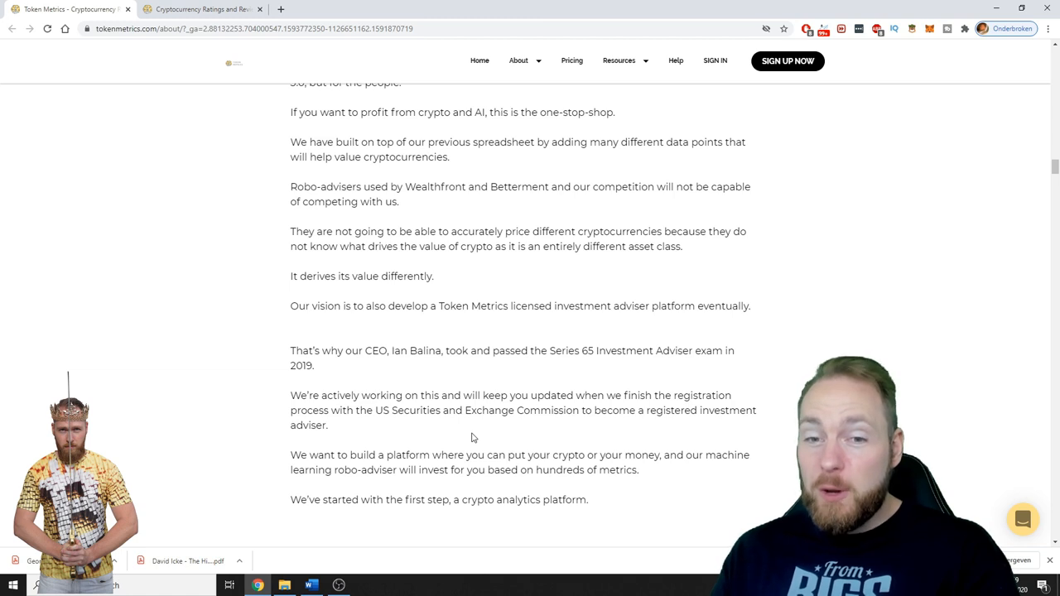
{"action": "mouse_move", "coordinate": [616, 432]}
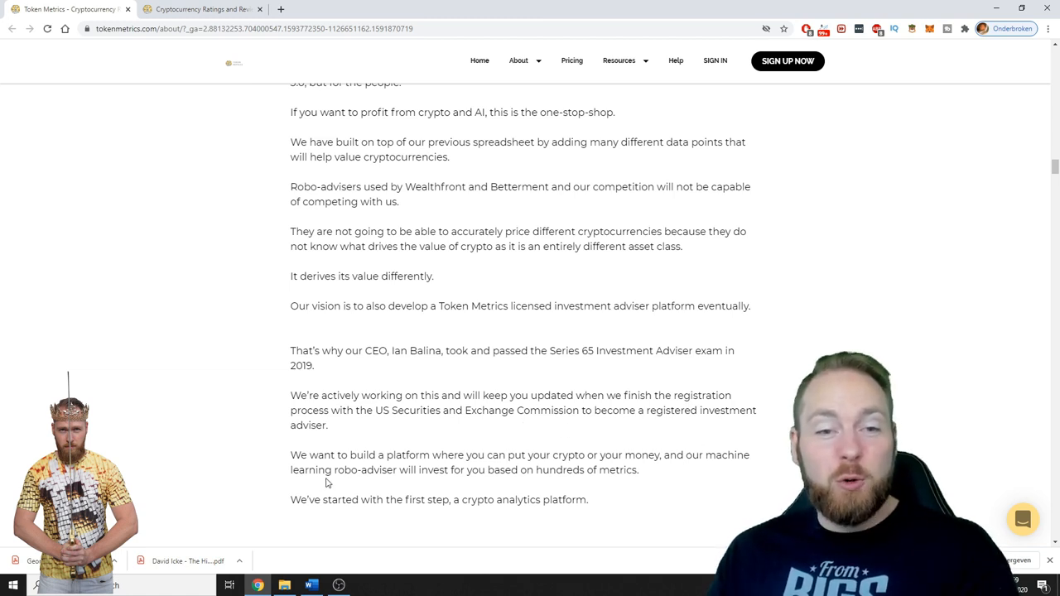
{"action": "mouse_move", "coordinate": [414, 473]}
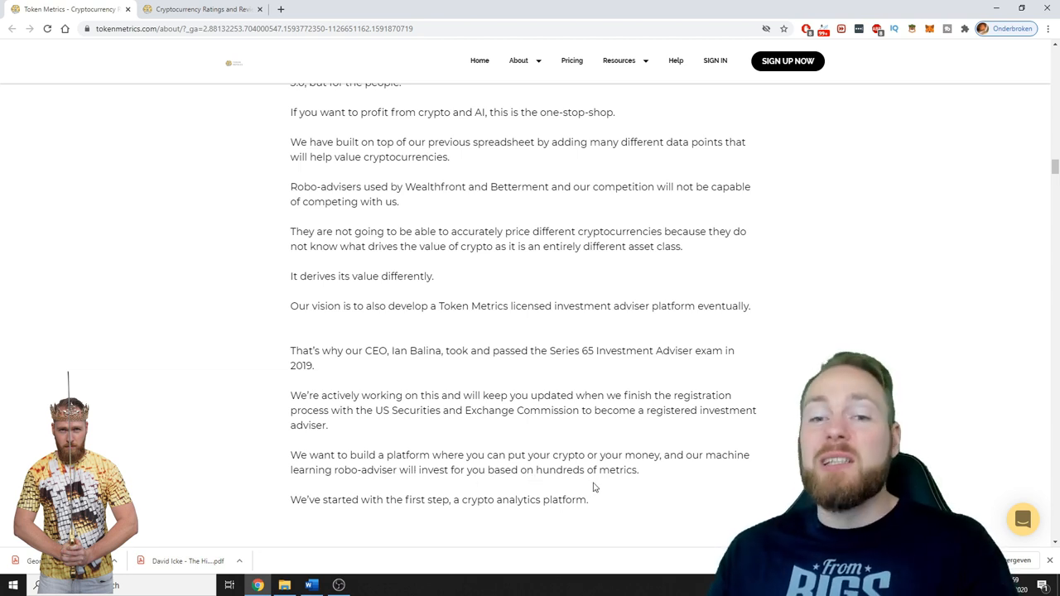
{"action": "mouse_move", "coordinate": [616, 357]}
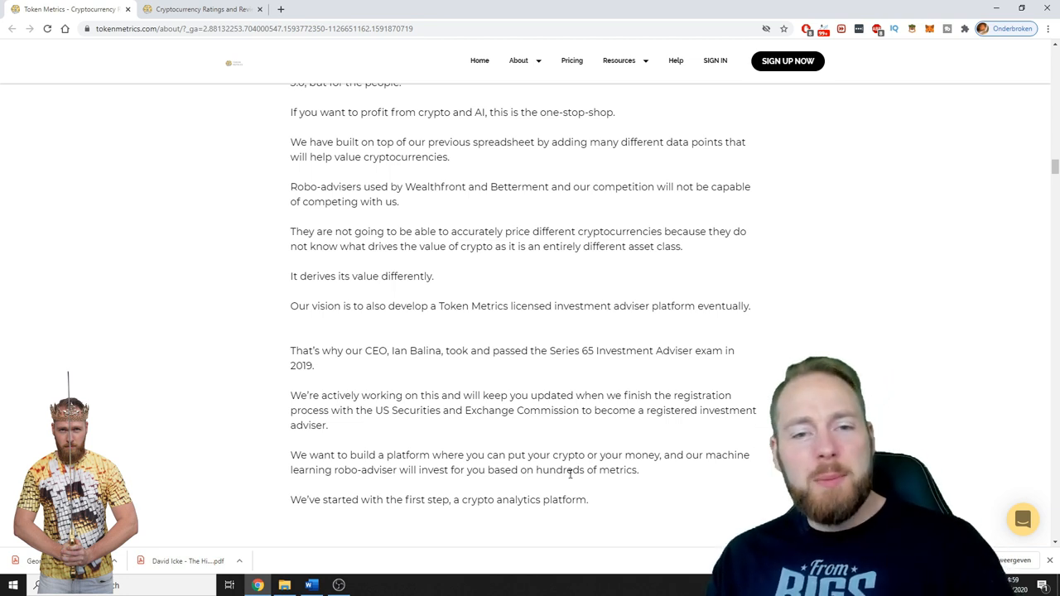
{"action": "mouse_move", "coordinate": [569, 484]}
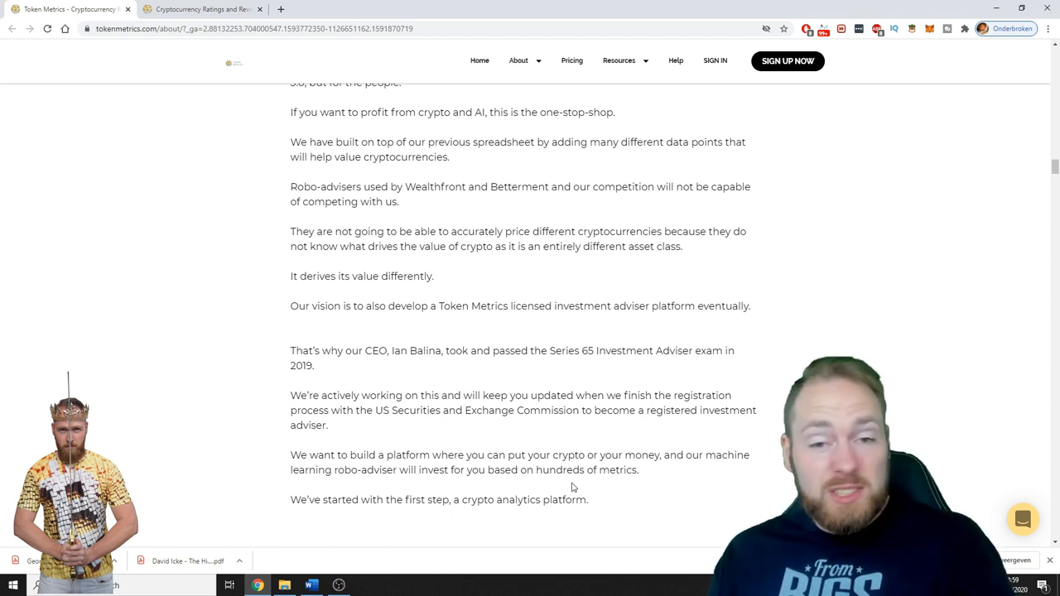
{"action": "mouse_move", "coordinate": [325, 390]}
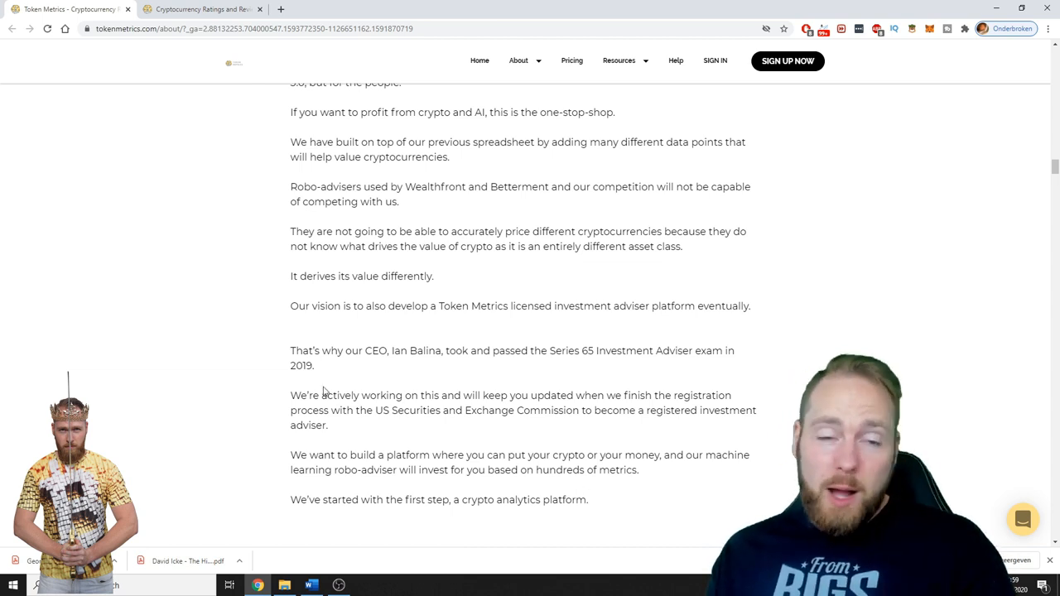
{"action": "mouse_move", "coordinate": [587, 426]}
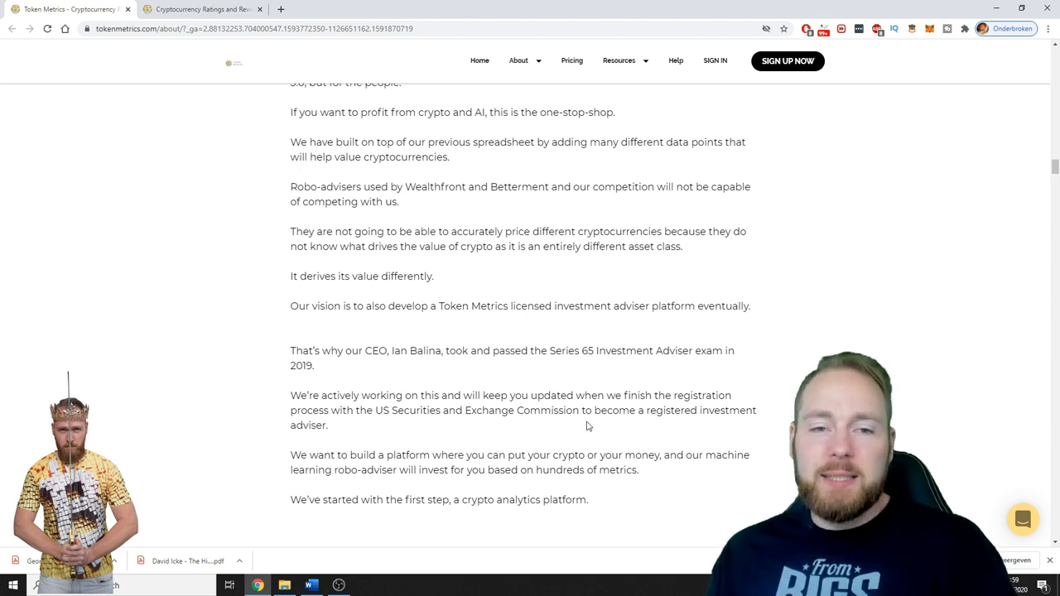
Scroll the About page down to the 'Token Metrics has:' checklist of ratings, predictions and portfolio tracking
{"action": "scroll", "scroll_direction": "down", "scroll_amount": 3}
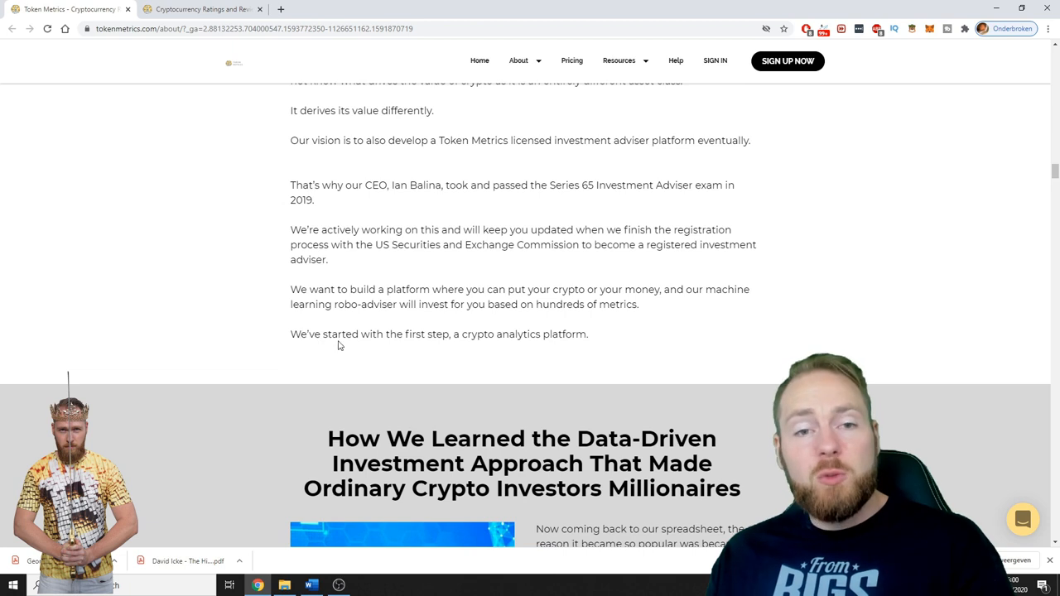
{"action": "mouse_move", "coordinate": [623, 346]}
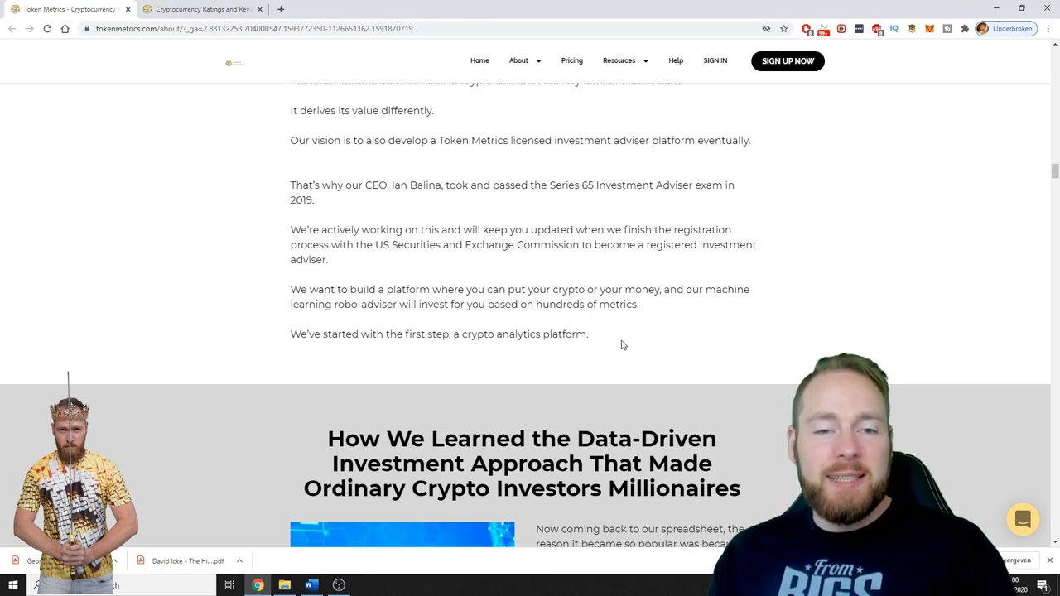
{"action": "scroll", "scroll_direction": "down", "scroll_amount": 3}
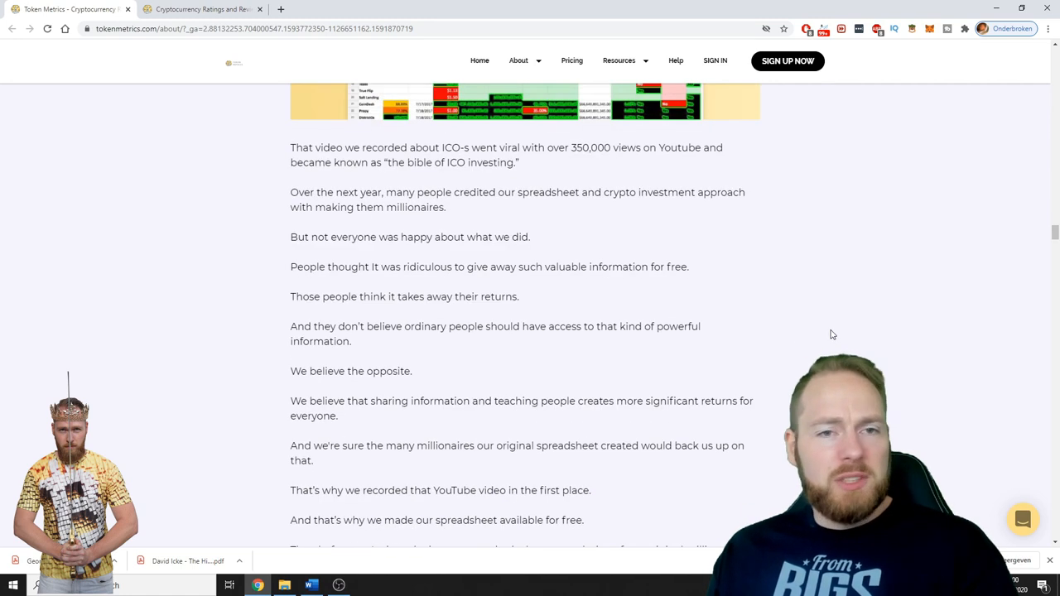
{"action": "scroll", "scroll_direction": "up", "scroll_amount": 3}
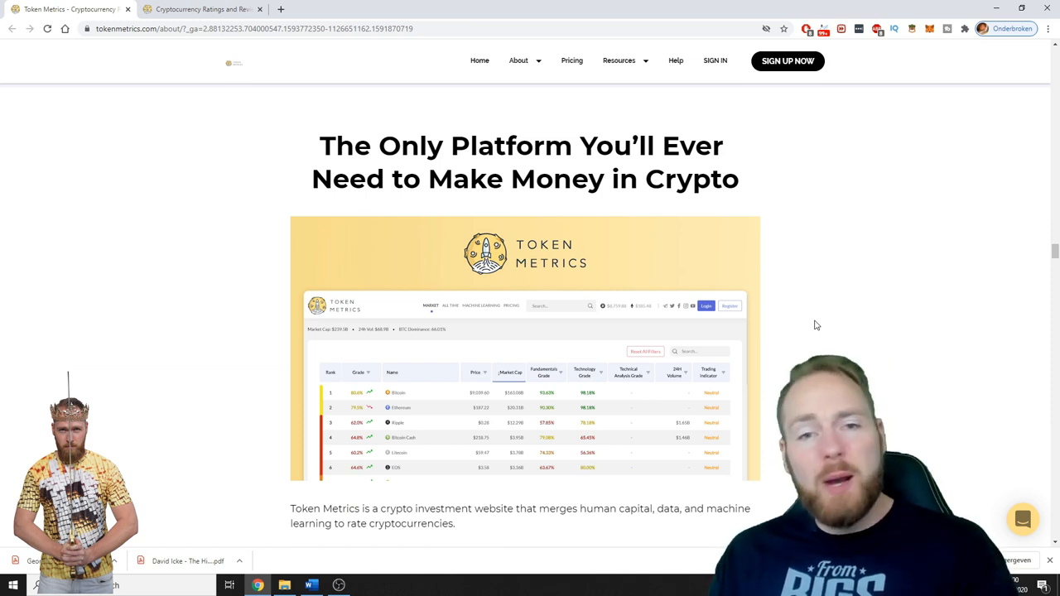
{"action": "scroll", "scroll_direction": "down", "scroll_amount": 3}
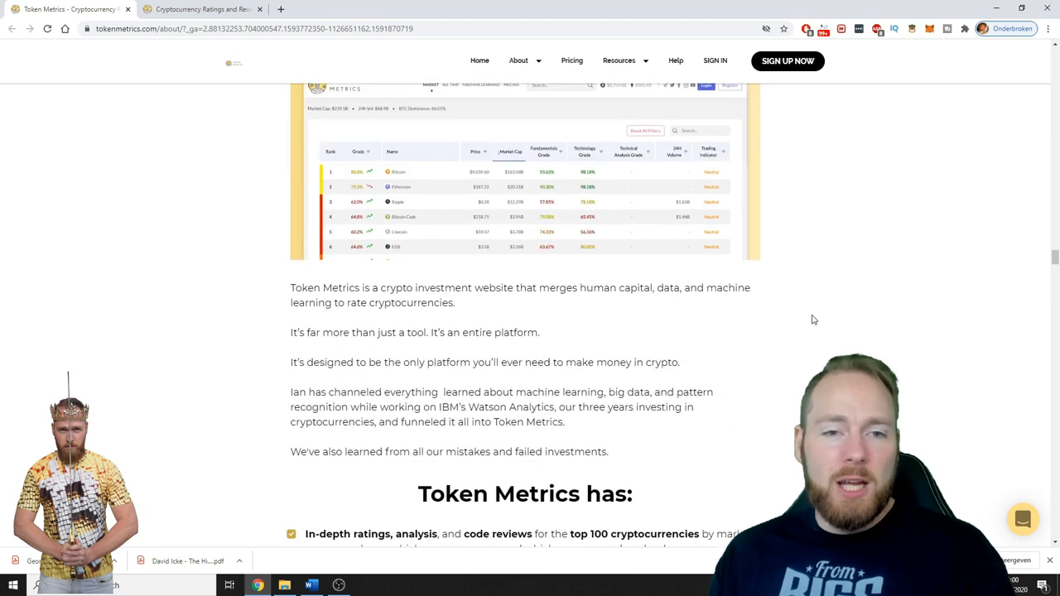
{"action": "scroll", "scroll_direction": "down", "scroll_amount": 3}
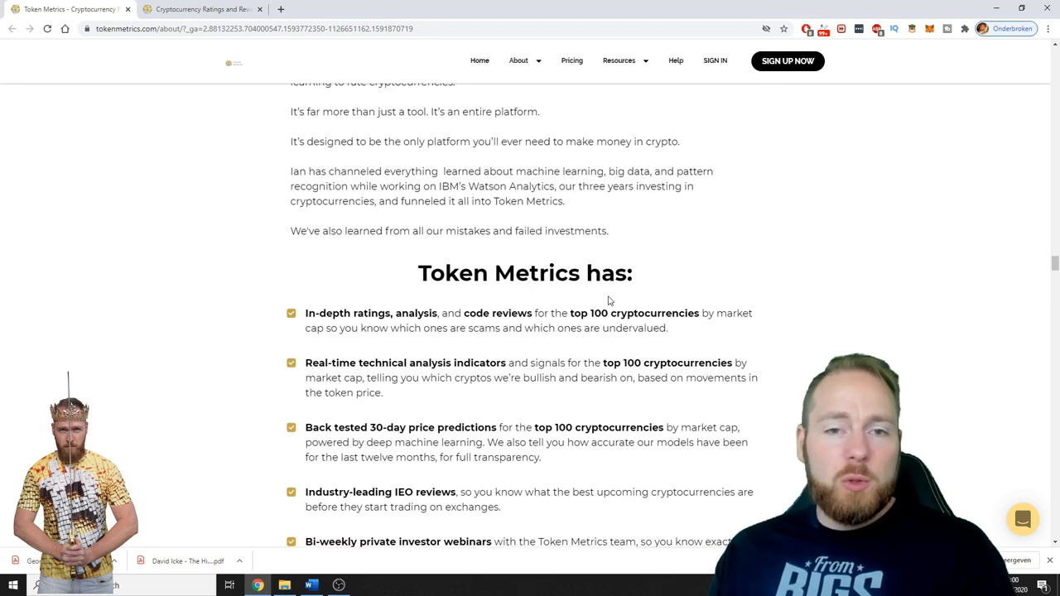
{"action": "mouse_move", "coordinate": [390, 306]}
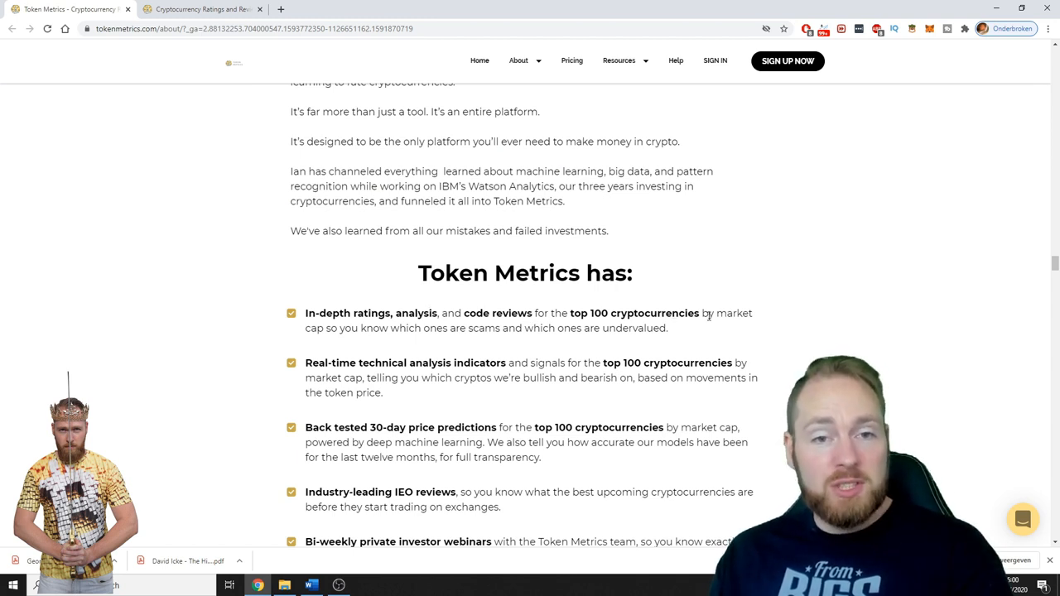
{"action": "mouse_move", "coordinate": [397, 346]}
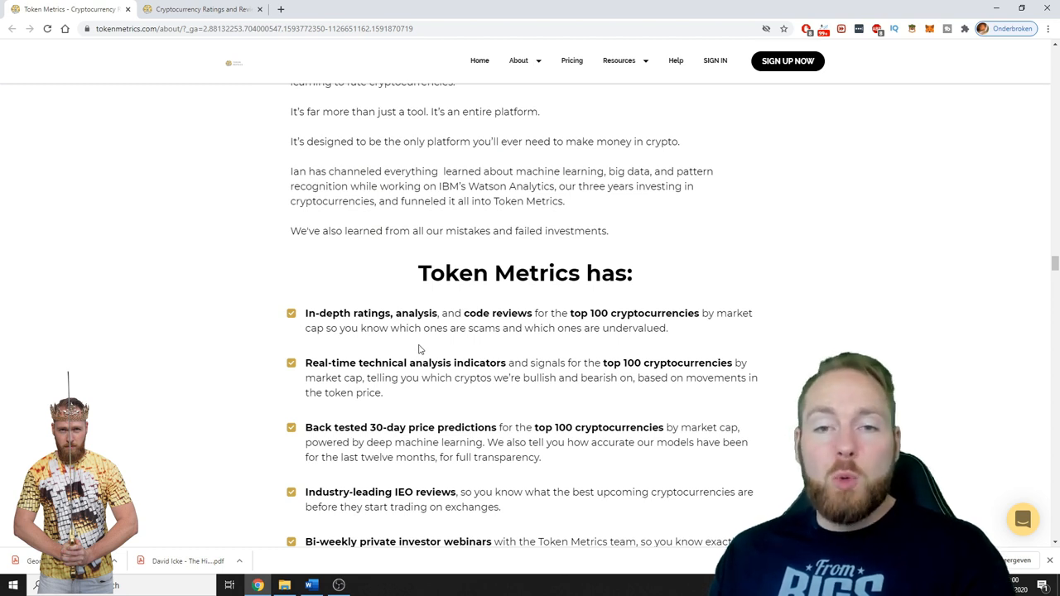
{"action": "mouse_move", "coordinate": [351, 341]}
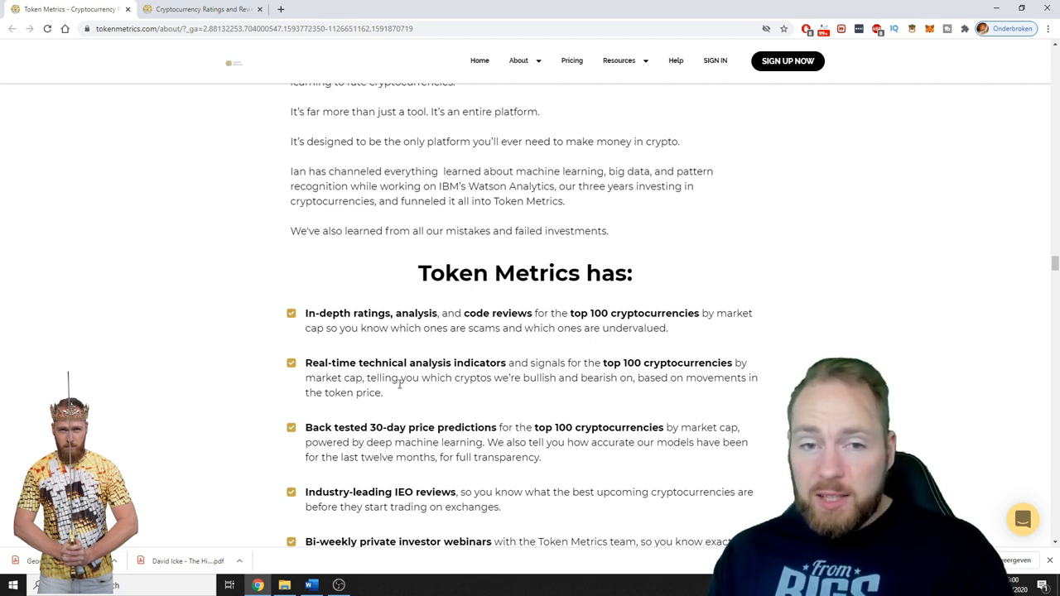
{"action": "mouse_move", "coordinate": [500, 403]}
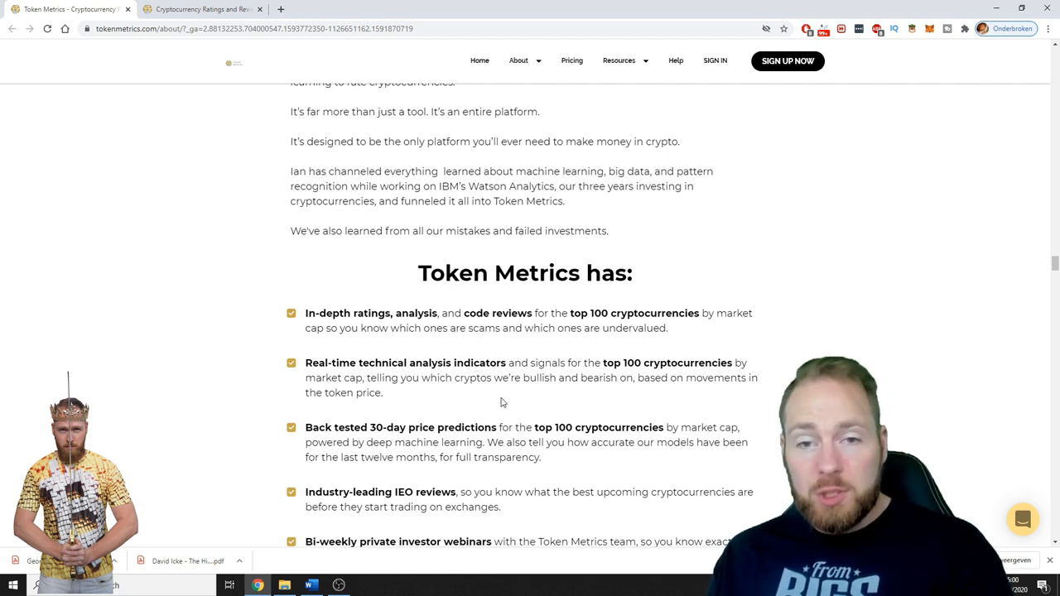
{"action": "mouse_move", "coordinate": [659, 399]}
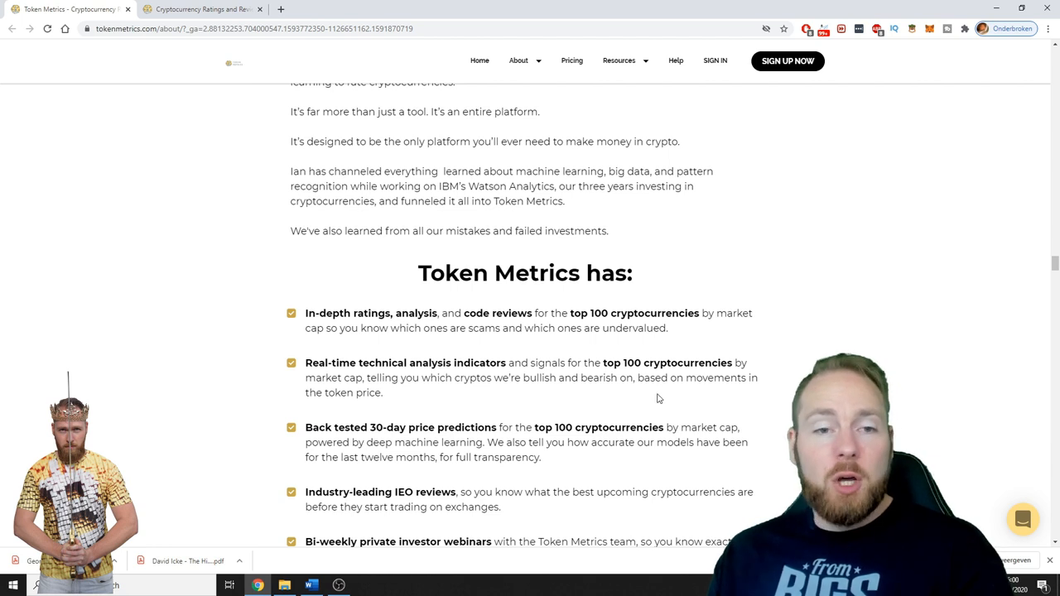
{"action": "scroll", "scroll_direction": "down", "scroll_amount": 3}
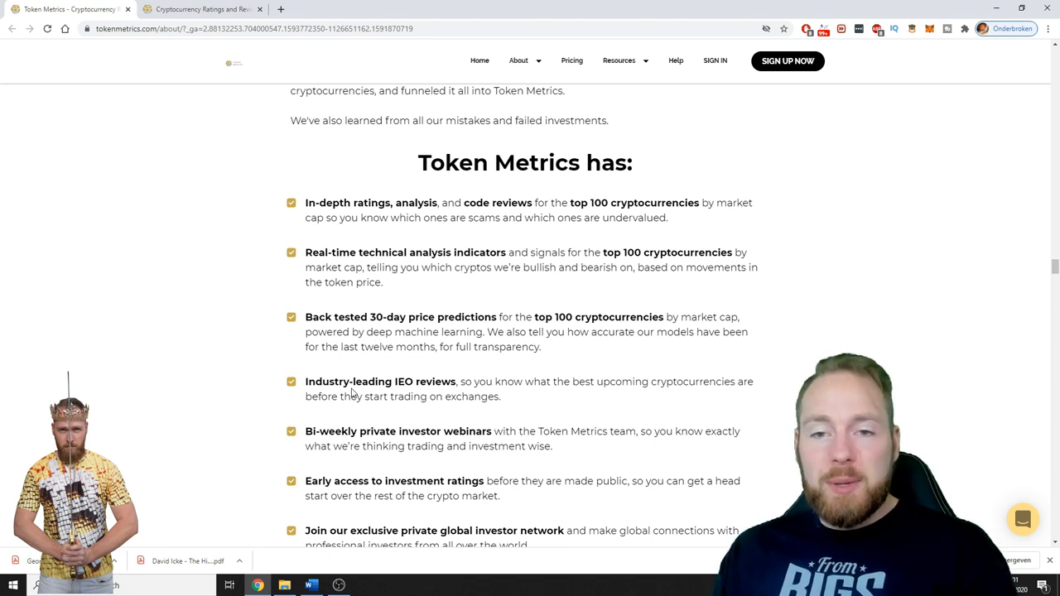
{"action": "mouse_move", "coordinate": [280, 402]}
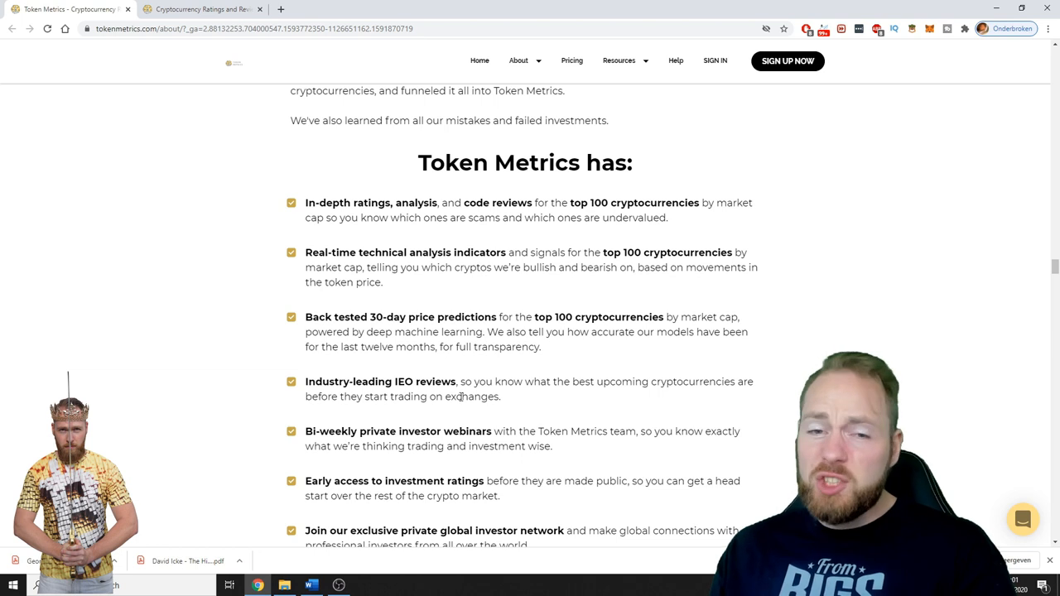
{"action": "double_click", "coordinate": [412, 381]}
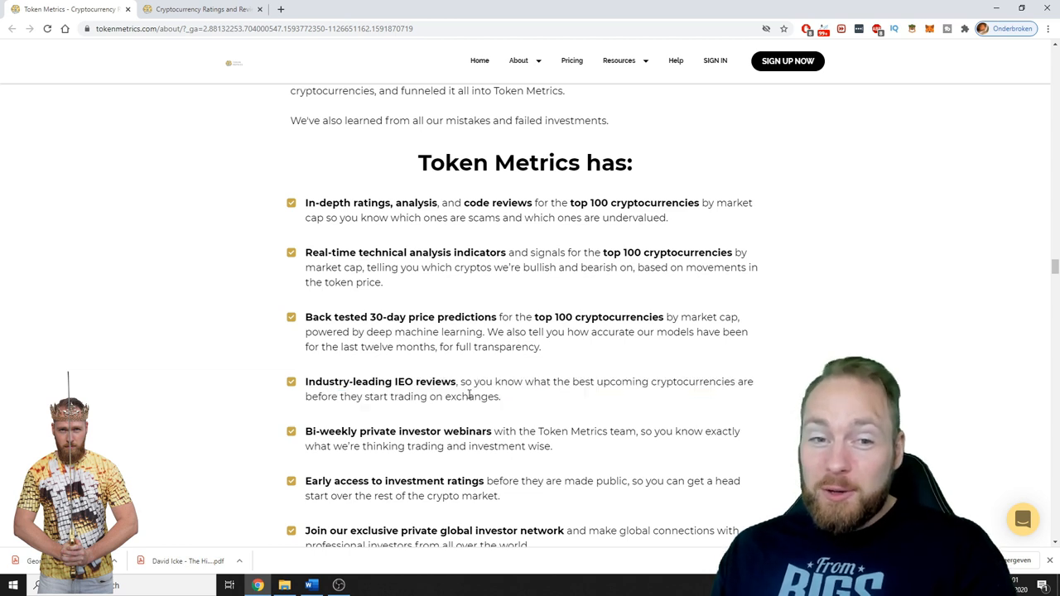
{"action": "scroll", "scroll_direction": "down", "scroll_amount": 3}
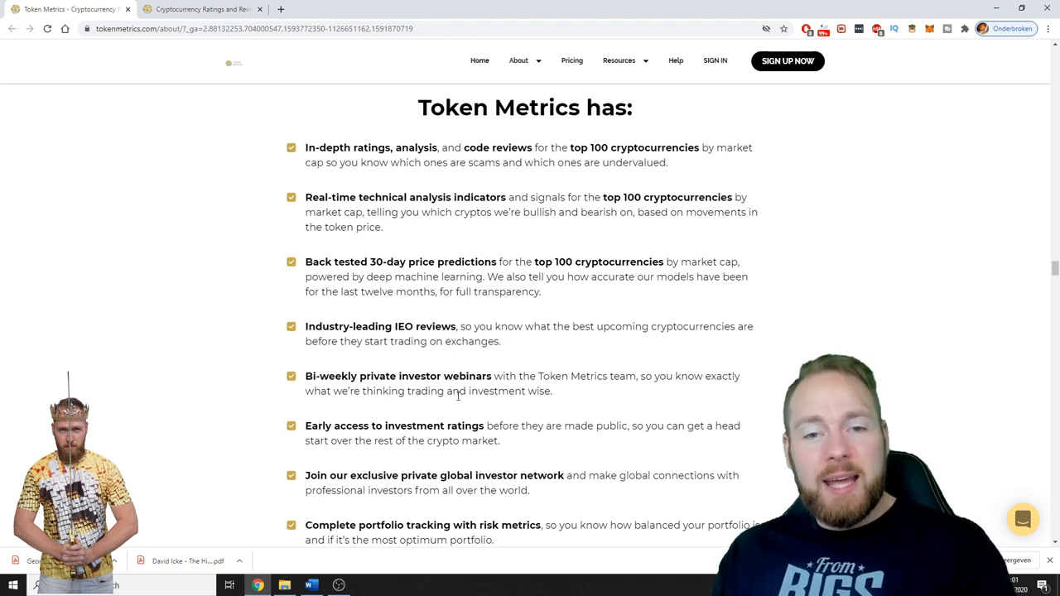
Scroll further down the checklist to the DAICO pipeline item and custom-portfolio paragraphs
{"action": "scroll", "scroll_direction": "down", "scroll_amount": 3}
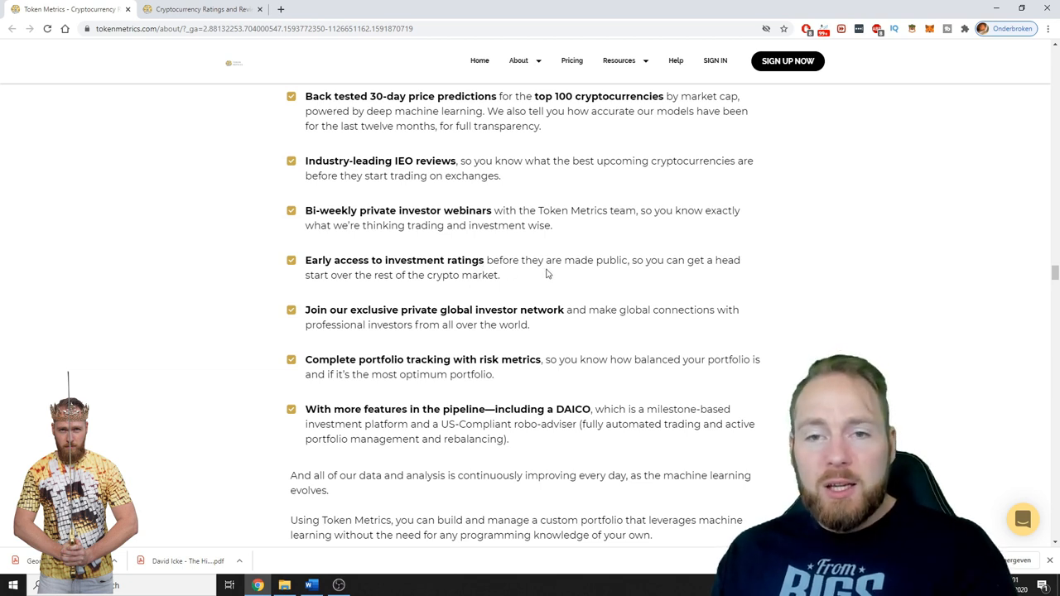
{"action": "mouse_move", "coordinate": [422, 279]}
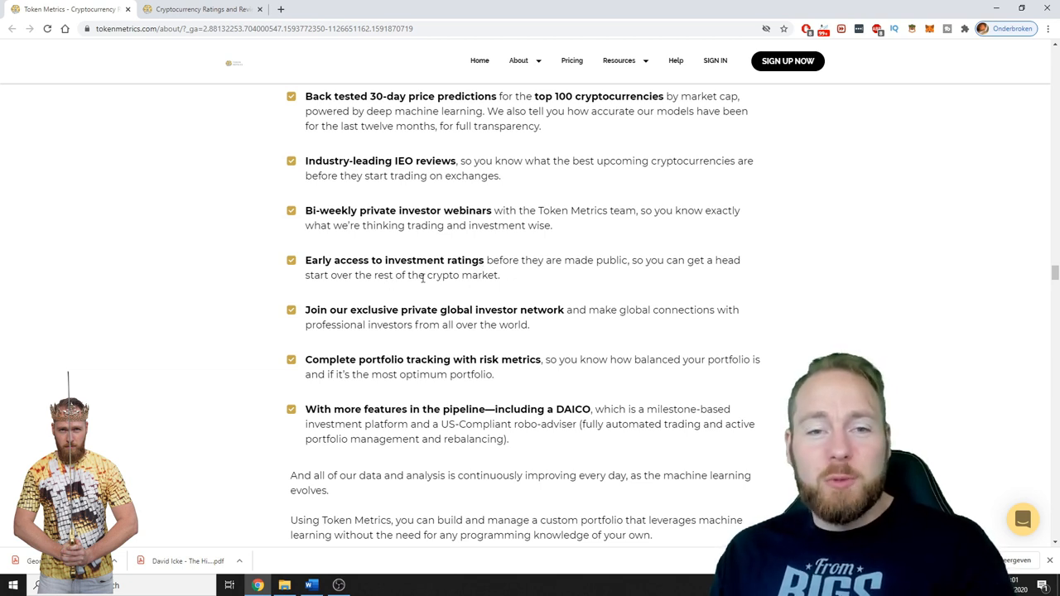
{"action": "mouse_move", "coordinate": [374, 305]}
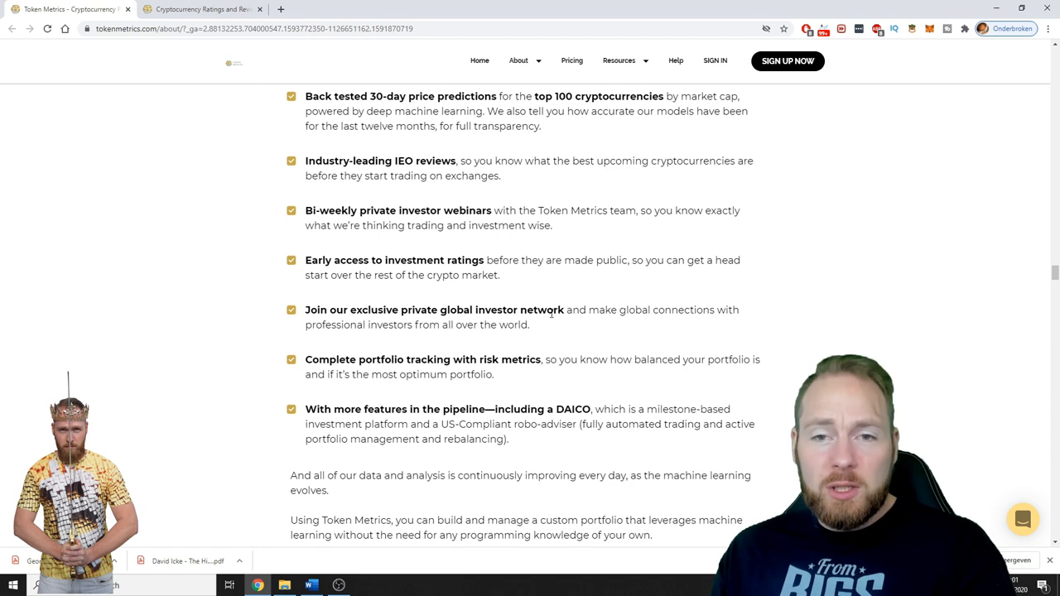
{"action": "mouse_move", "coordinate": [639, 325]}
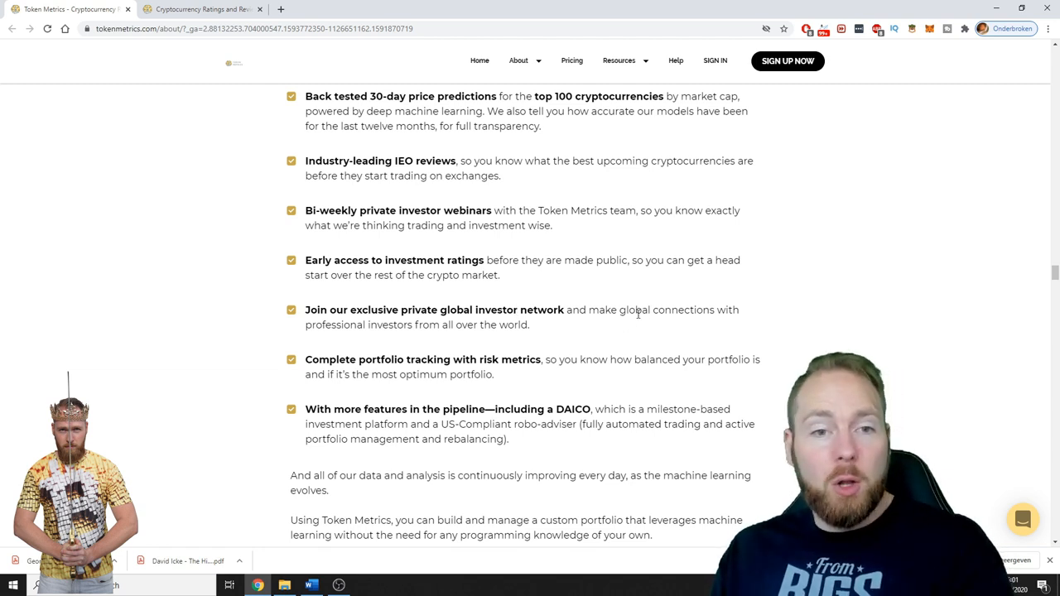
{"action": "scroll", "scroll_direction": "down", "scroll_amount": 3}
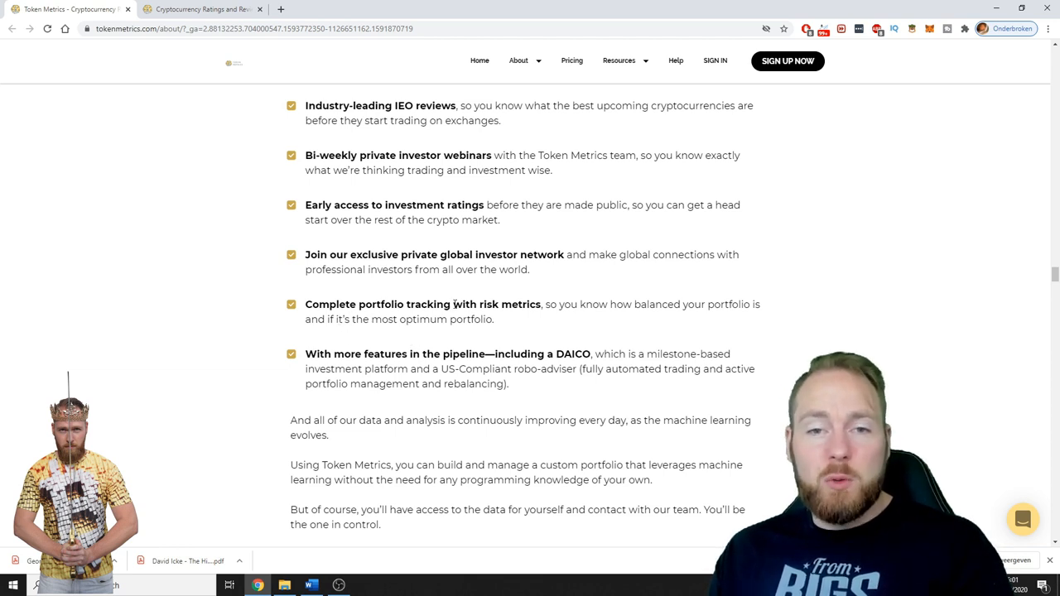
{"action": "mouse_move", "coordinate": [530, 301]}
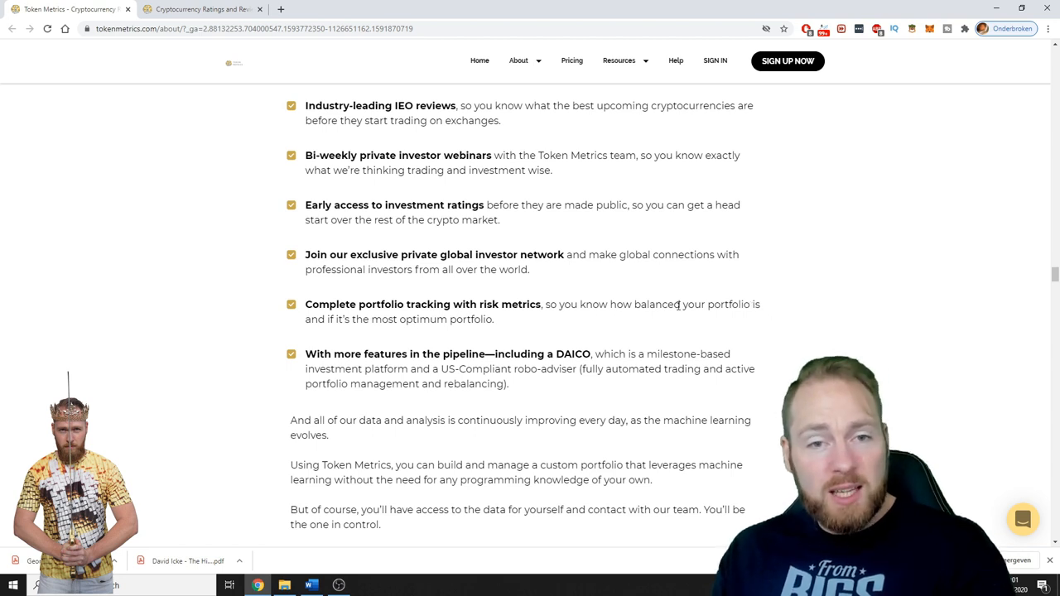
{"action": "mouse_move", "coordinate": [401, 336]}
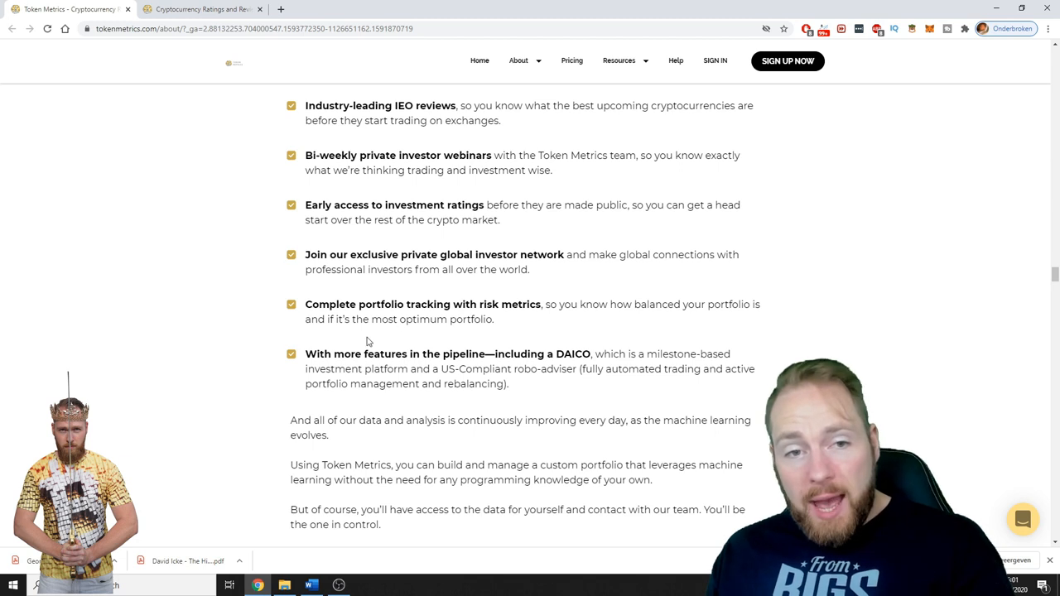
{"action": "mouse_move", "coordinate": [367, 343]}
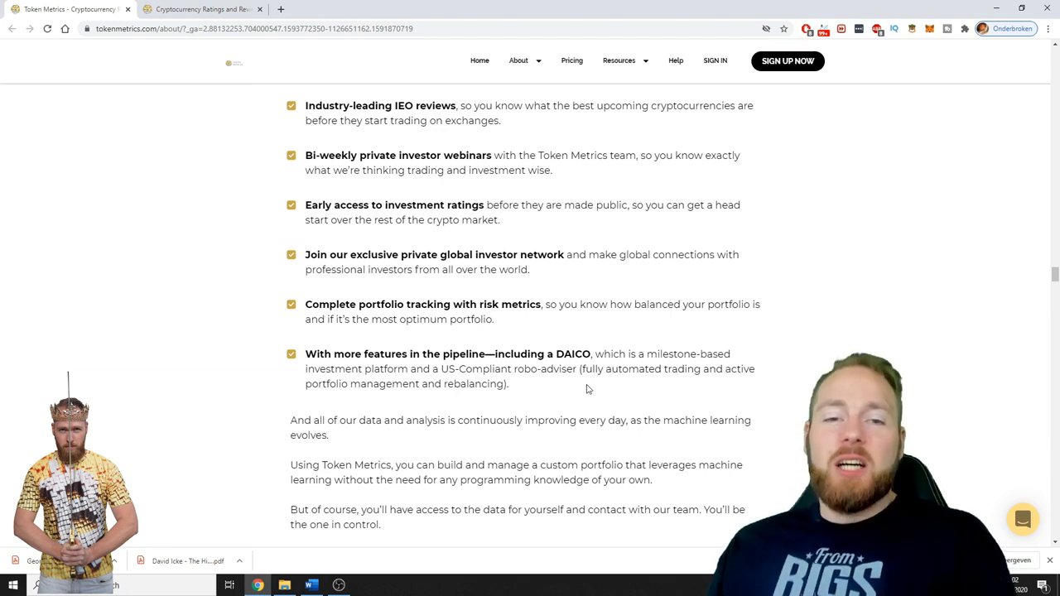
{"action": "mouse_move", "coordinate": [573, 387]}
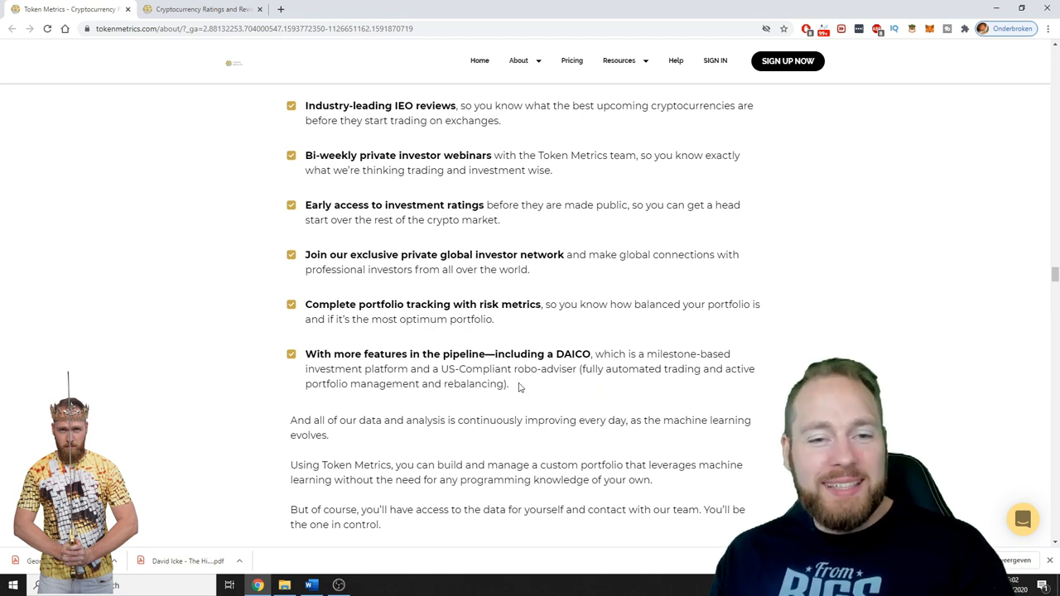
Move from the sales page to the ratings table ranking Ethereum, Matic Network and Bitcoin
{"action": "scroll", "scroll_direction": "down", "scroll_amount": 3}
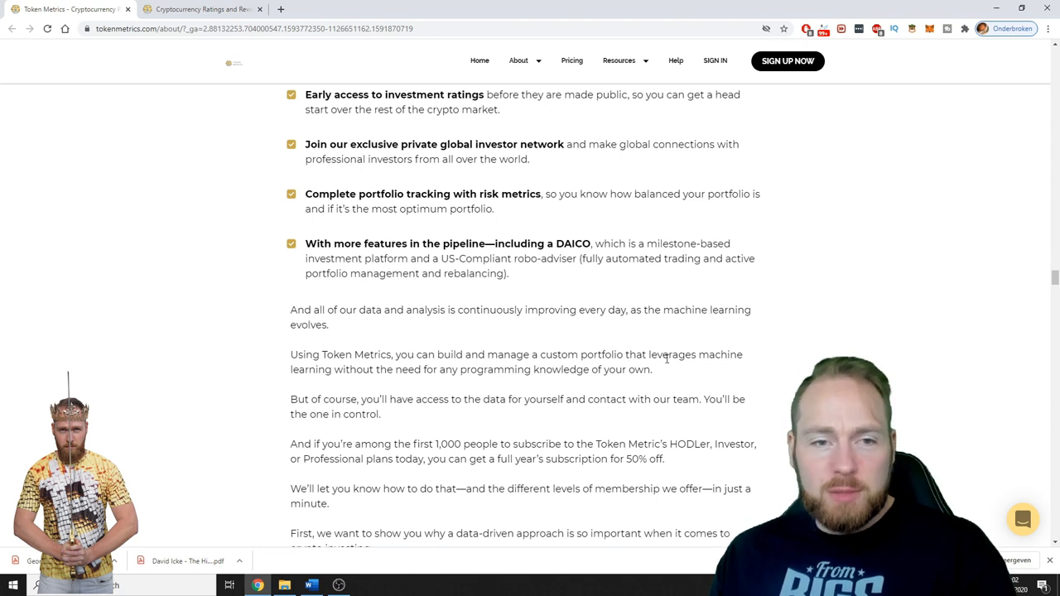
{"action": "mouse_move", "coordinate": [359, 374]}
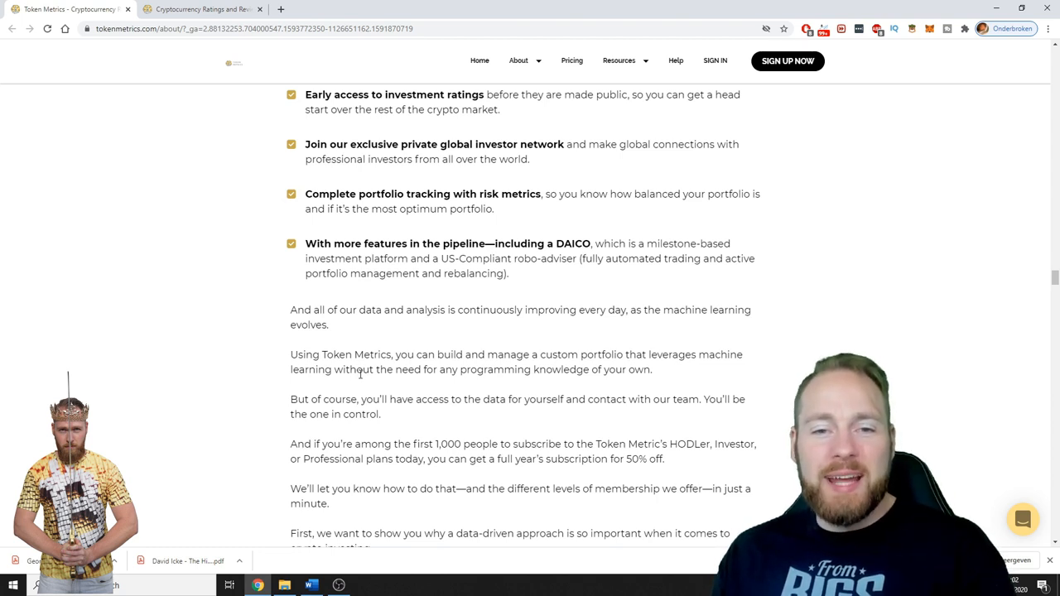
{"action": "mouse_move", "coordinate": [371, 381]}
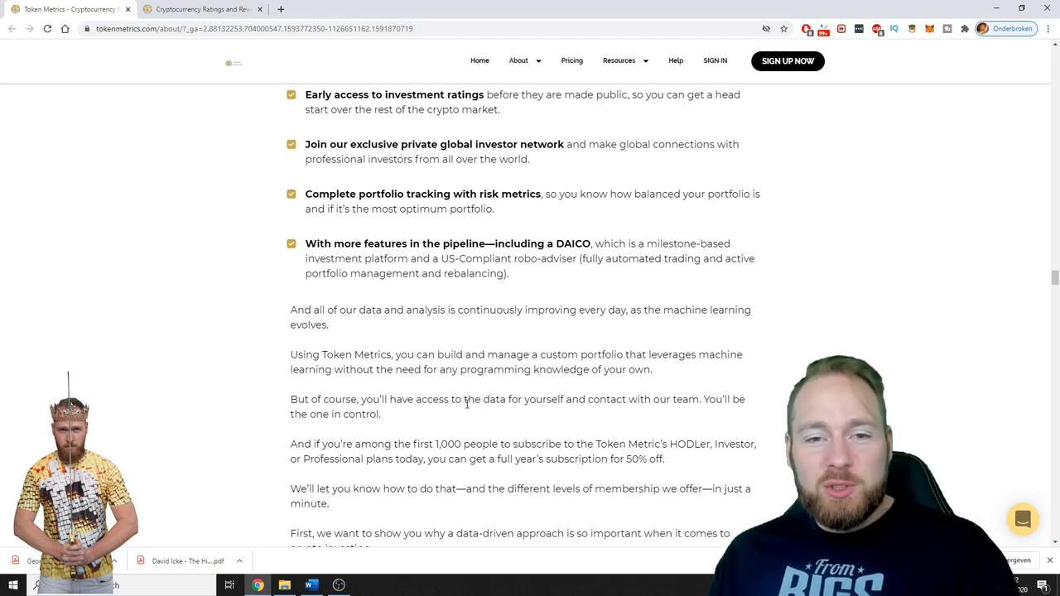
{"action": "mouse_move", "coordinate": [649, 411]}
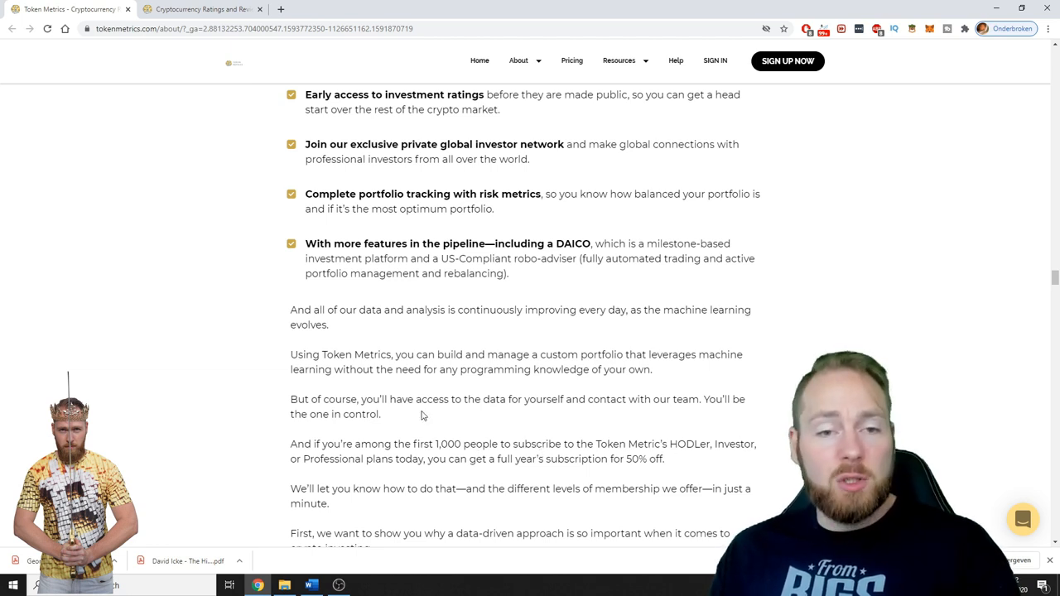
{"action": "mouse_move", "coordinate": [483, 472]}
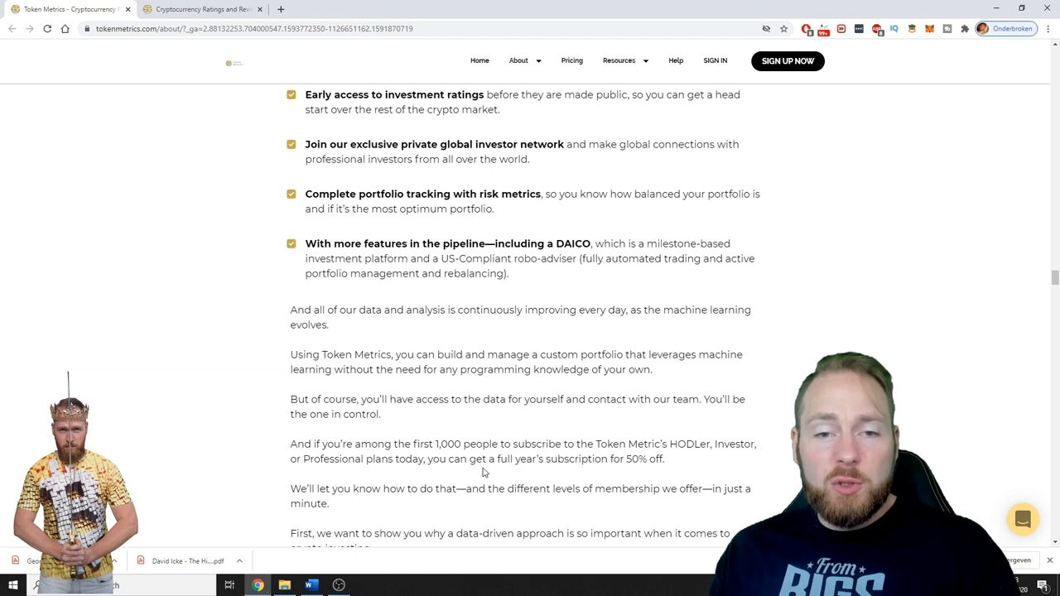
{"action": "mouse_move", "coordinate": [613, 472]}
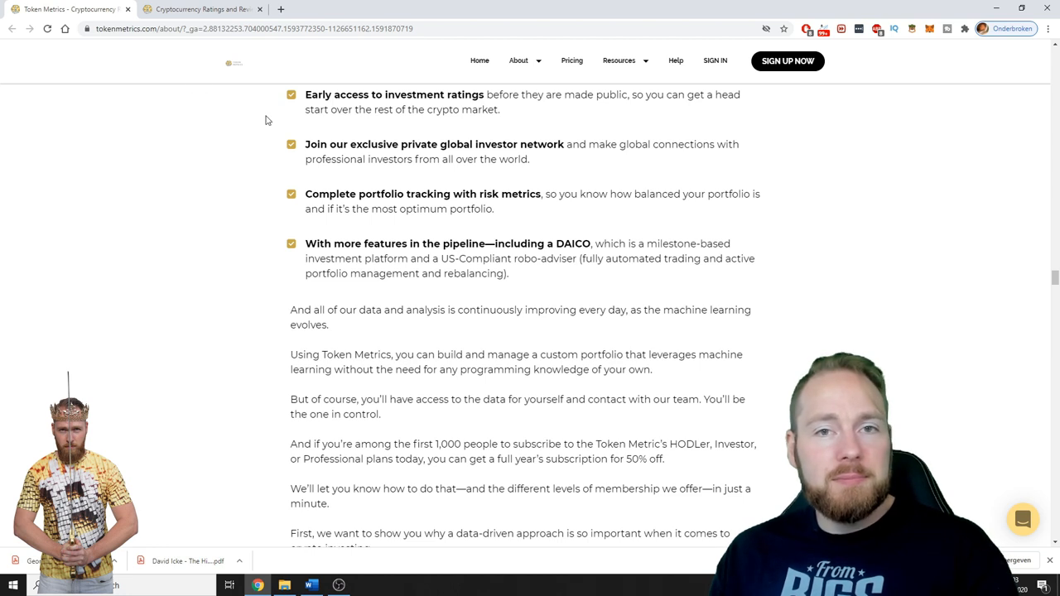
{"action": "scroll", "scroll_direction": "up", "scroll_amount": 3}
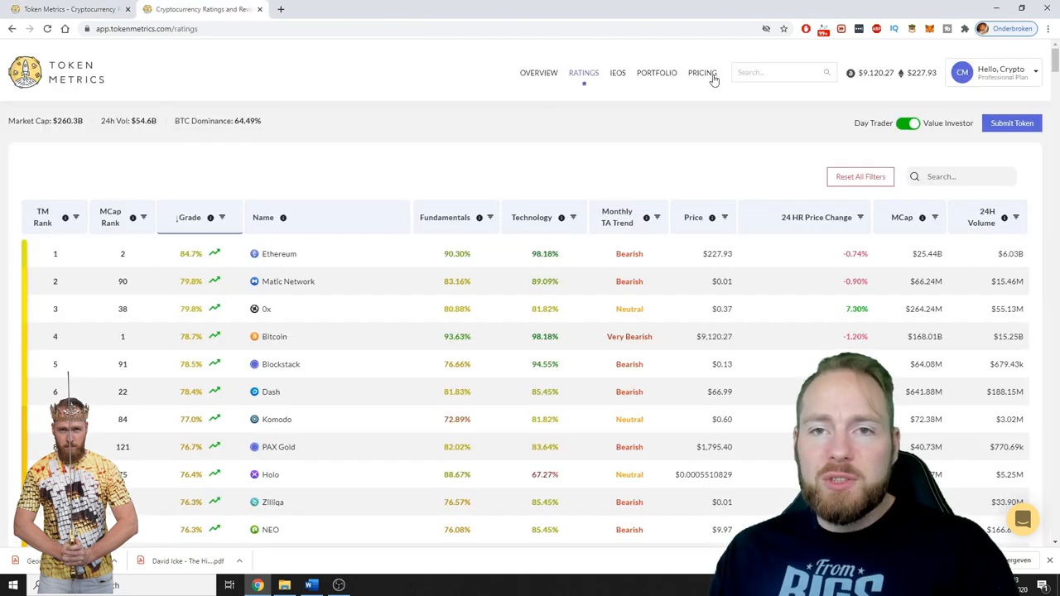
View the HODLer, Investor and Professional plans at monthly pricing, then back at yearly pricing
{"action": "left_click", "coordinate": [702, 72]}
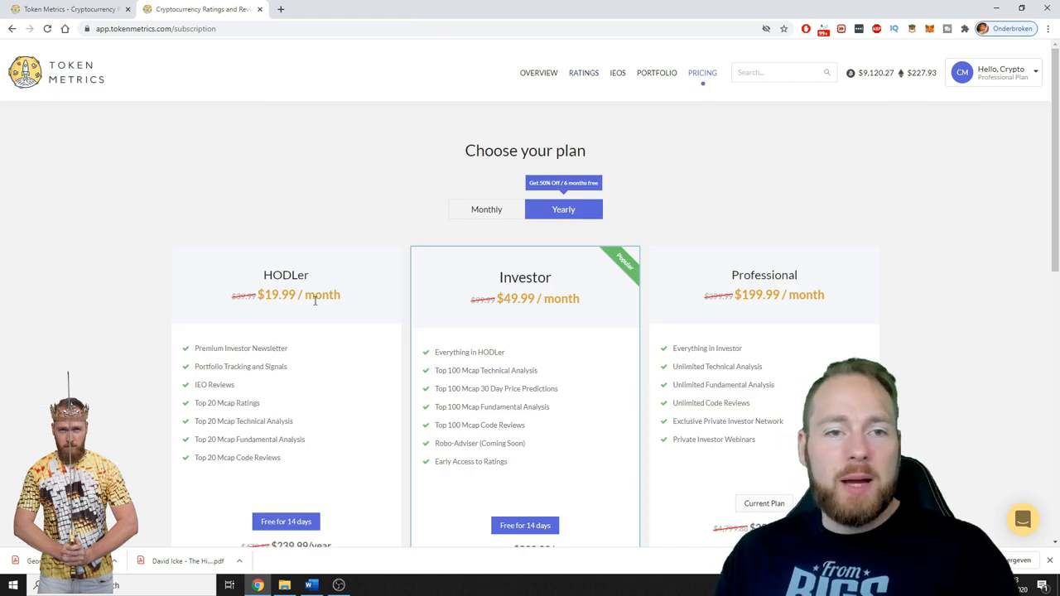
{"action": "scroll", "scroll_direction": "down", "scroll_amount": 3}
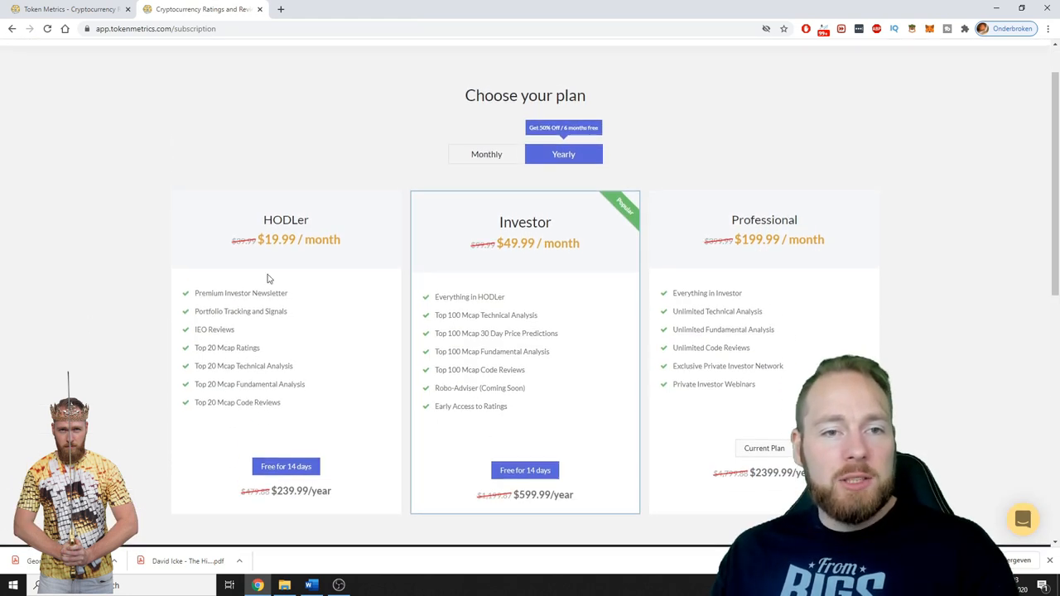
{"action": "mouse_move", "coordinate": [235, 257]}
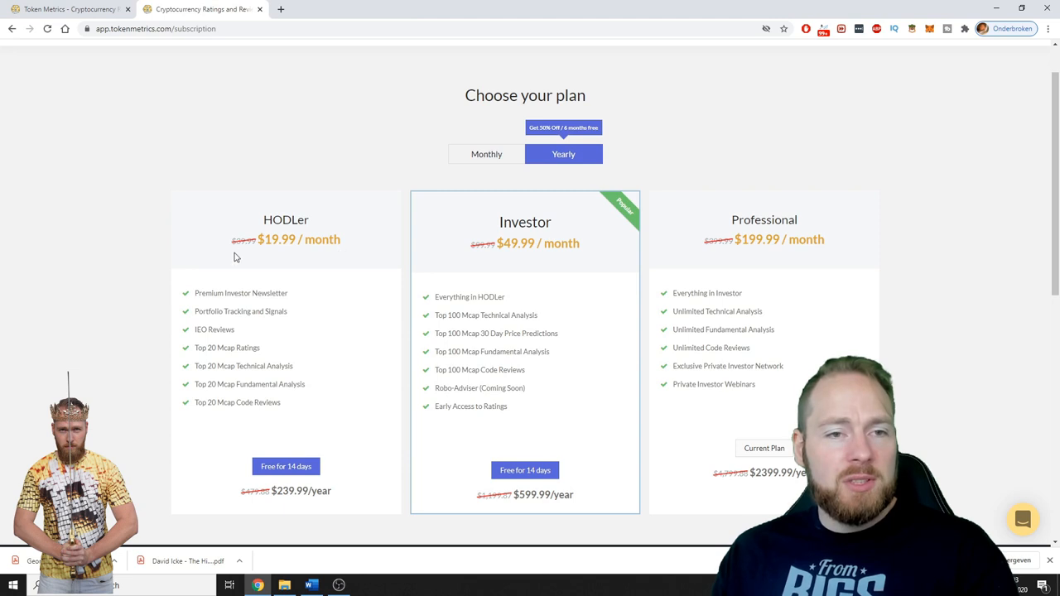
{"action": "mouse_move", "coordinate": [298, 299]}
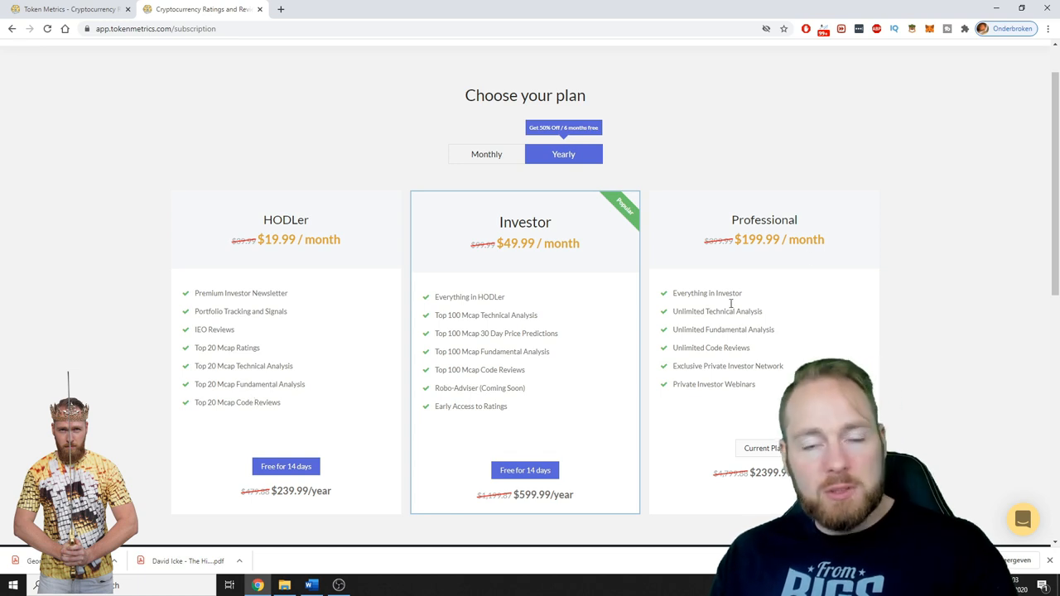
{"action": "mouse_move", "coordinate": [560, 243]}
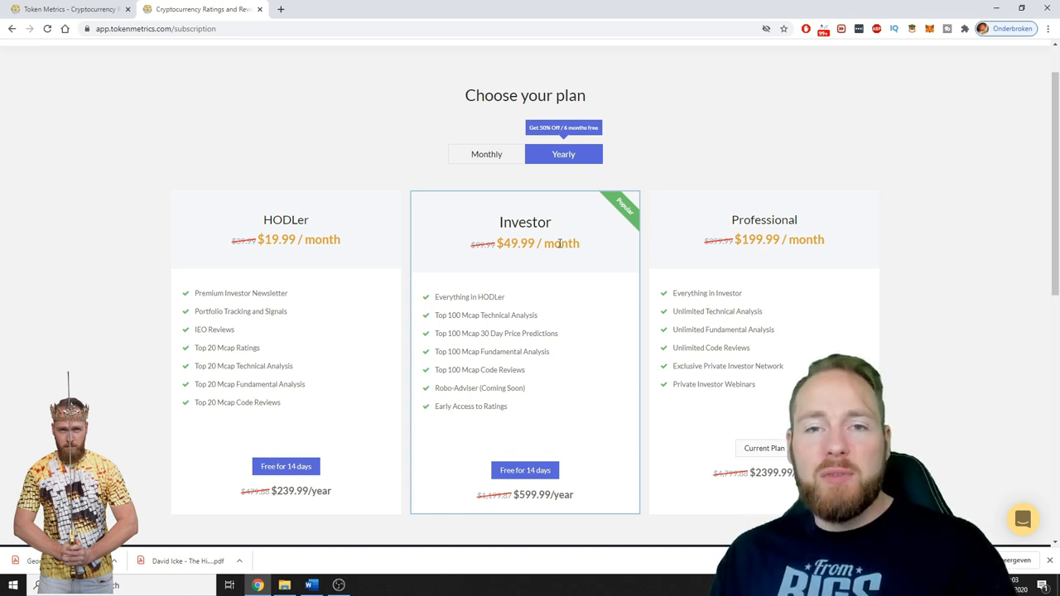
{"action": "left_click", "coordinate": [487, 154]}
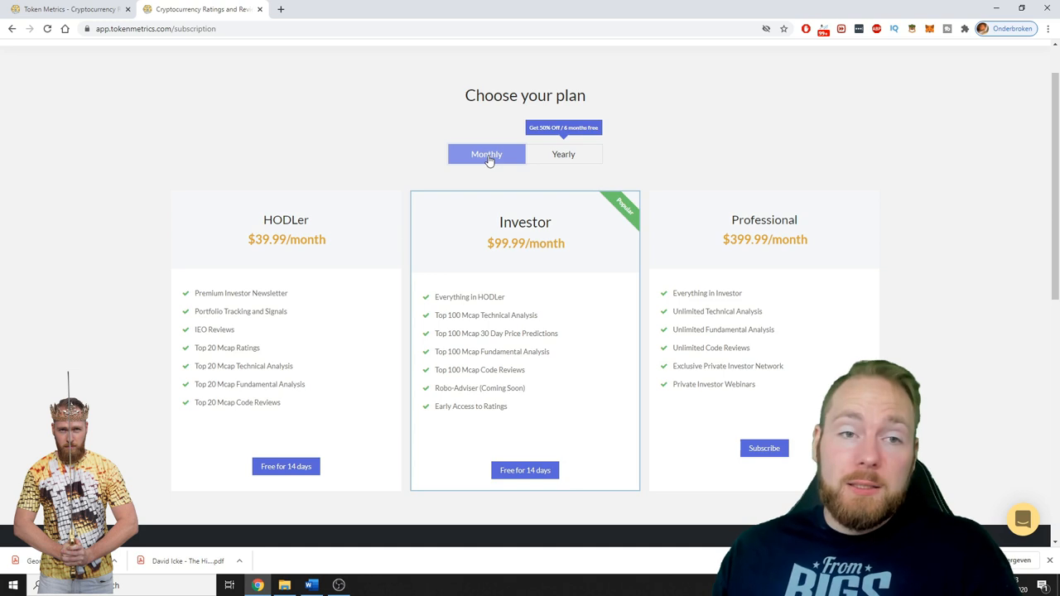
{"action": "left_click", "coordinate": [563, 154]}
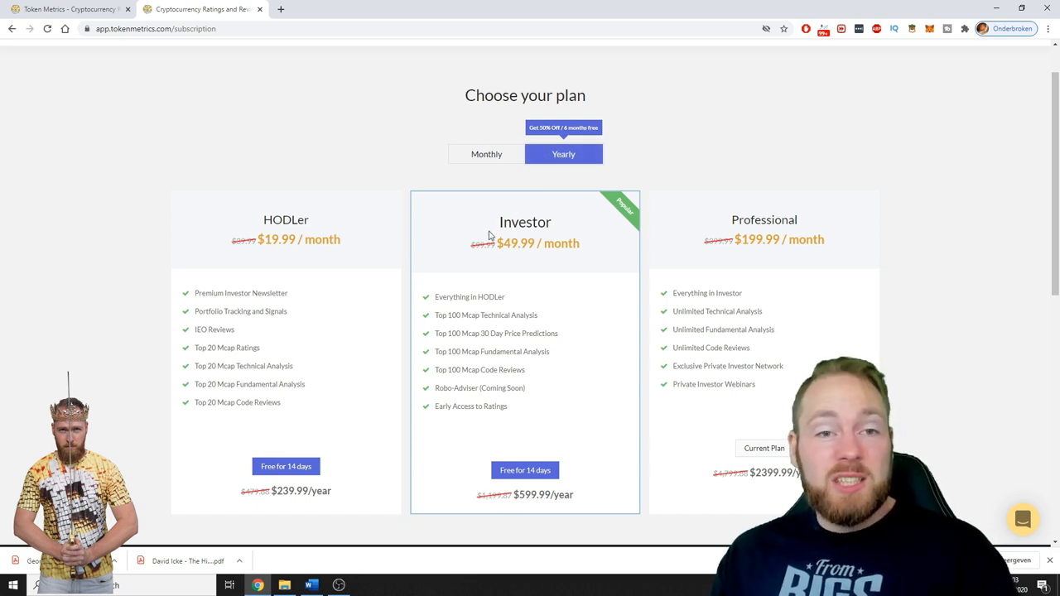
{"action": "mouse_move", "coordinate": [520, 262]}
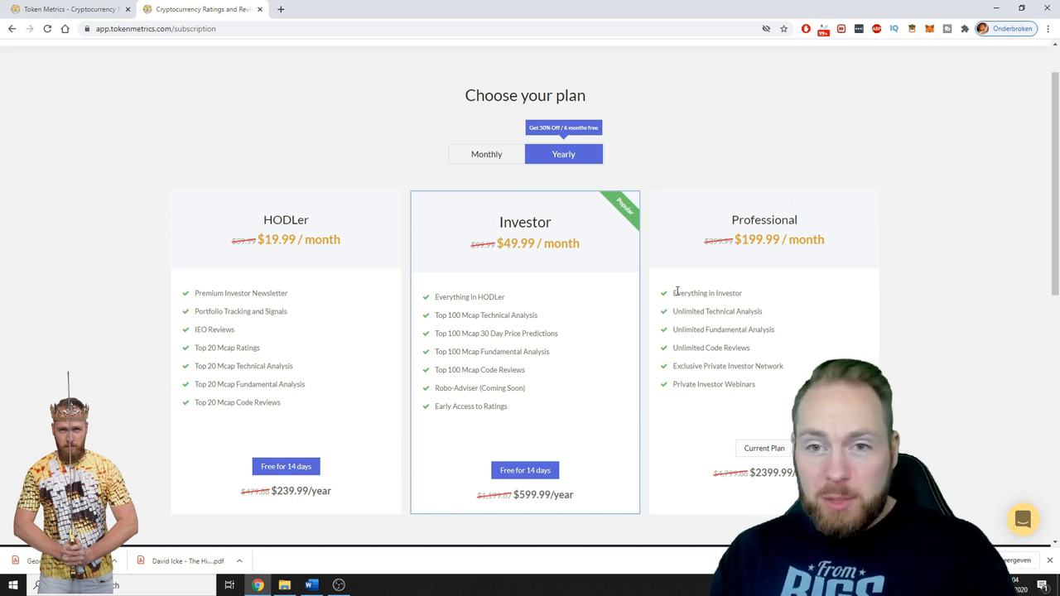
{"action": "mouse_move", "coordinate": [652, 349]}
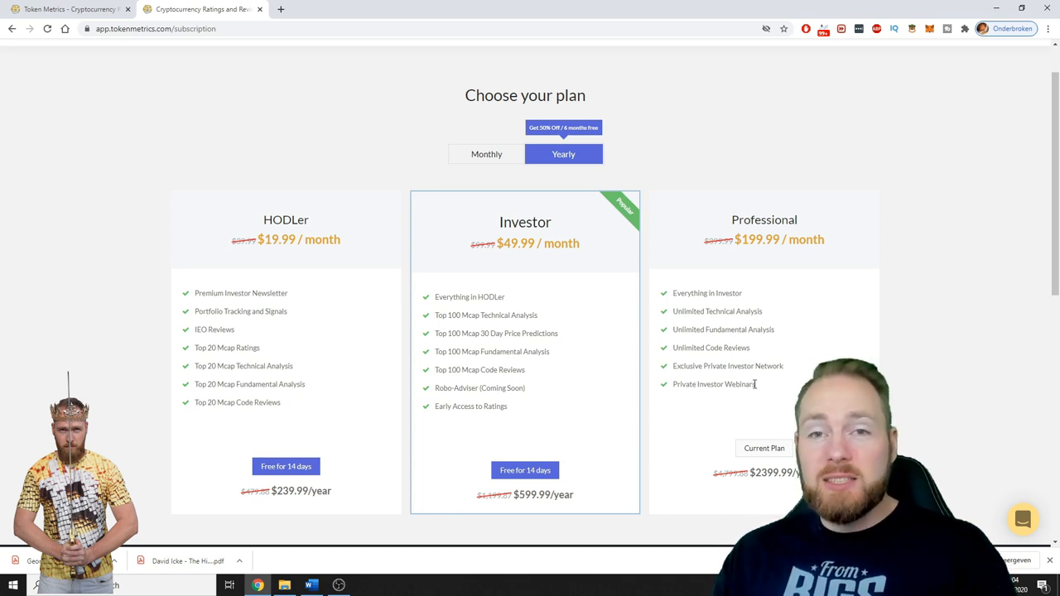
{"action": "scroll", "scroll_direction": "up", "scroll_amount": 3}
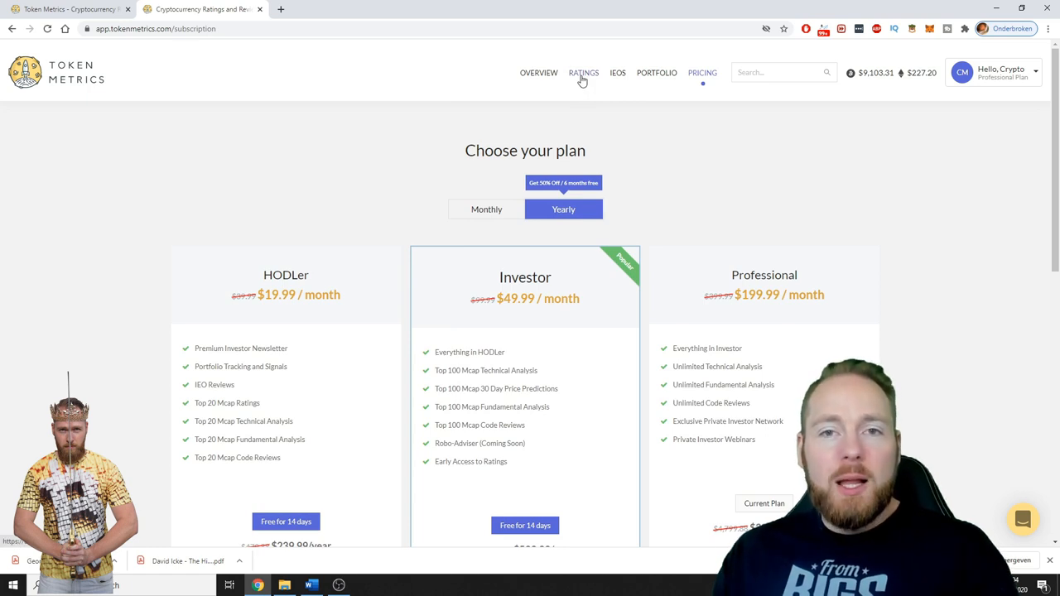
Return via RATINGS to the table listing Ethereum, Matic Network and 0x at the top
{"action": "left_click", "coordinate": [583, 73]}
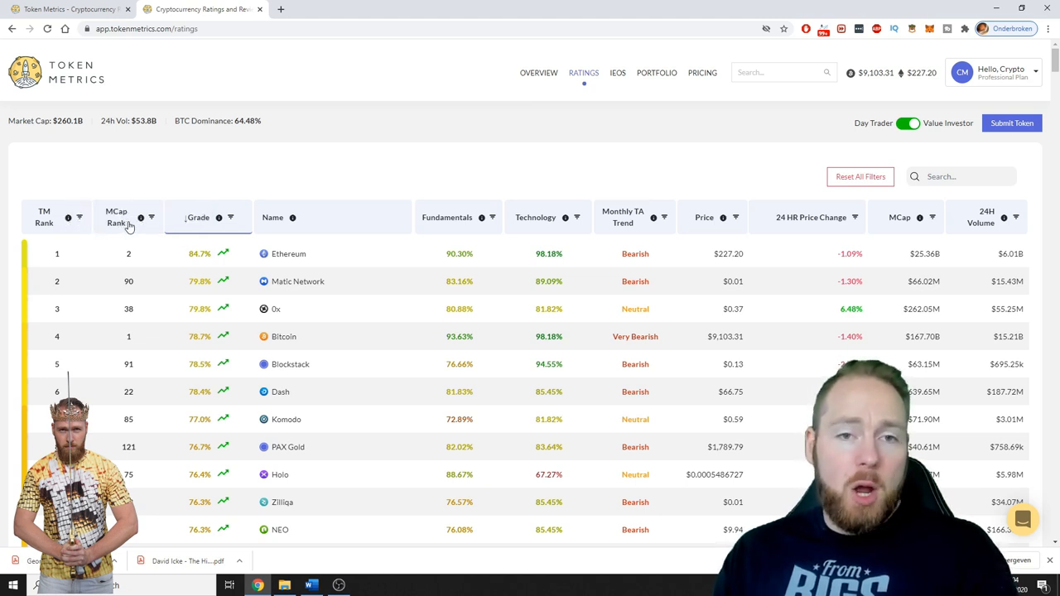
{"action": "mouse_move", "coordinate": [261, 265]}
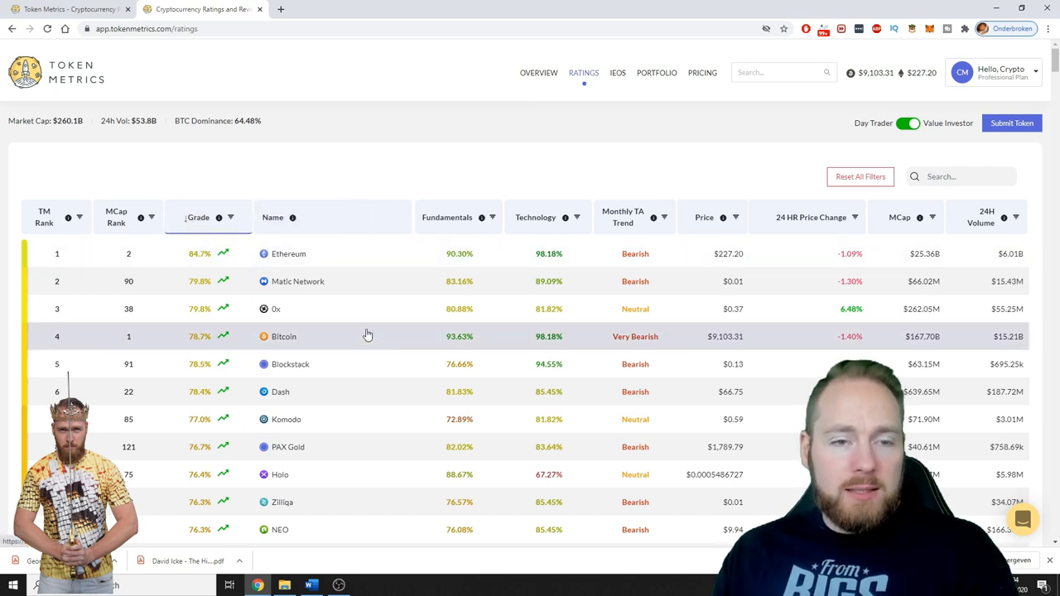
{"action": "mouse_move", "coordinate": [305, 262]}
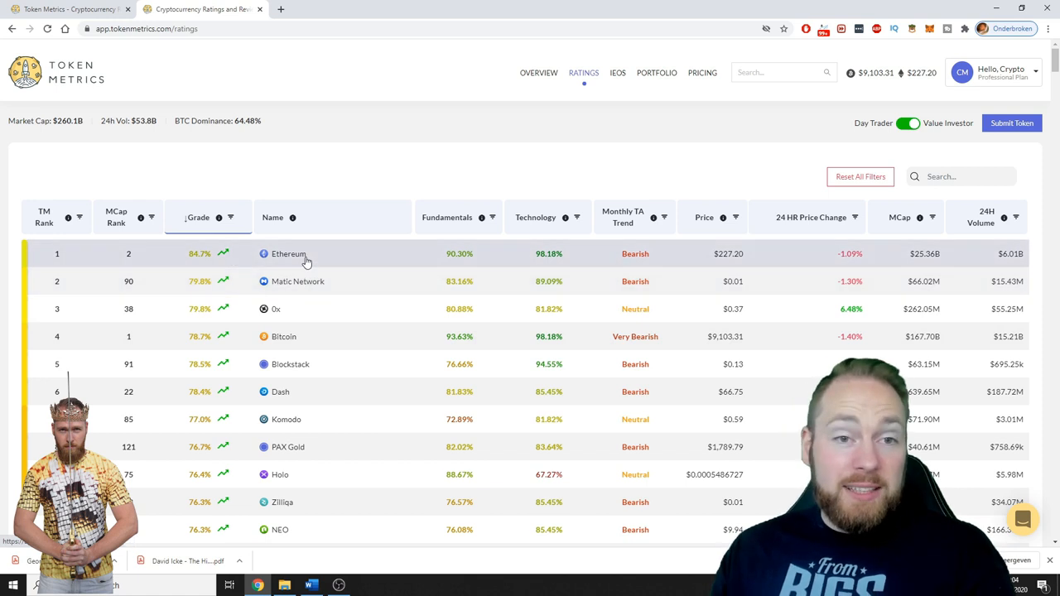
{"action": "mouse_move", "coordinate": [298, 281]}
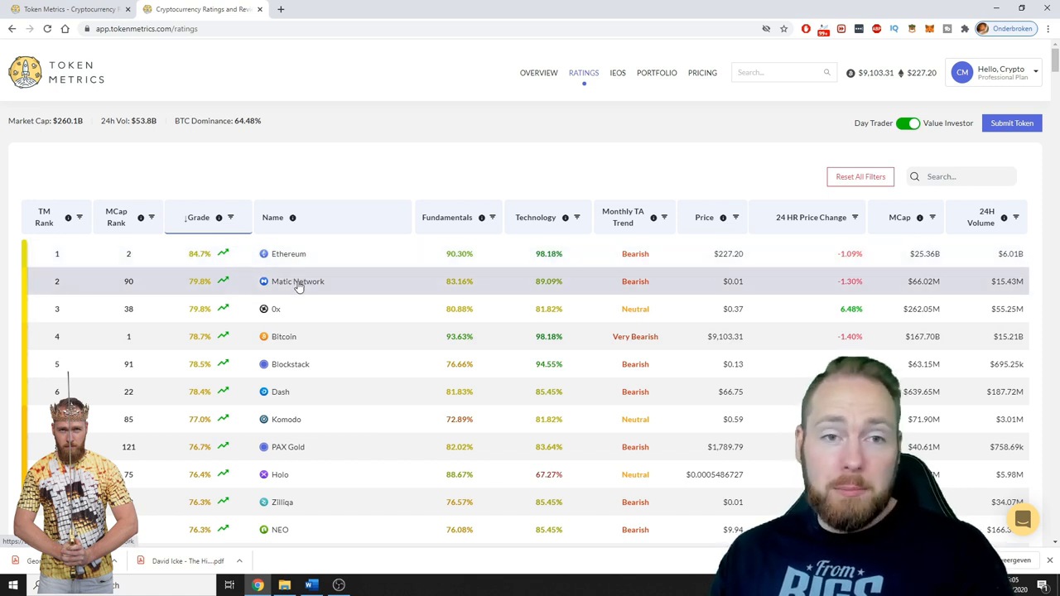
{"action": "mouse_move", "coordinate": [291, 291]}
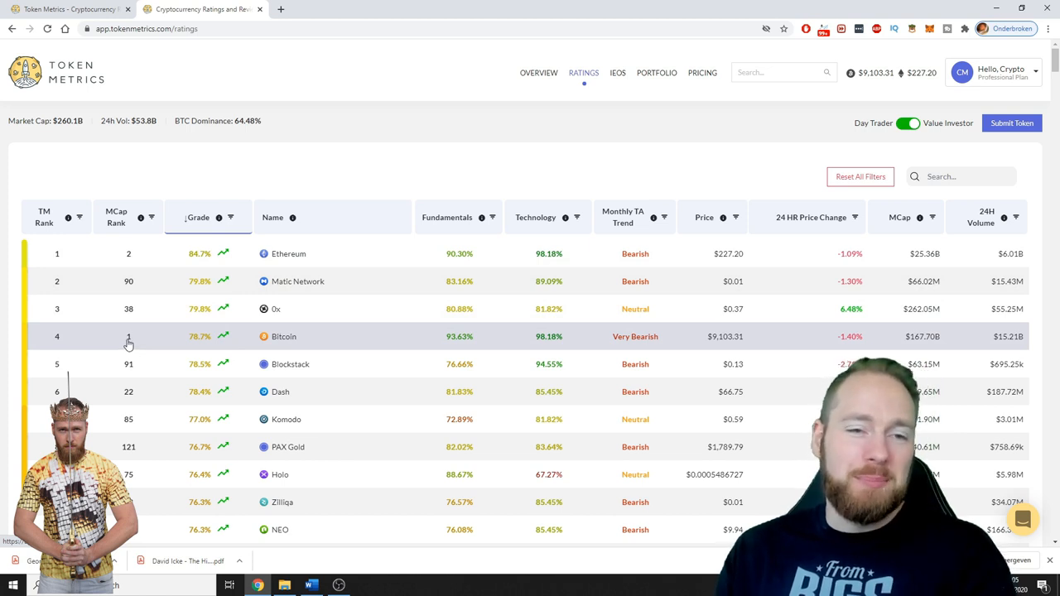
{"action": "mouse_move", "coordinate": [482, 249]}
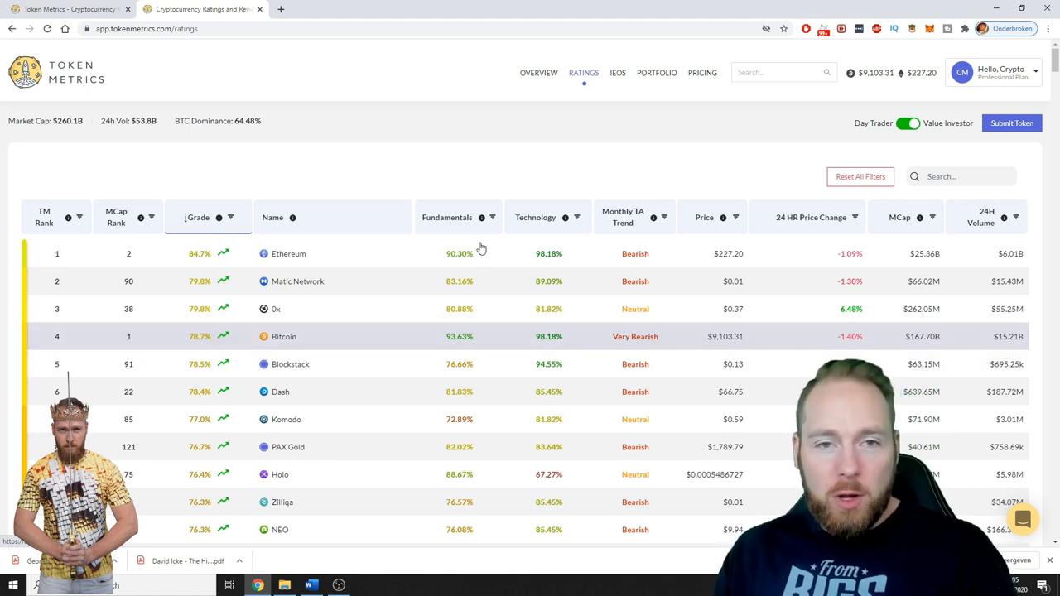
{"action": "mouse_move", "coordinate": [461, 228]}
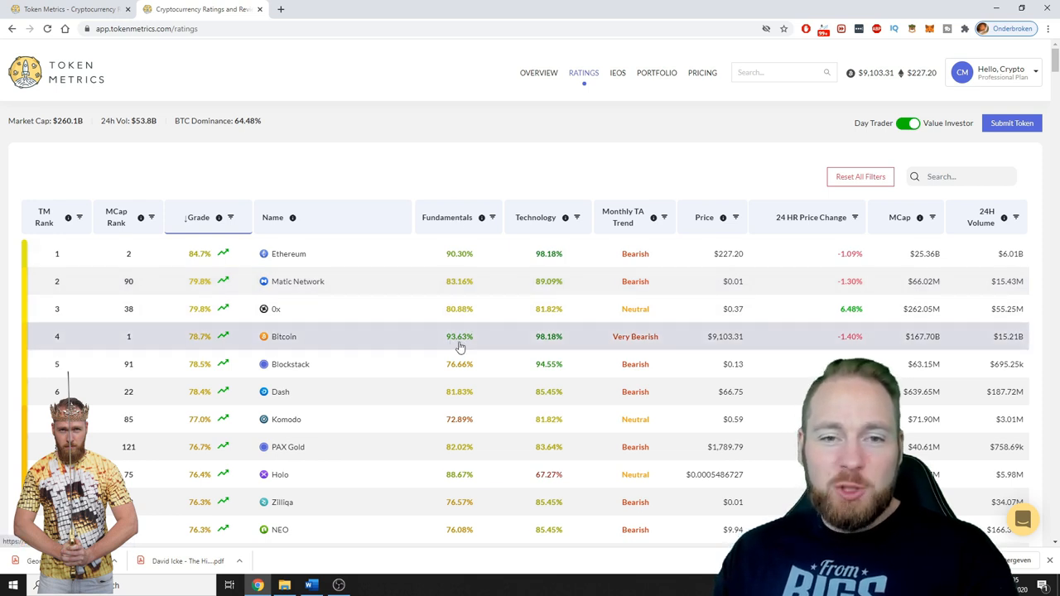
{"action": "mouse_move", "coordinate": [553, 342]}
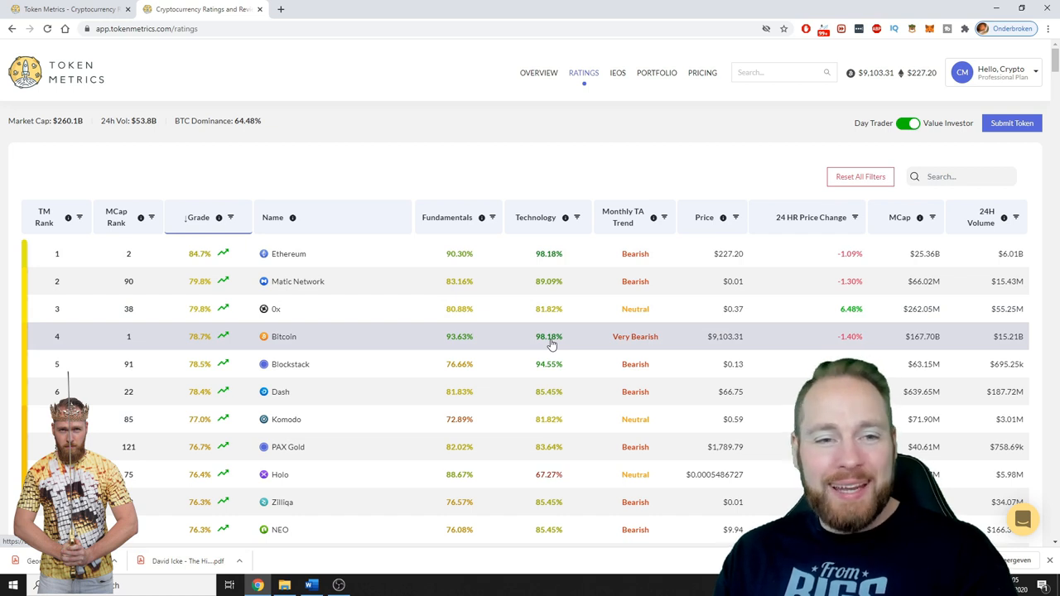
{"action": "mouse_move", "coordinate": [291, 339]}
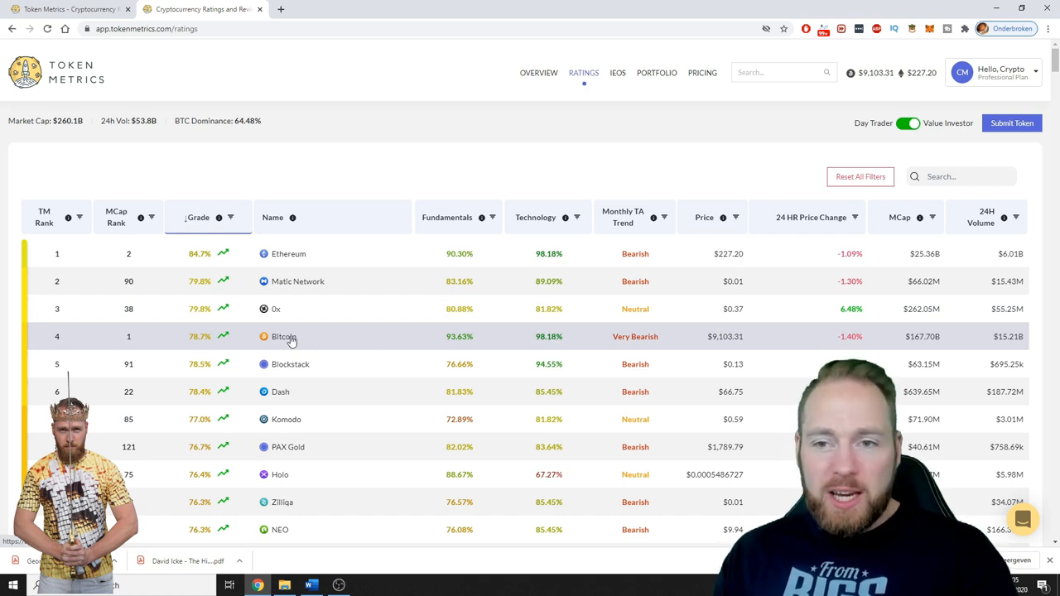
Browse Bitcoin's detail page past its grades and summaries, then go to its Fundamentals report
{"action": "left_click", "coordinate": [284, 336]}
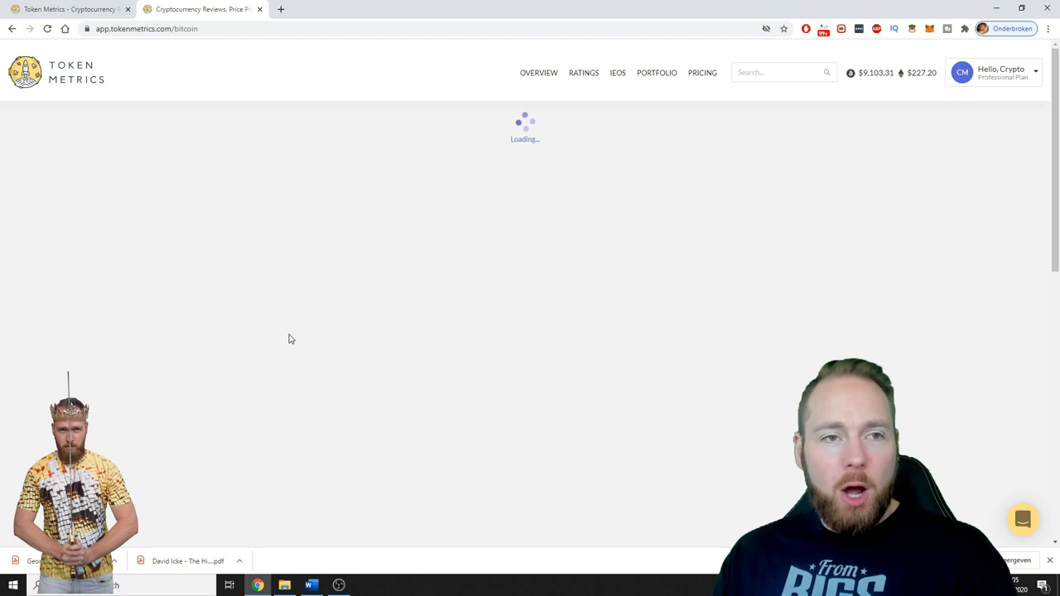
{"action": "mouse_move", "coordinate": [279, 338]}
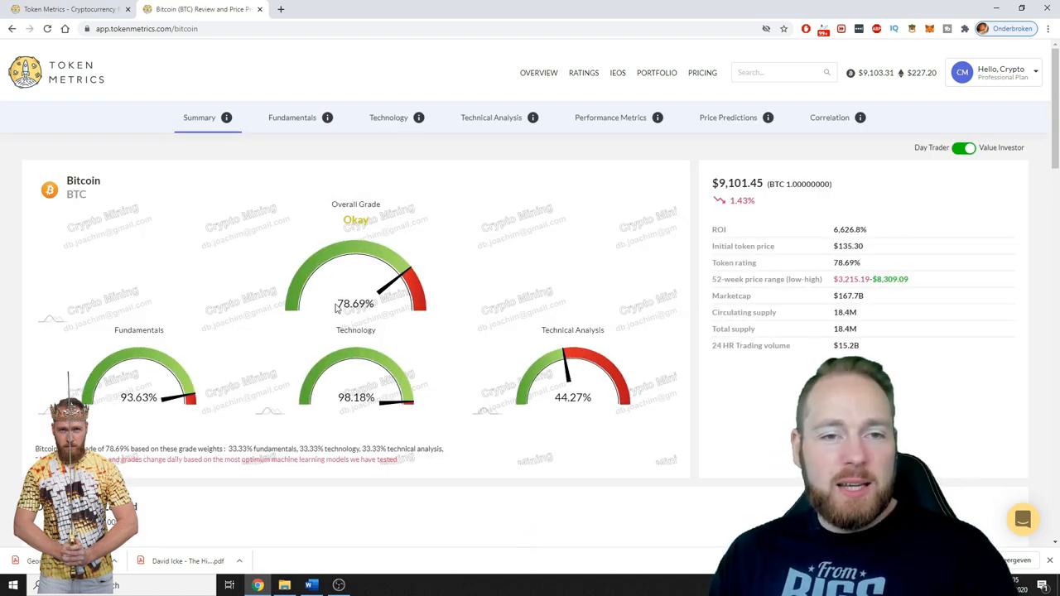
{"action": "mouse_move", "coordinate": [208, 321]}
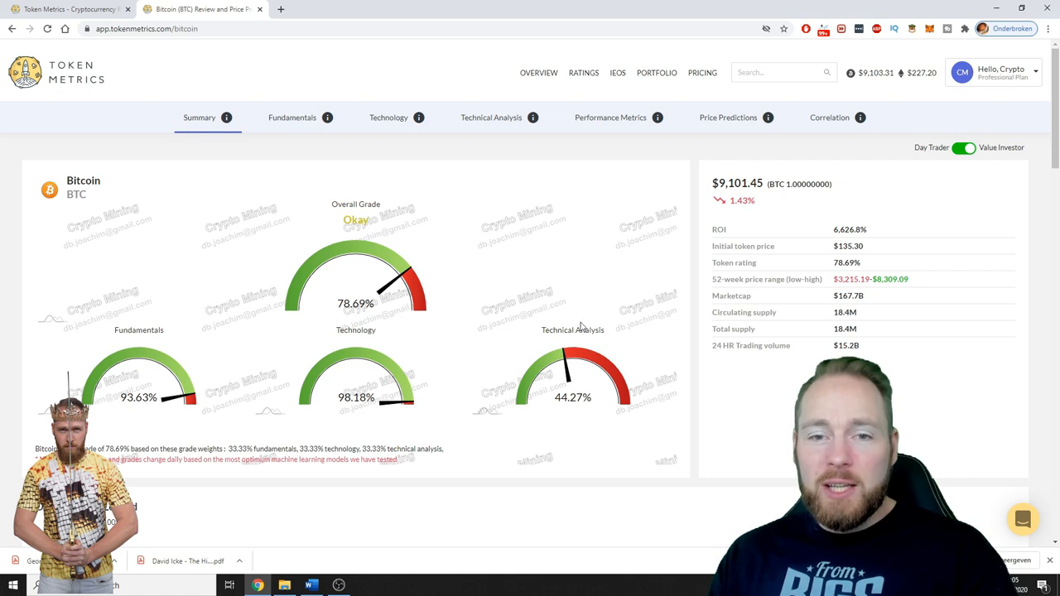
{"action": "scroll", "scroll_direction": "down", "scroll_amount": 3}
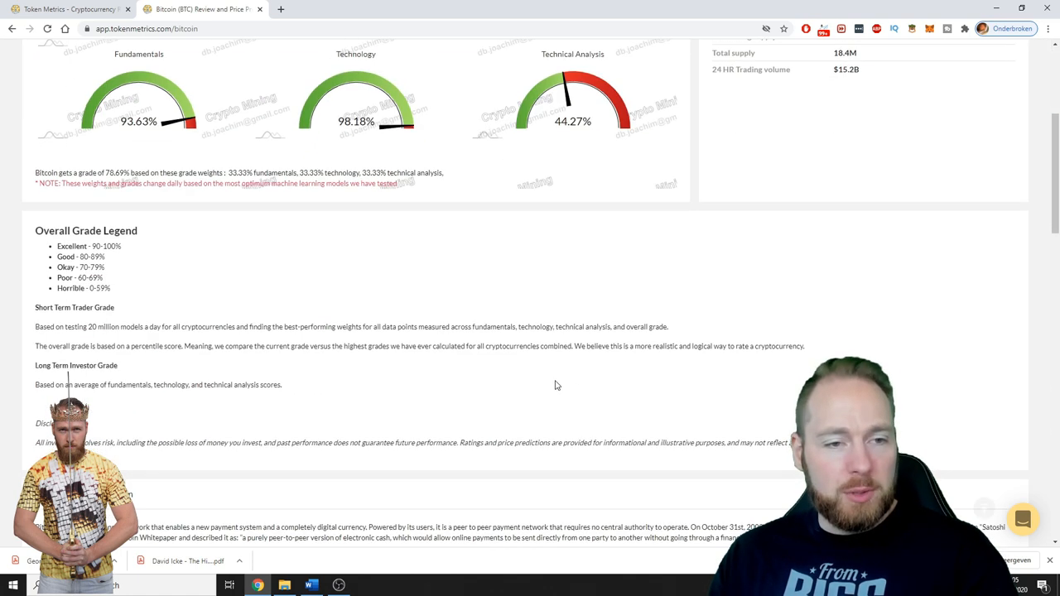
{"action": "scroll", "scroll_direction": "down", "scroll_amount": 3}
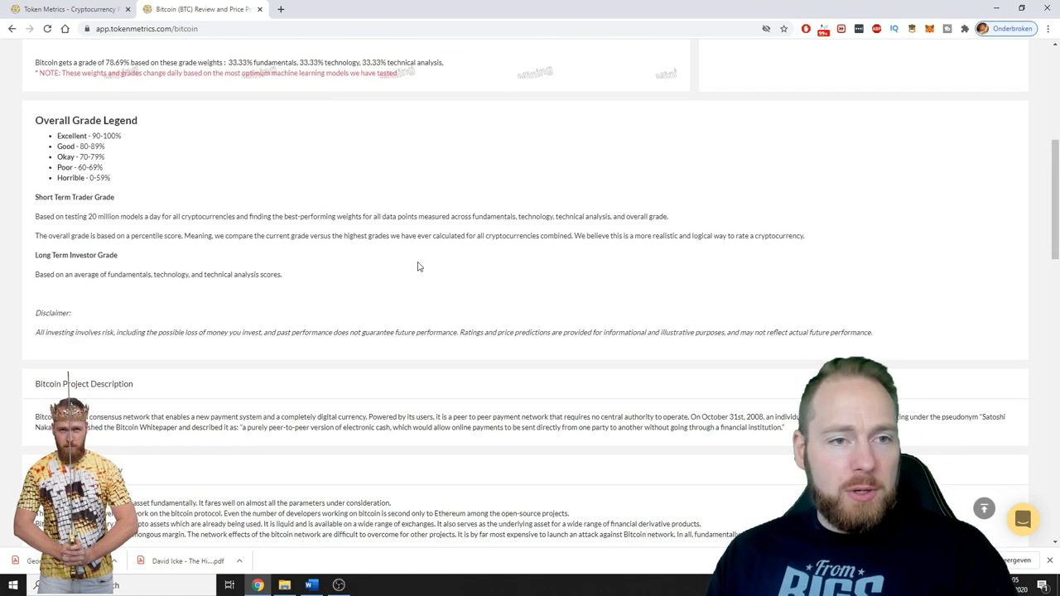
{"action": "scroll", "scroll_direction": "down", "scroll_amount": 3}
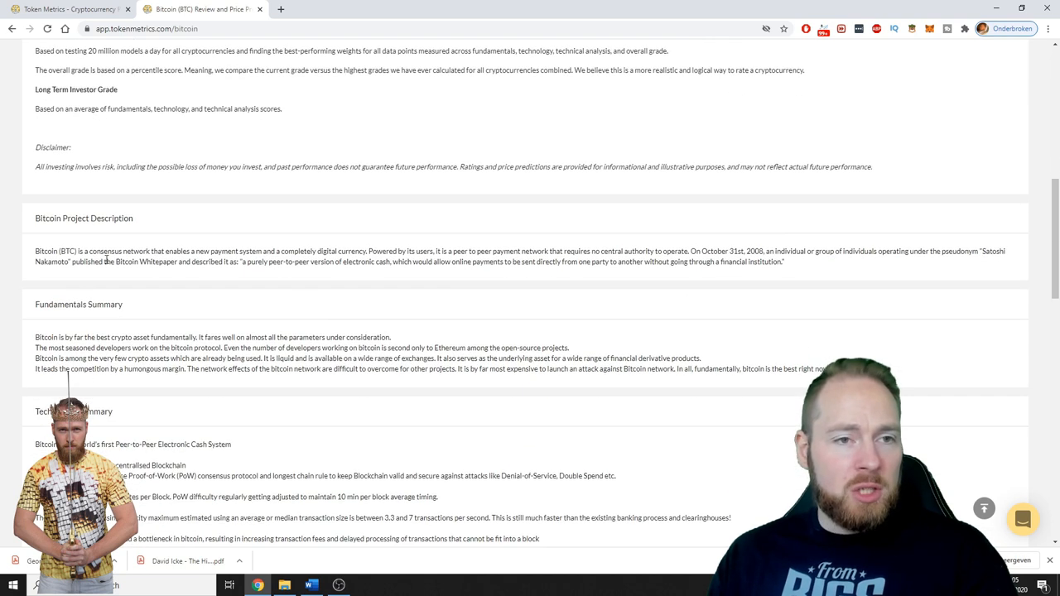
{"action": "scroll", "scroll_direction": "down", "scroll_amount": 3}
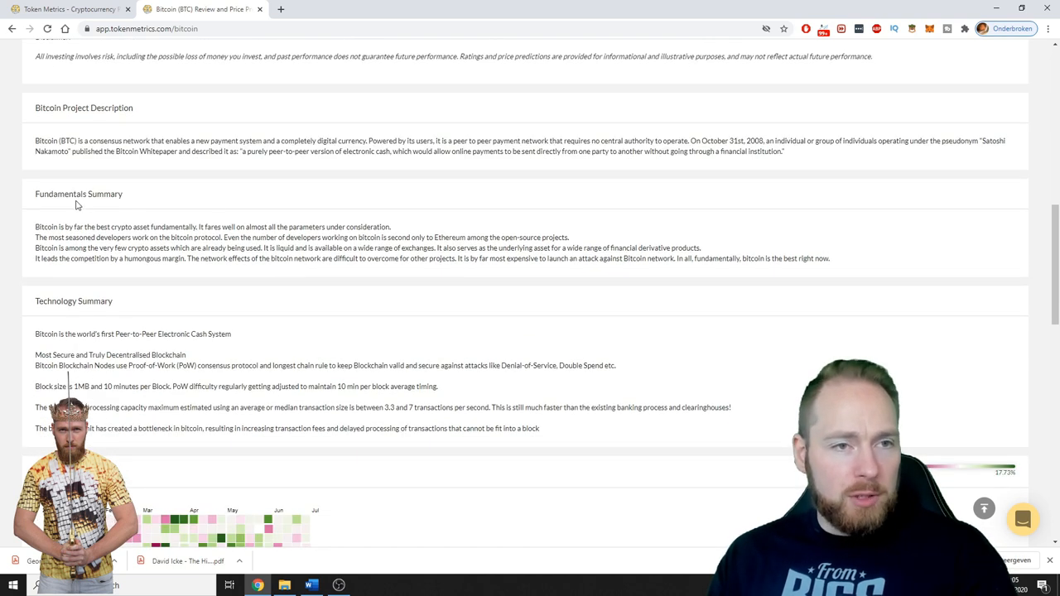
{"action": "scroll", "scroll_direction": "down", "scroll_amount": 3}
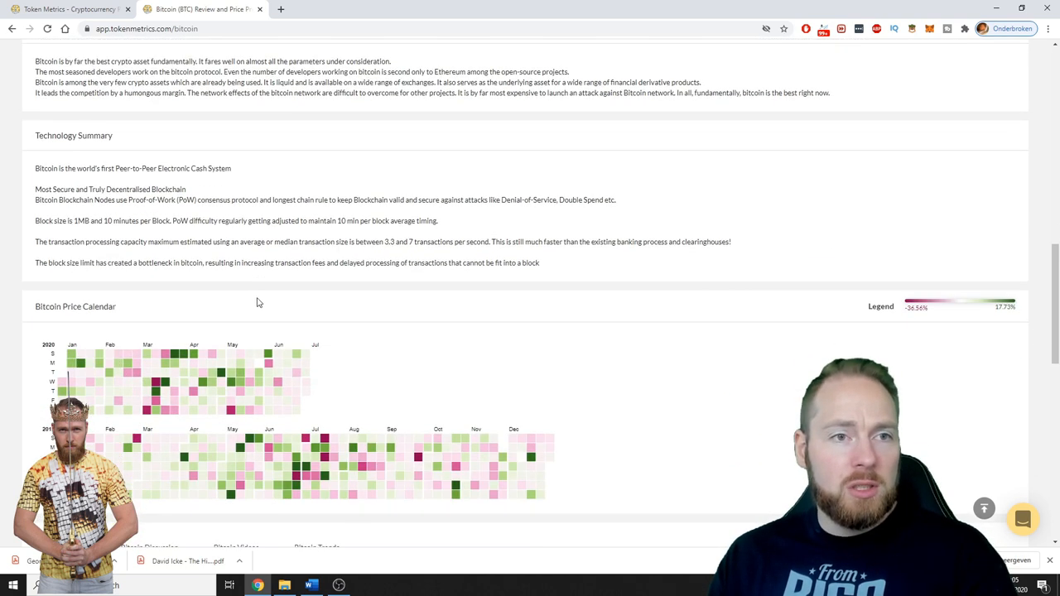
{"action": "scroll", "scroll_direction": "up", "scroll_amount": 3}
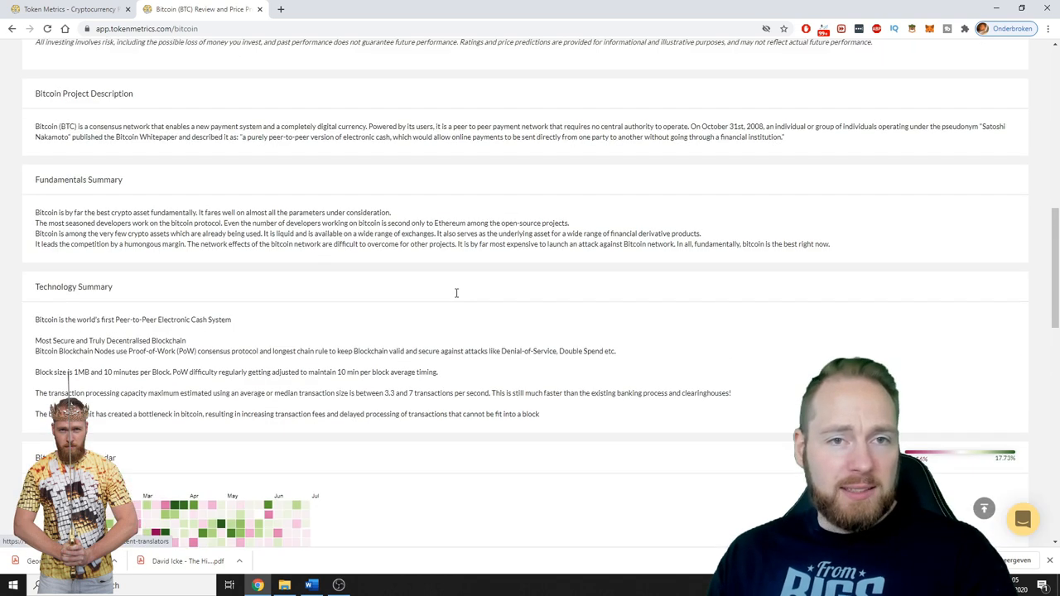
{"action": "left_click", "coordinate": [292, 116]}
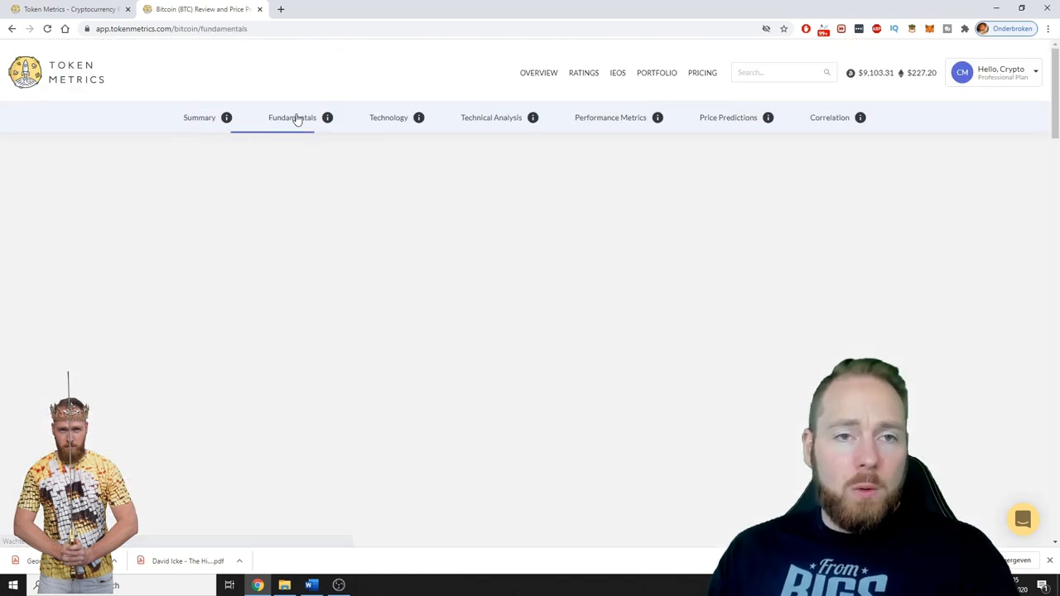
Read Bitcoin's fundamentals report scoring 93.63%, then go to its Technology report at 98.18%
{"action": "left_click", "coordinate": [291, 116]}
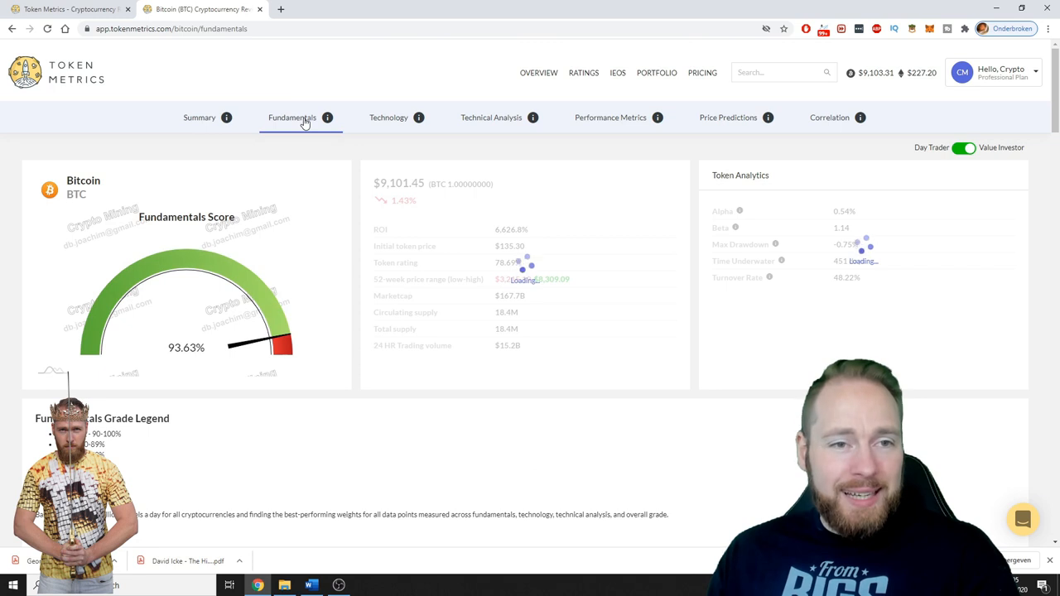
{"action": "scroll", "scroll_direction": "down", "scroll_amount": 3}
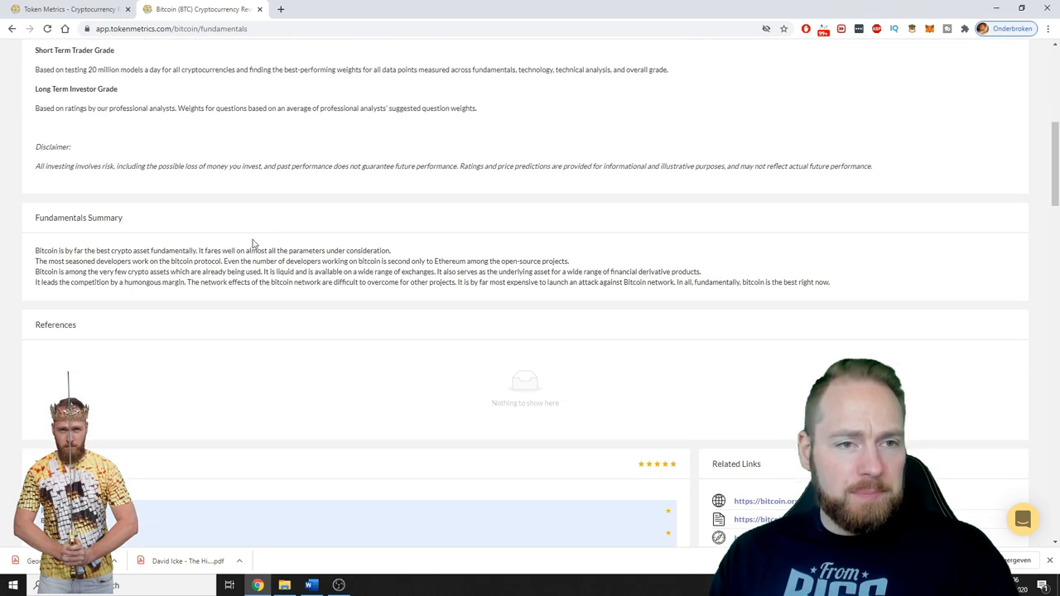
{"action": "scroll", "scroll_direction": "down", "scroll_amount": 3}
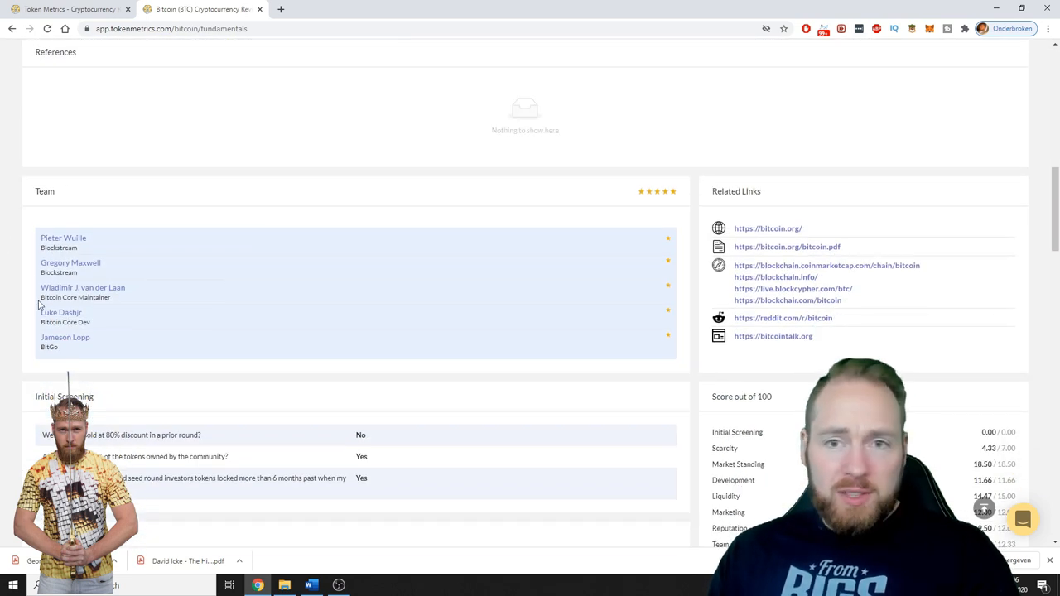
{"action": "scroll", "scroll_direction": "down", "scroll_amount": 3}
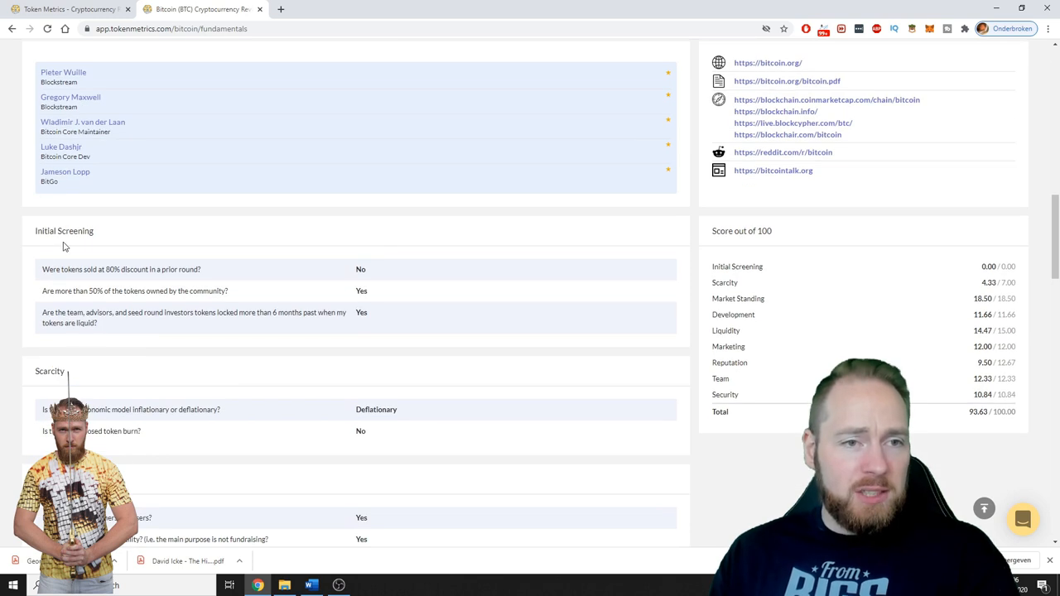
{"action": "scroll", "scroll_direction": "down", "scroll_amount": 3}
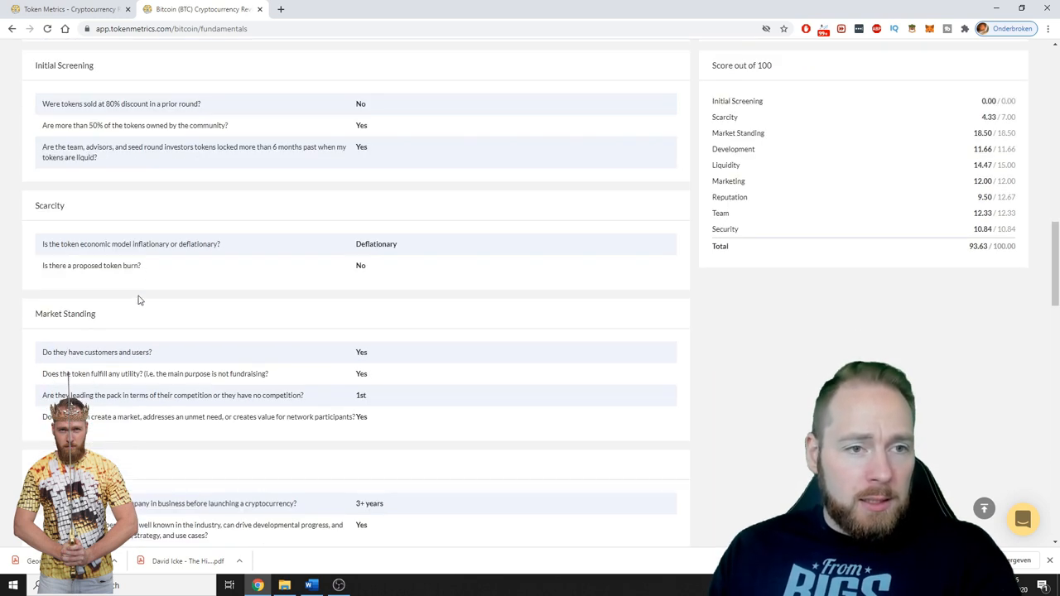
{"action": "scroll", "scroll_direction": "down", "scroll_amount": 3}
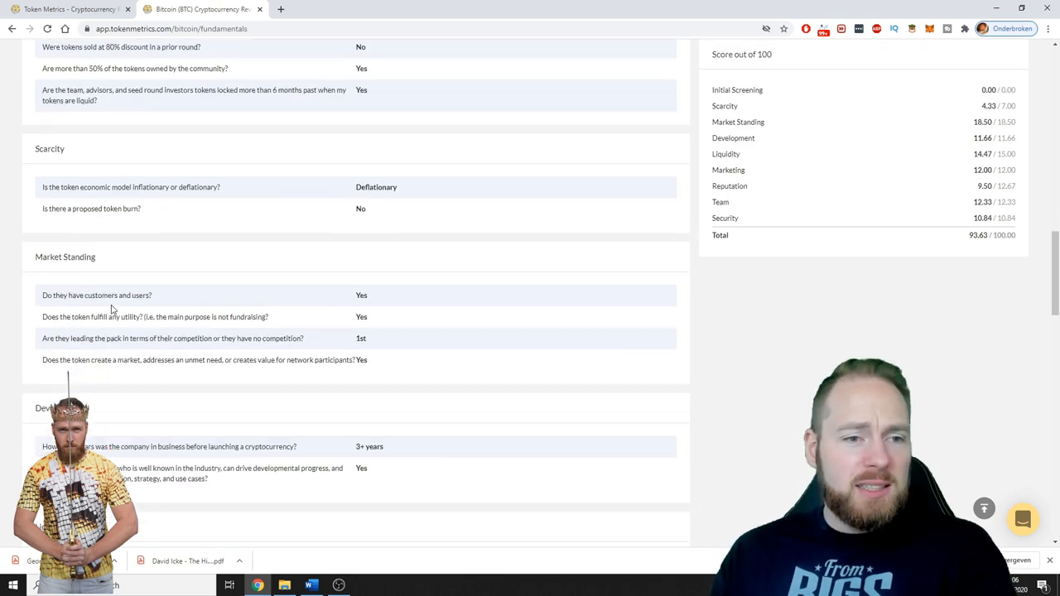
{"action": "scroll", "scroll_direction": "down", "scroll_amount": 3}
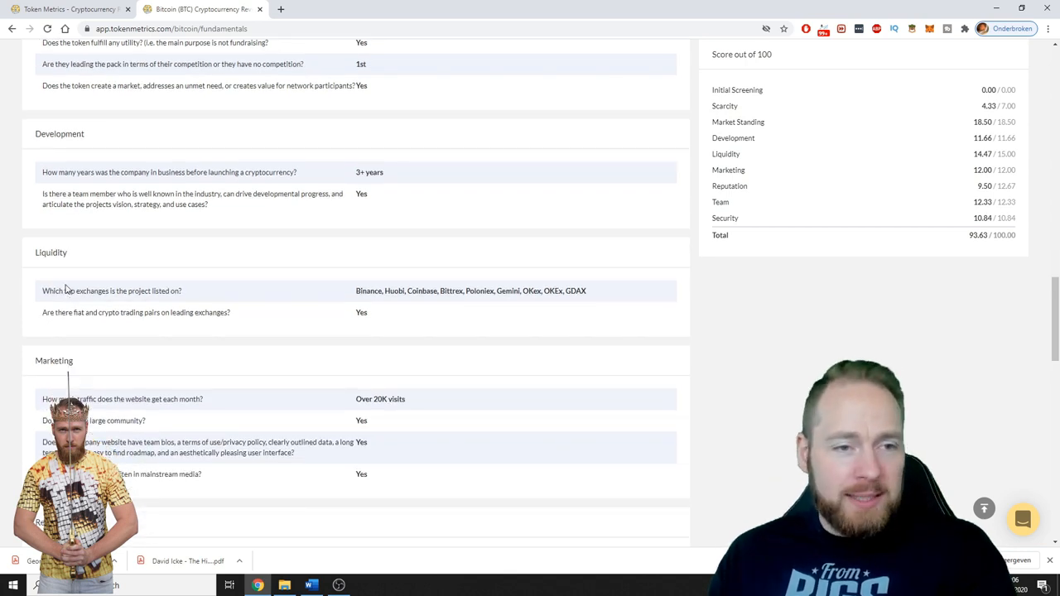
{"action": "scroll", "scroll_direction": "down", "scroll_amount": 3}
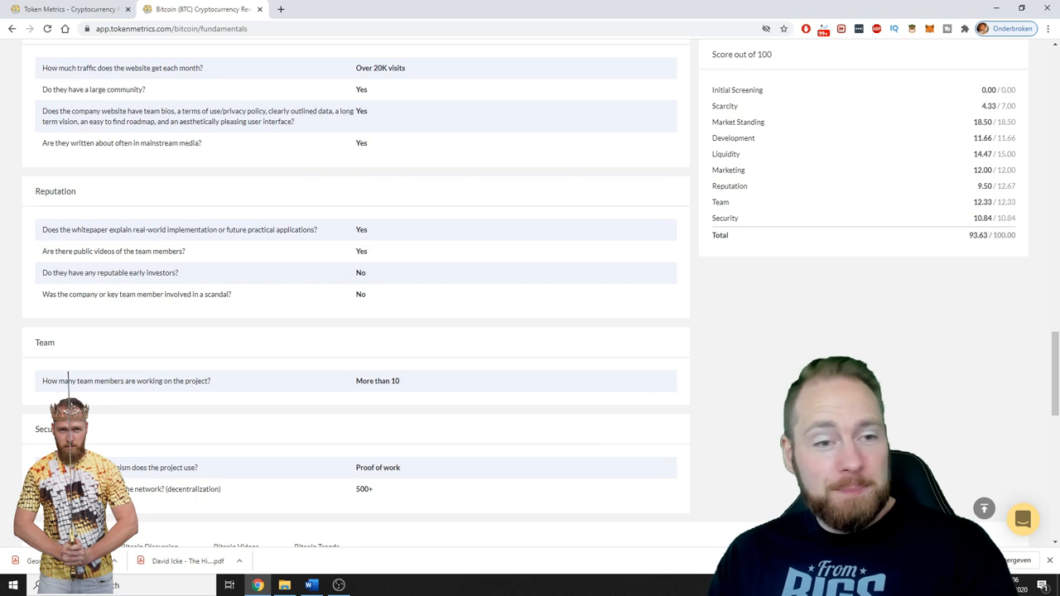
{"action": "scroll", "scroll_direction": "up", "scroll_amount": 3}
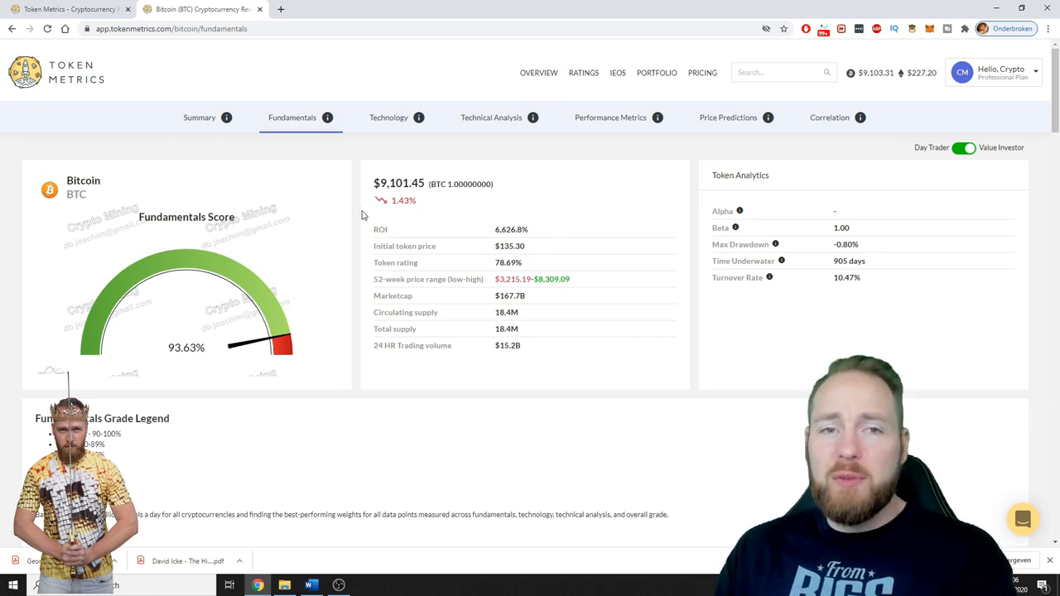
{"action": "left_click", "coordinate": [388, 116]}
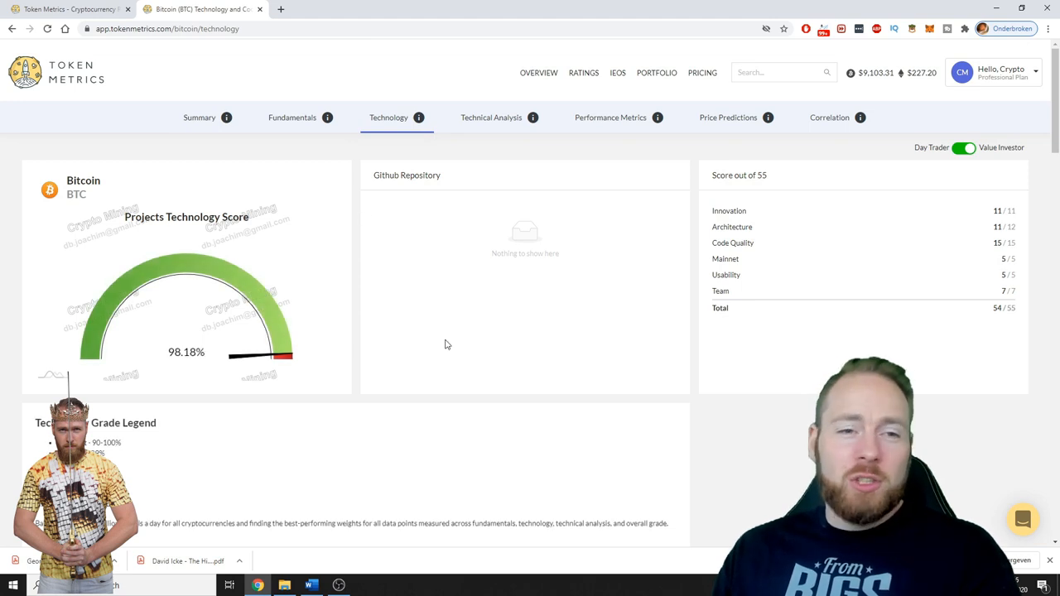
Read Bitcoin's technology scores and questions, then go to its Very Bearish 44.27% technical analysis
{"action": "scroll", "scroll_direction": "down", "scroll_amount": 3}
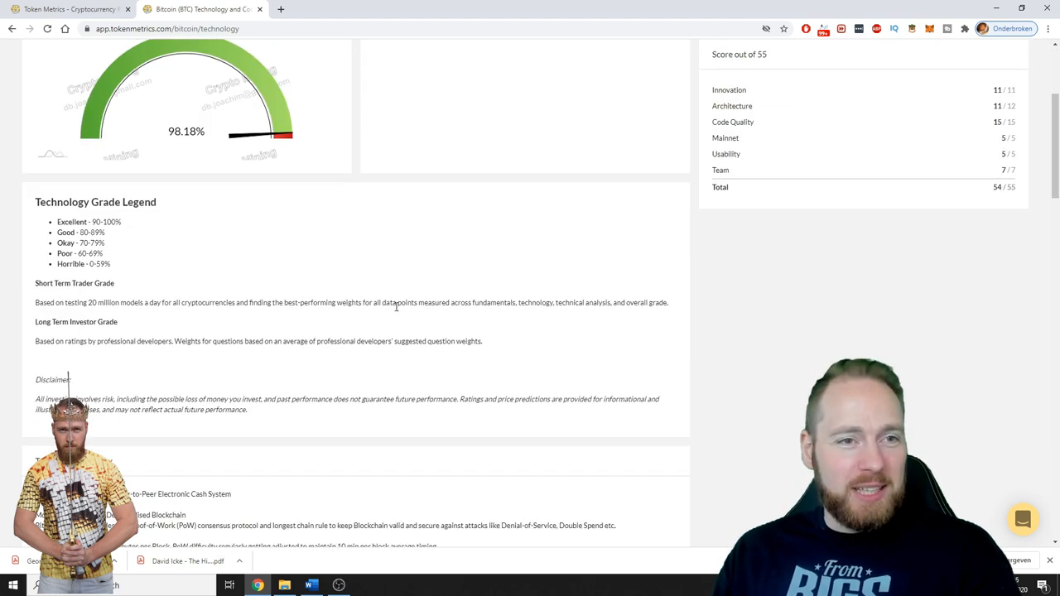
{"action": "mouse_move", "coordinate": [331, 265]}
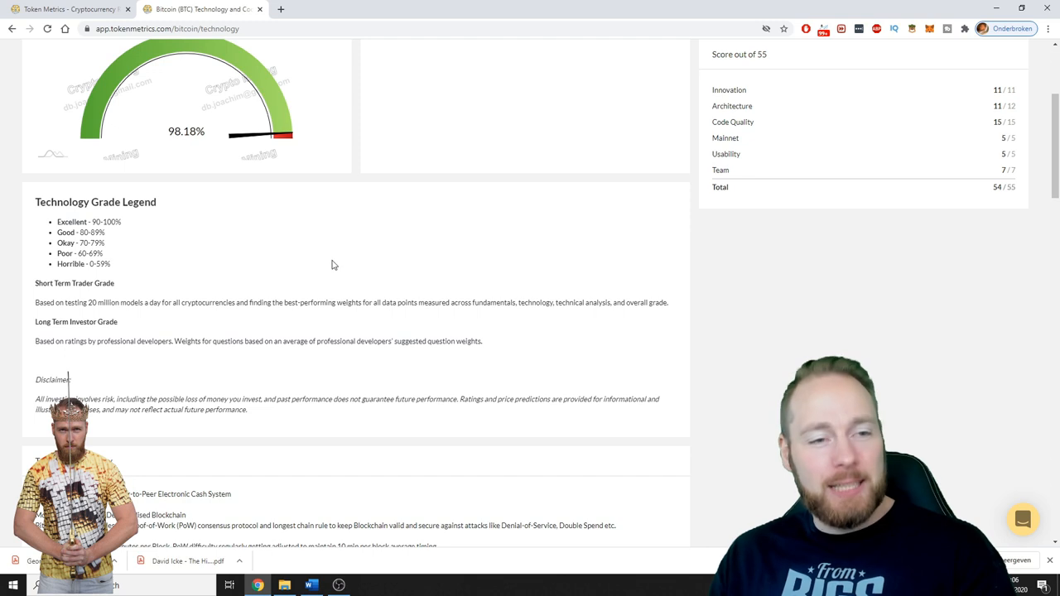
{"action": "scroll", "scroll_direction": "down", "scroll_amount": 3}
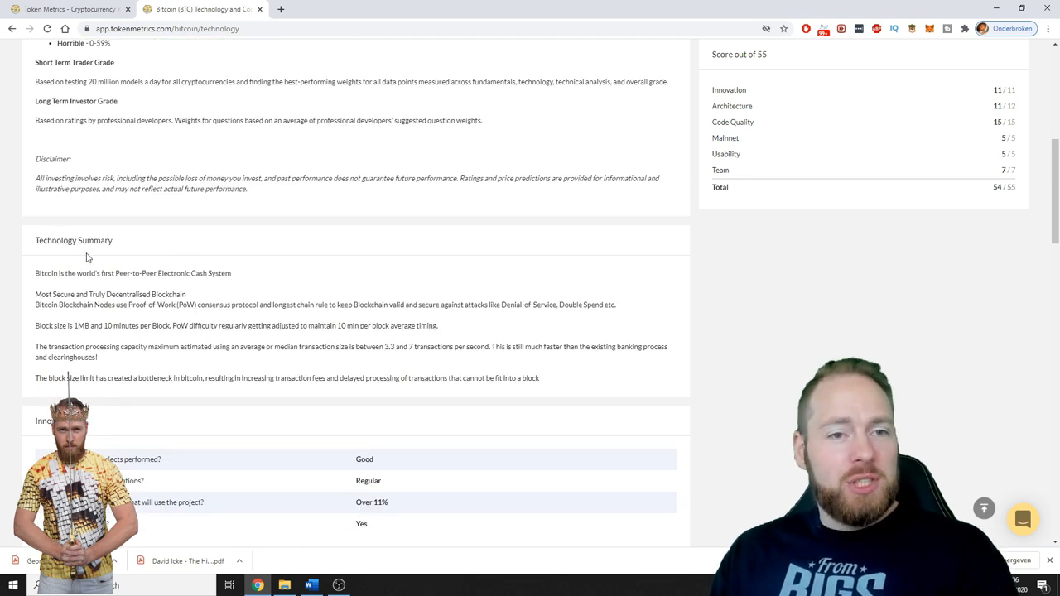
{"action": "scroll", "scroll_direction": "down", "scroll_amount": 3}
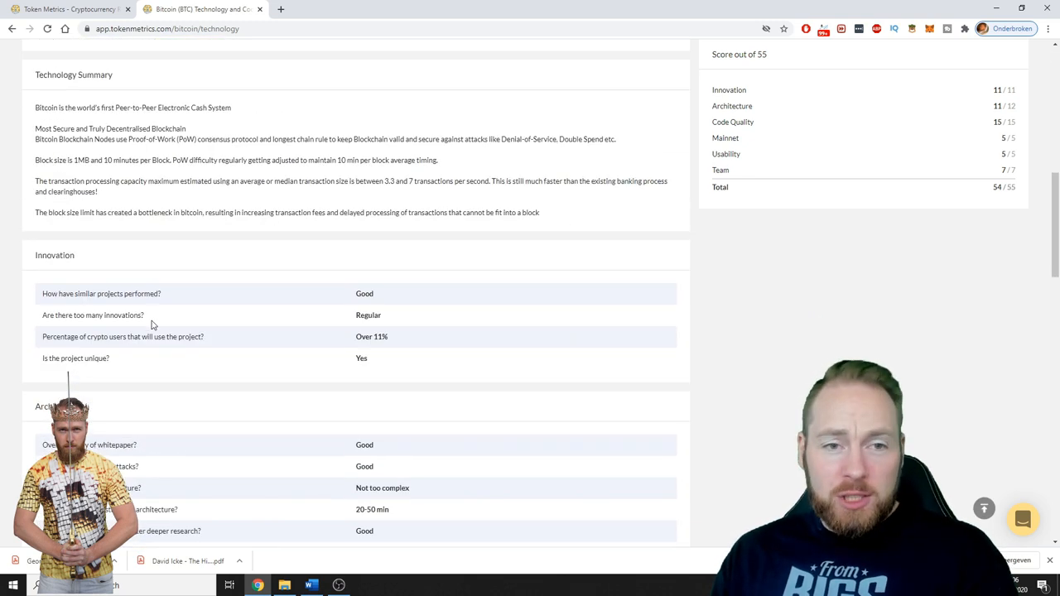
{"action": "scroll", "scroll_direction": "down", "scroll_amount": 3}
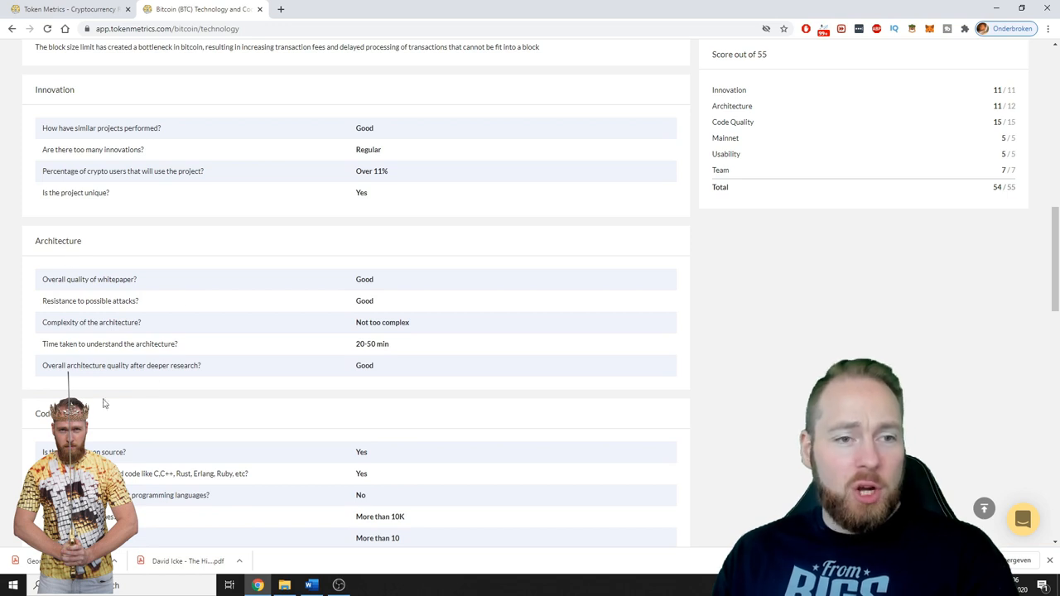
{"action": "scroll", "scroll_direction": "down", "scroll_amount": 3}
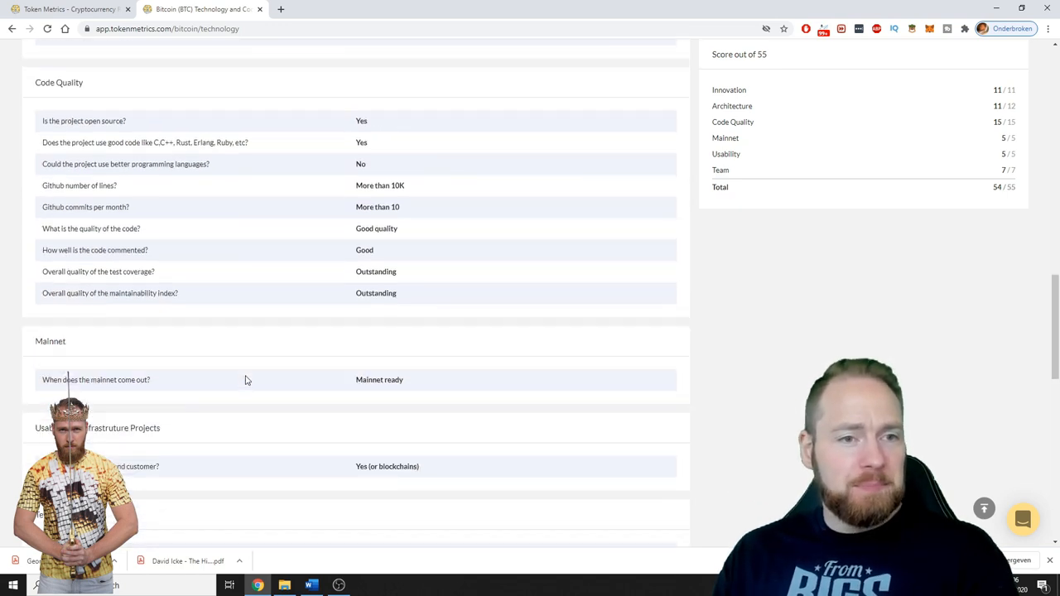
{"action": "scroll", "scroll_direction": "down", "scroll_amount": 3}
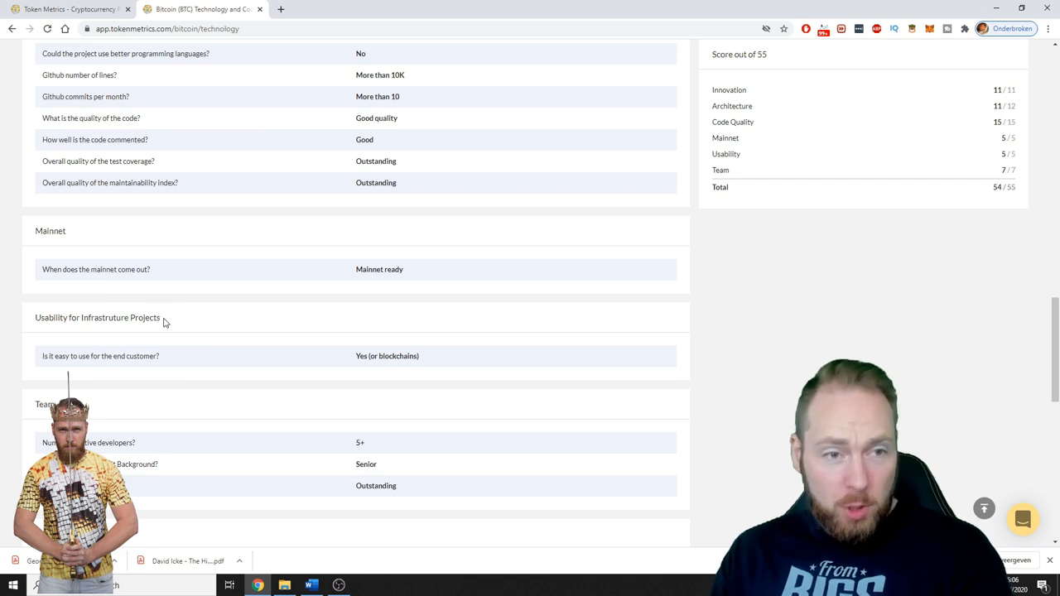
{"action": "scroll", "scroll_direction": "down", "scroll_amount": 3}
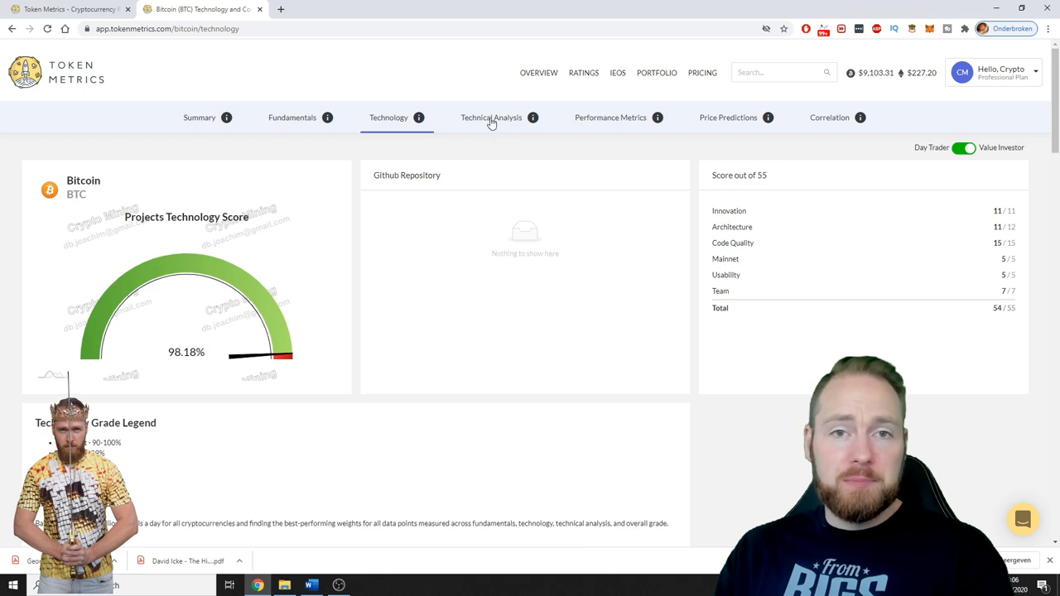
{"action": "left_click", "coordinate": [490, 115]}
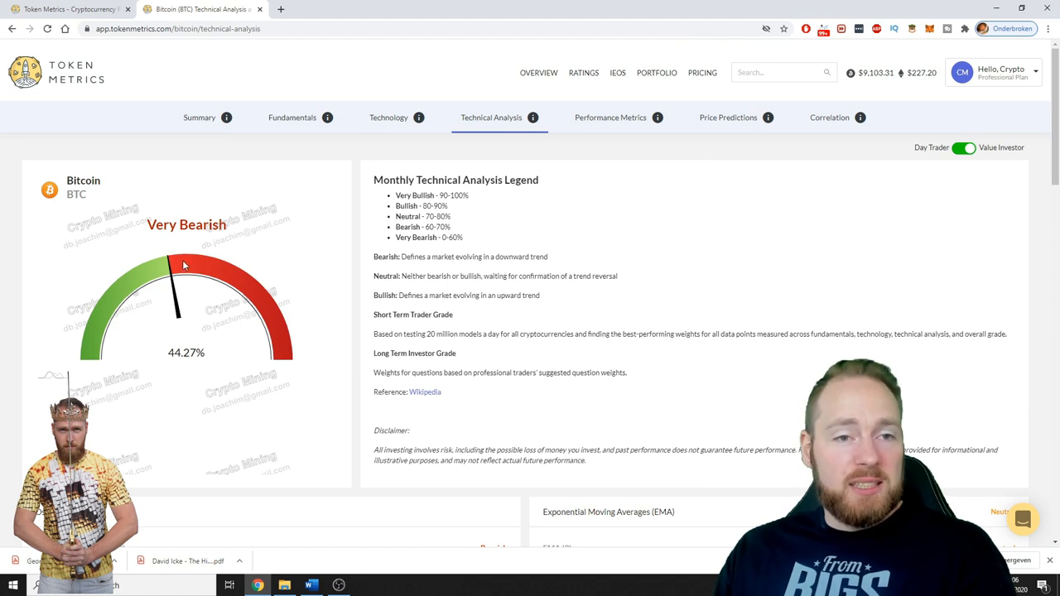
Scroll to the candlestick chart, hit a 502 error on Performance Metrics, then show Bitcoin's 30-day price predictions
{"action": "scroll", "scroll_direction": "down", "scroll_amount": 3}
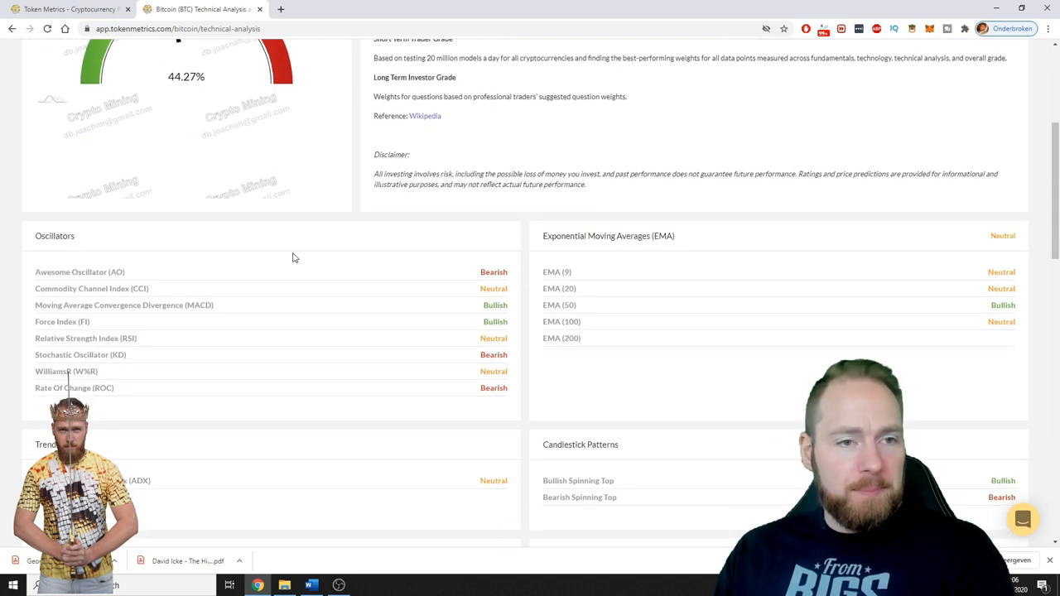
{"action": "scroll", "scroll_direction": "down", "scroll_amount": 3}
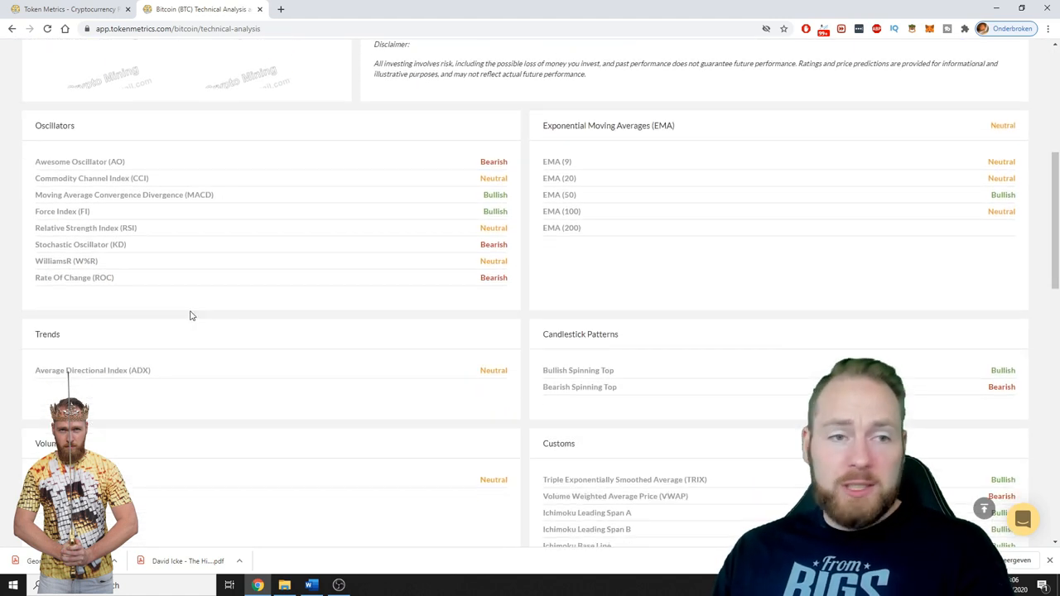
{"action": "scroll", "scroll_direction": "down", "scroll_amount": 3}
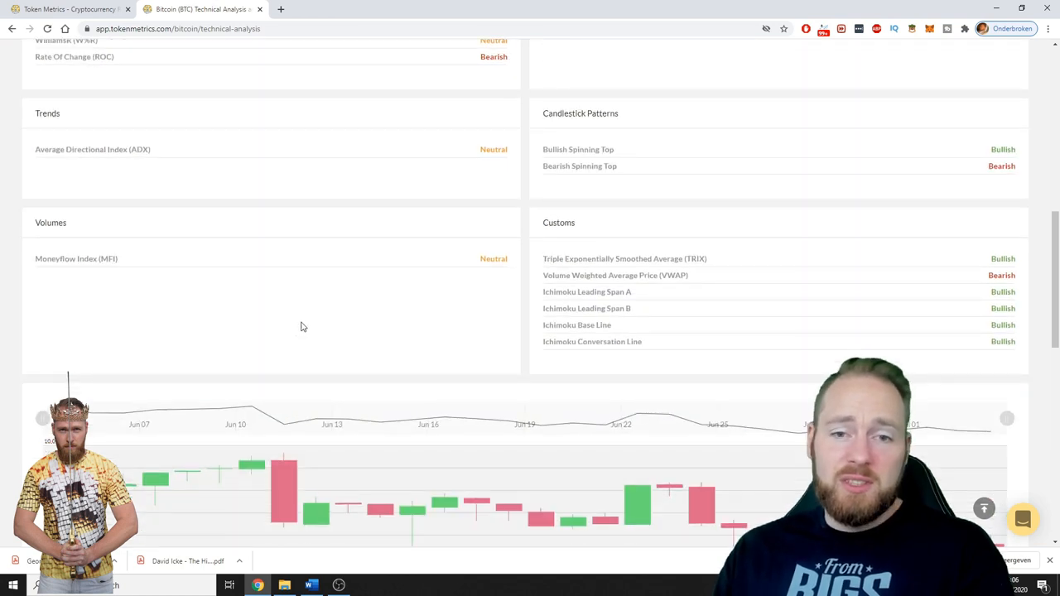
{"action": "scroll", "scroll_direction": "down", "scroll_amount": 3}
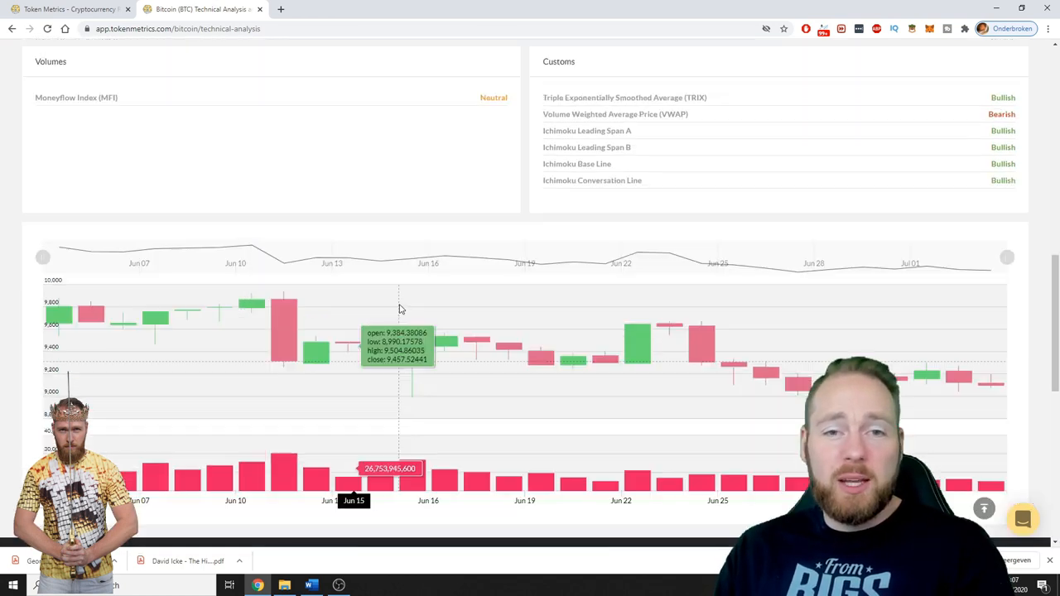
{"action": "left_click", "coordinate": [610, 116]}
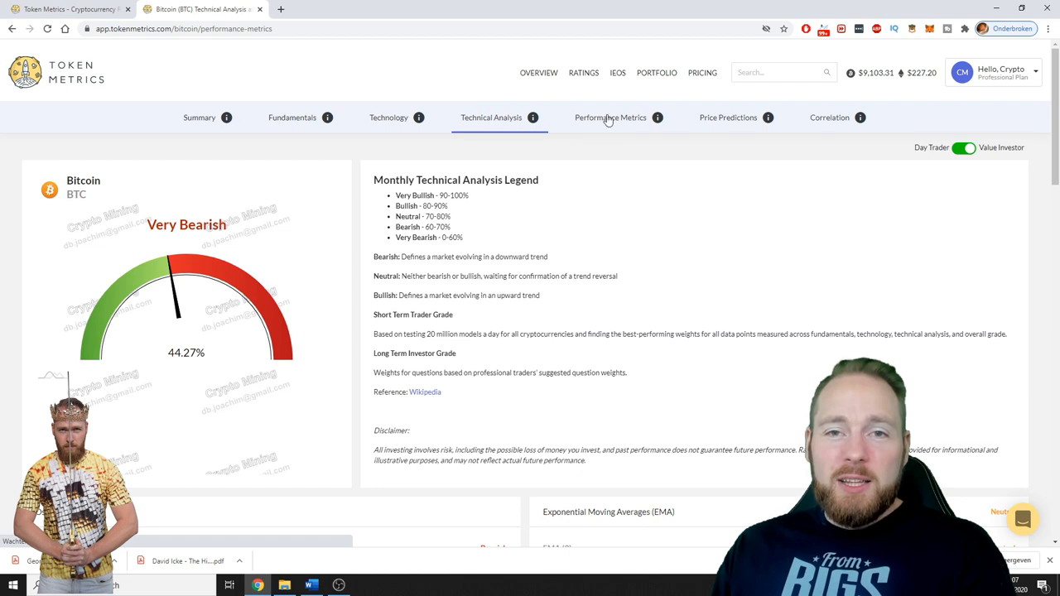
{"action": "left_click", "coordinate": [609, 116]}
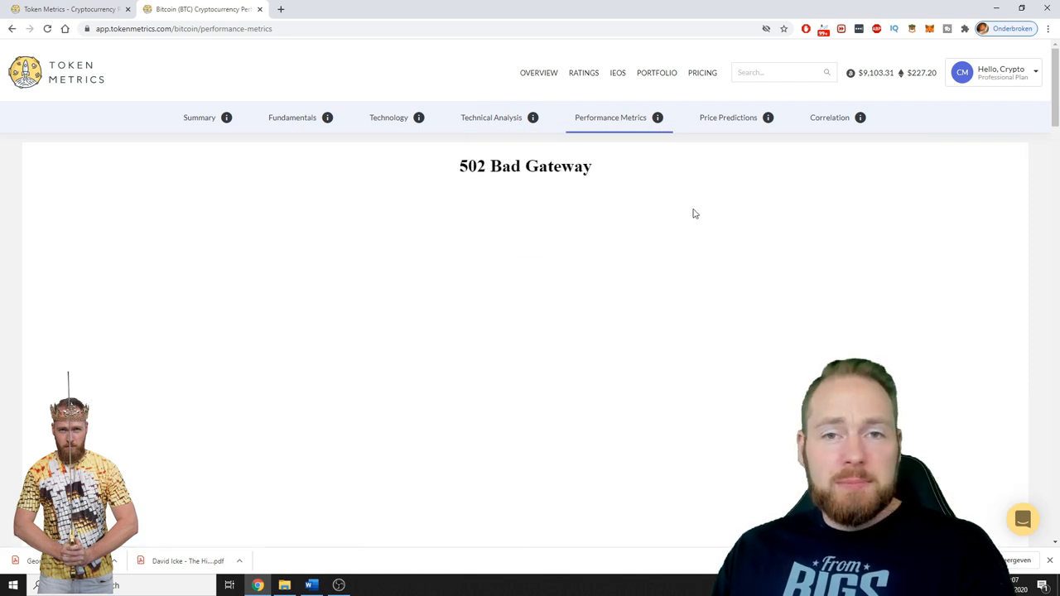
{"action": "left_click", "coordinate": [729, 116]}
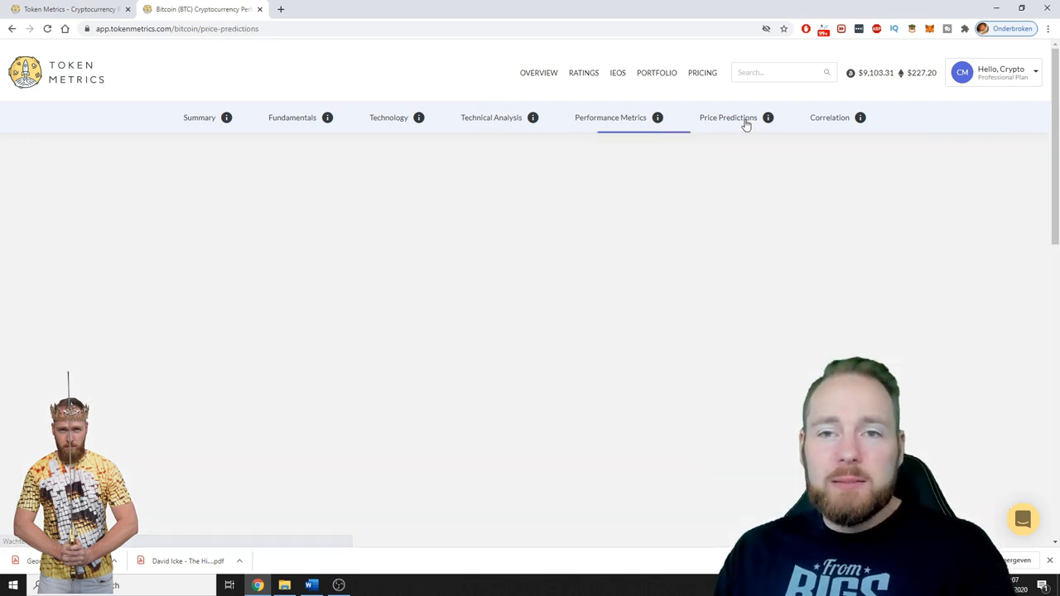
{"action": "left_click", "coordinate": [728, 116]}
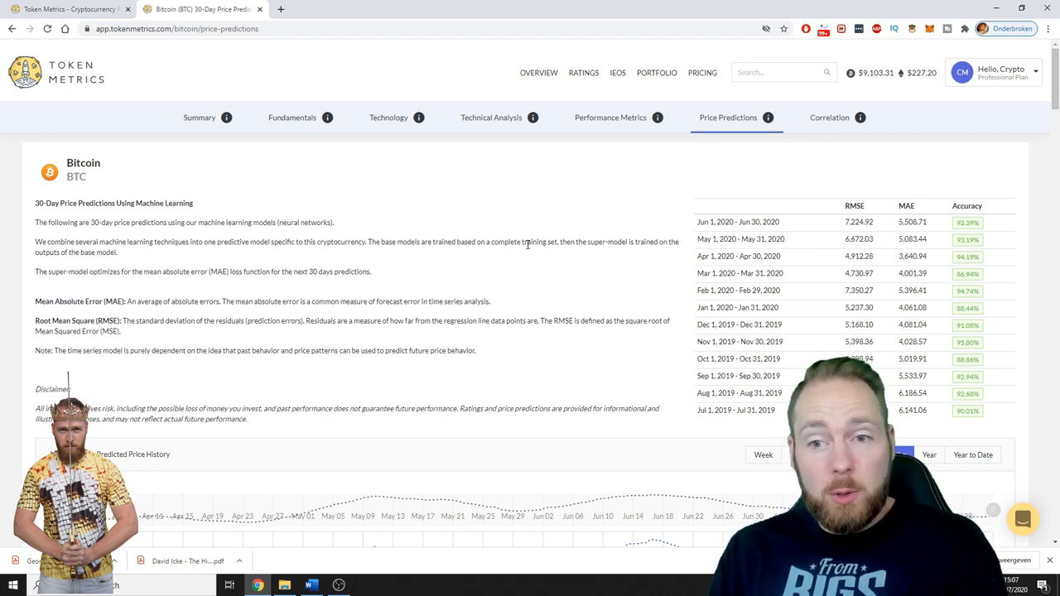
Scroll to the Actual vs Predicted Price History chart and set its range to one year
{"action": "scroll", "scroll_direction": "down", "scroll_amount": 3}
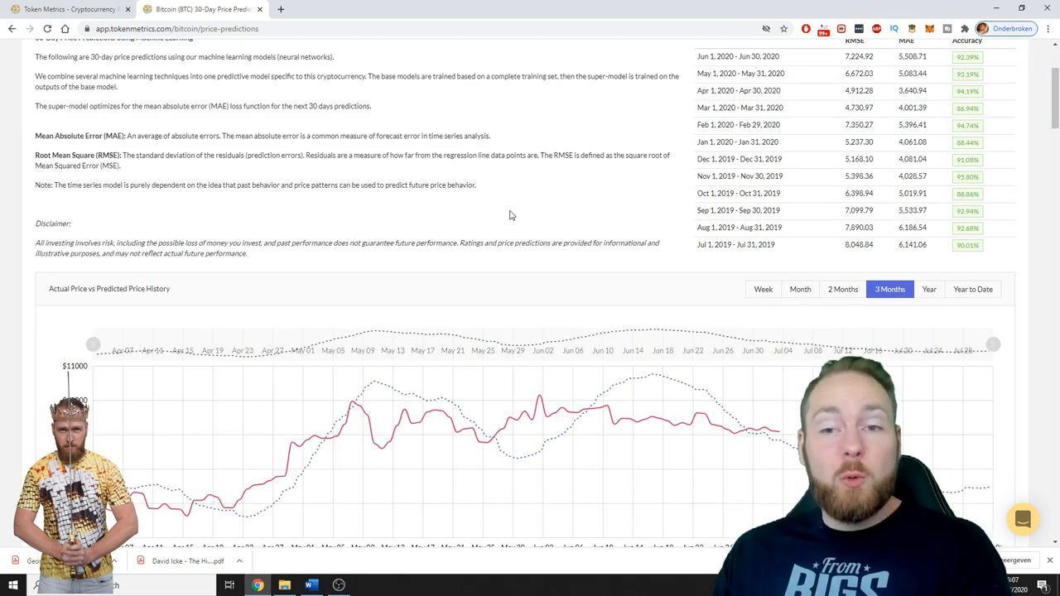
{"action": "mouse_move", "coordinate": [521, 208]}
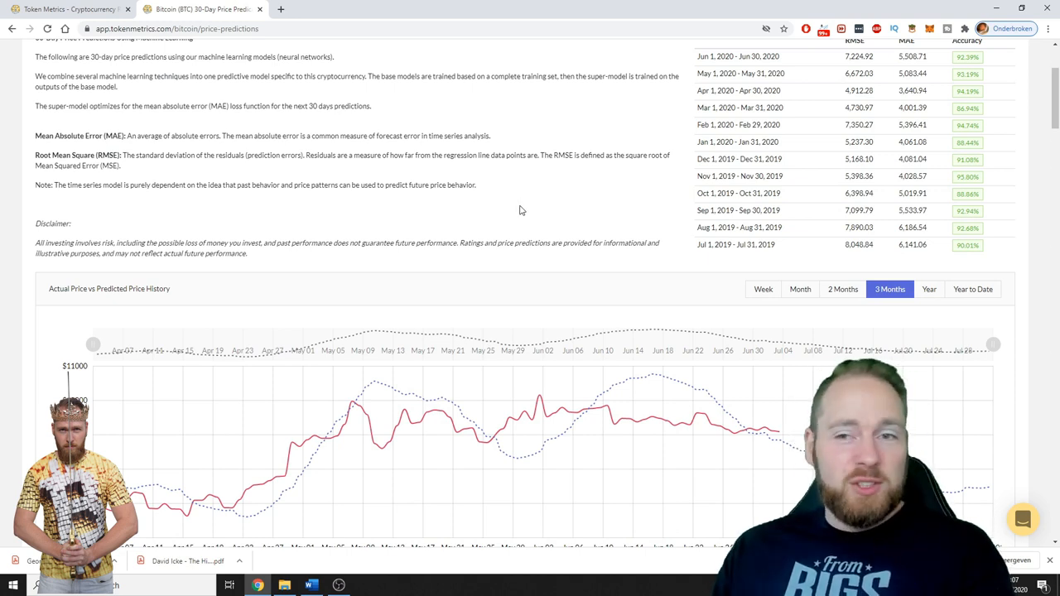
{"action": "scroll", "scroll_direction": "down", "scroll_amount": 3}
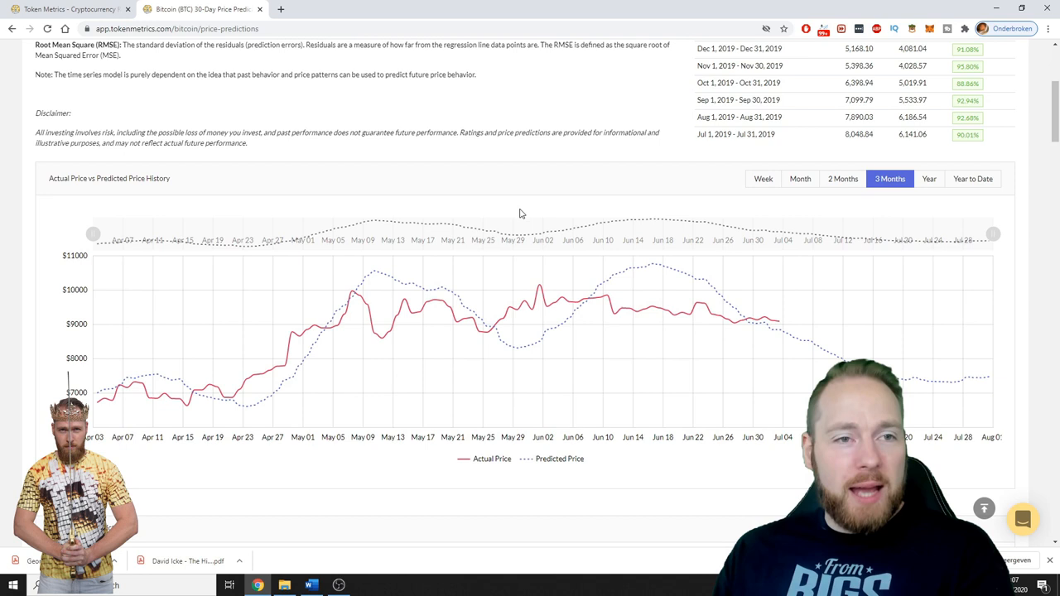
{"action": "scroll", "scroll_direction": "down", "scroll_amount": 3}
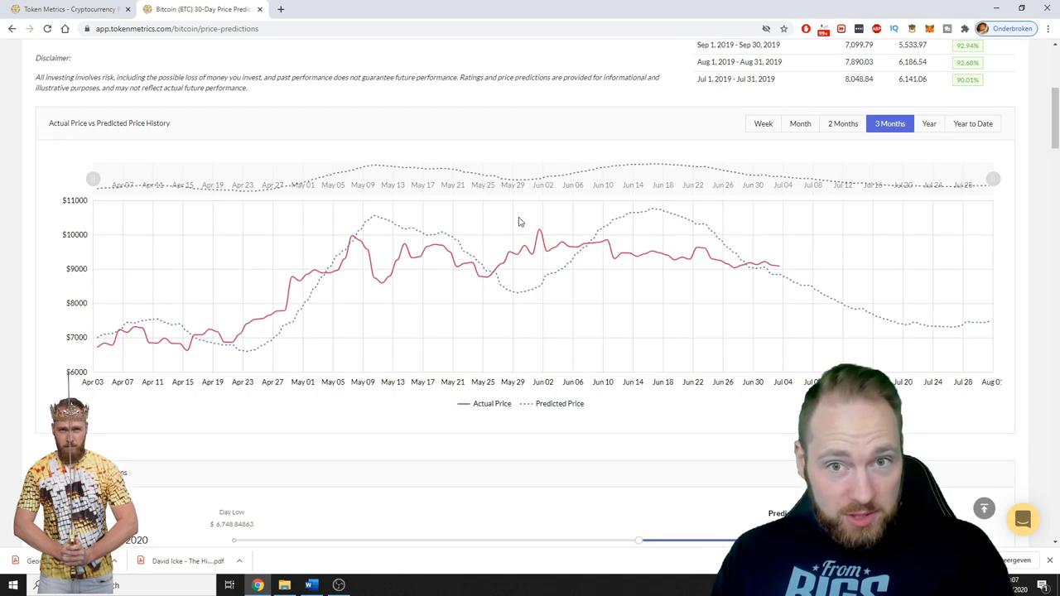
{"action": "mouse_move", "coordinate": [516, 224]}
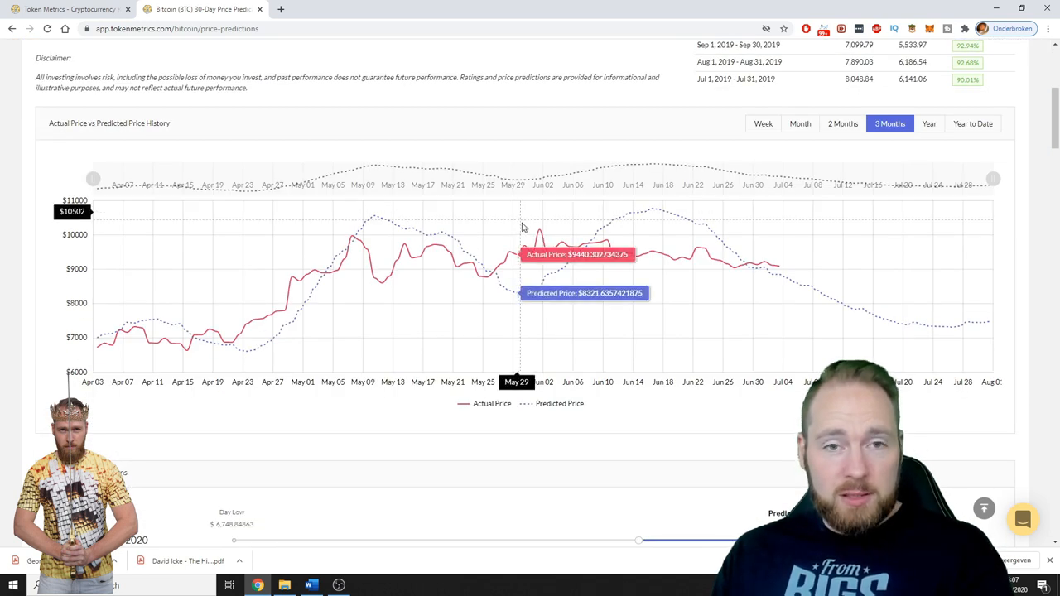
{"action": "mouse_move", "coordinate": [669, 265]}
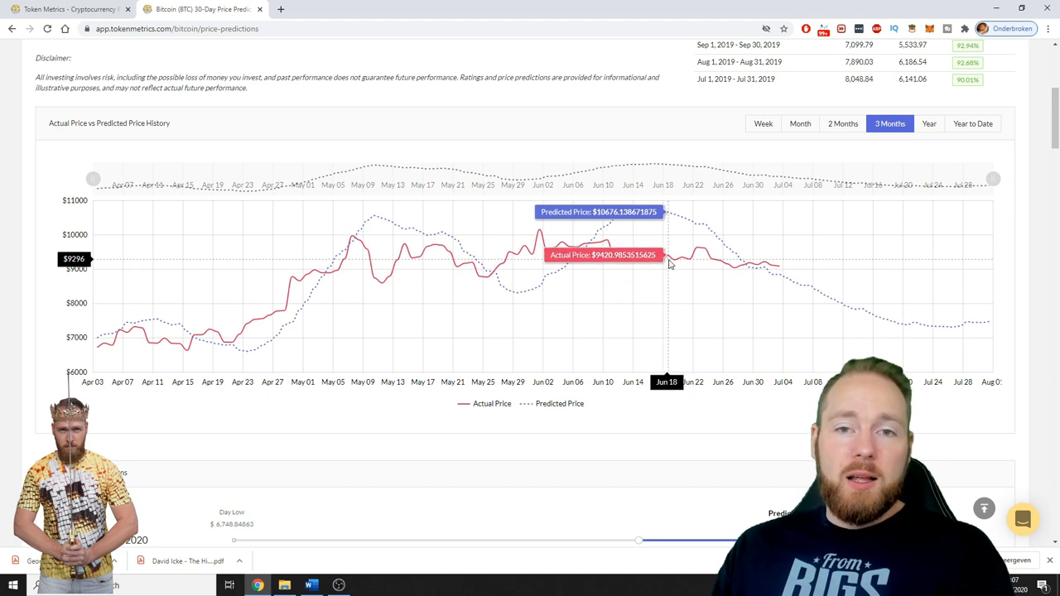
{"action": "mouse_move", "coordinate": [676, 262]}
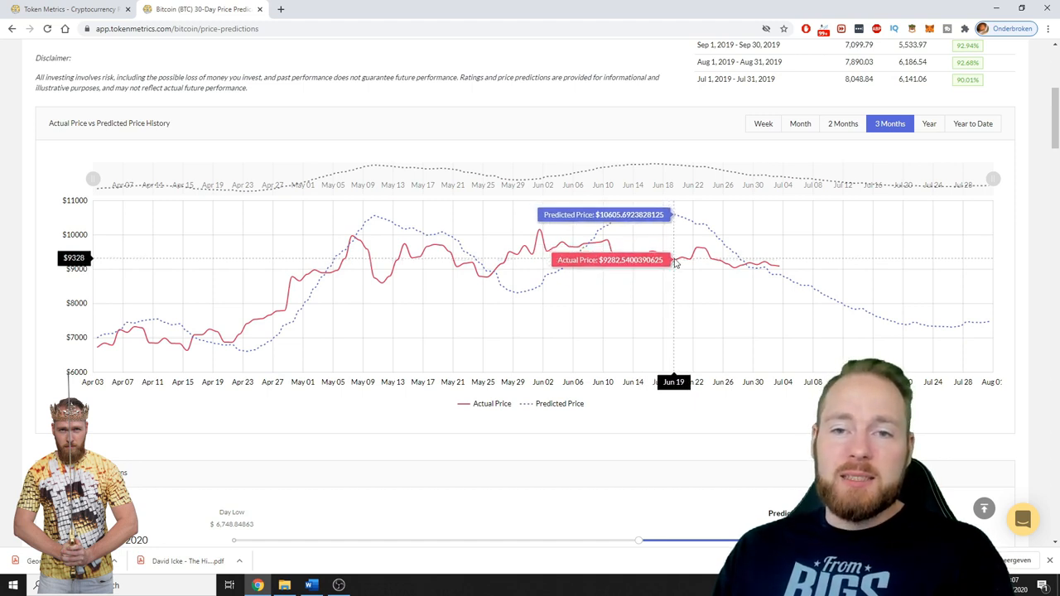
{"action": "mouse_move", "coordinate": [682, 257]}
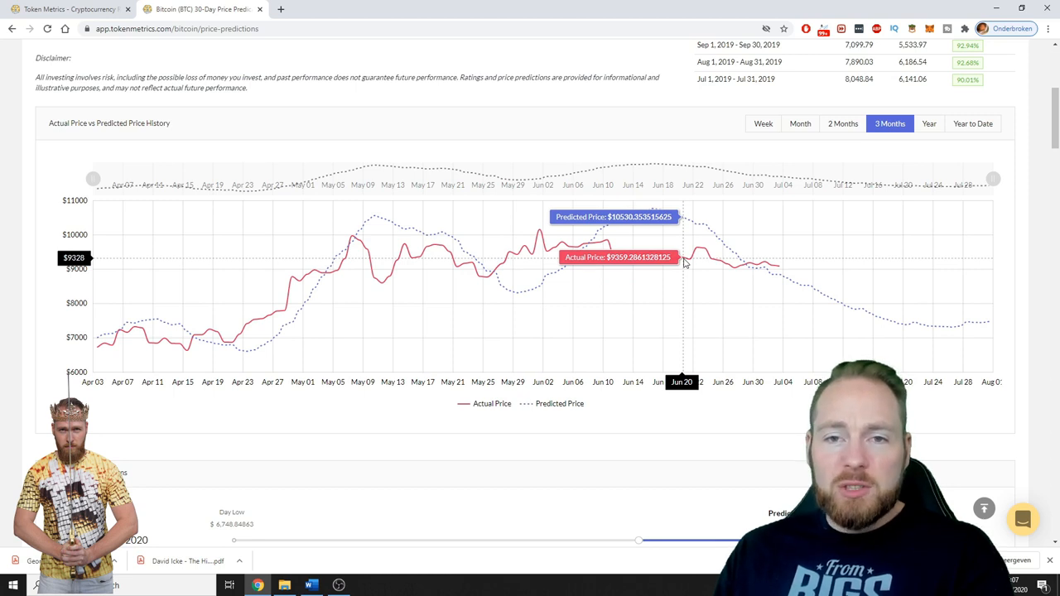
{"action": "mouse_move", "coordinate": [689, 258]}
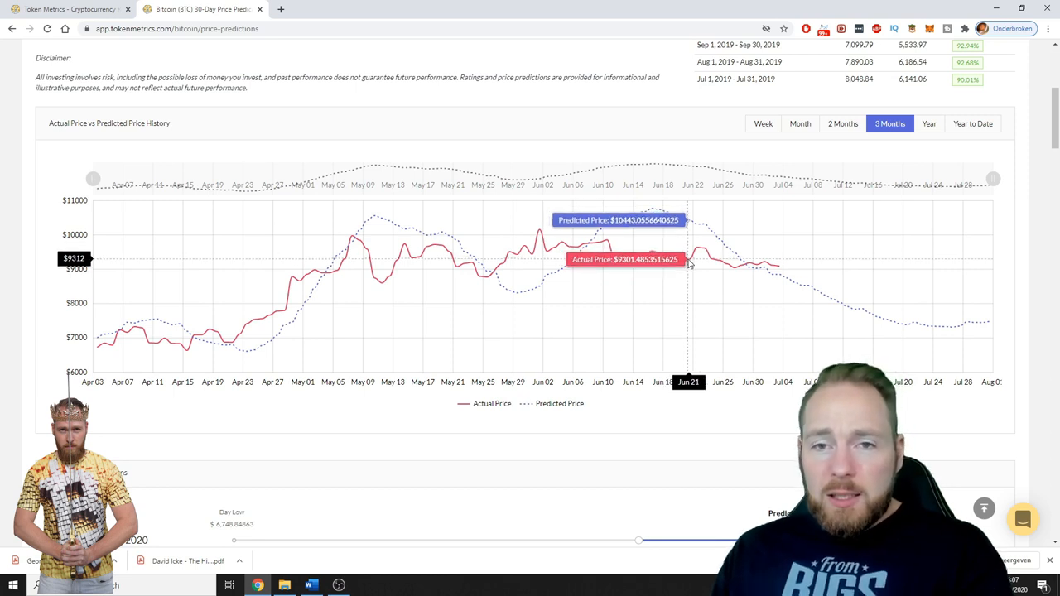
{"action": "mouse_move", "coordinate": [702, 256]}
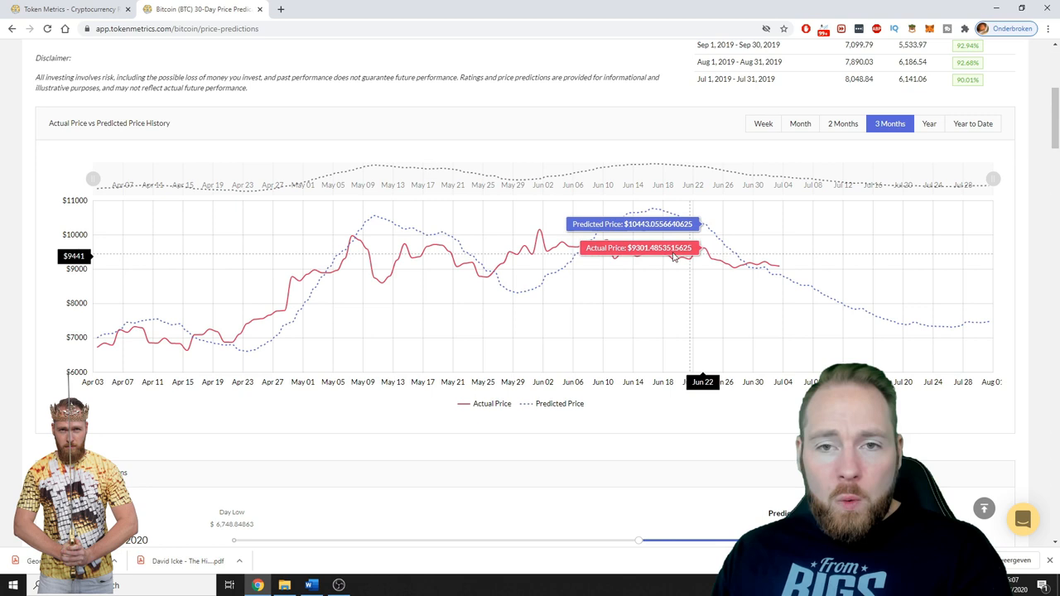
{"action": "mouse_move", "coordinate": [348, 251]}
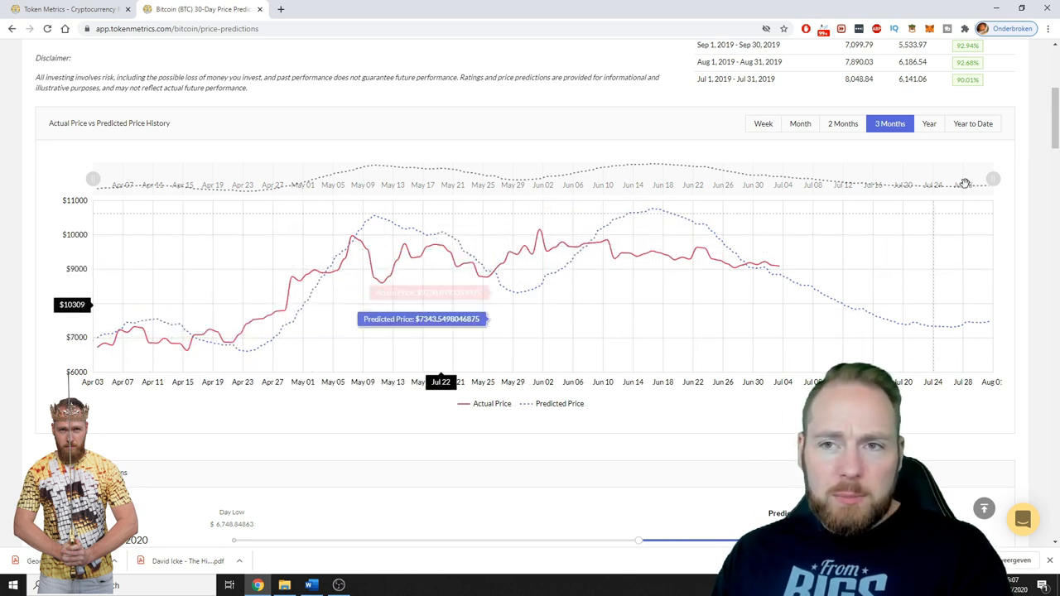
{"action": "left_click", "coordinate": [927, 123]}
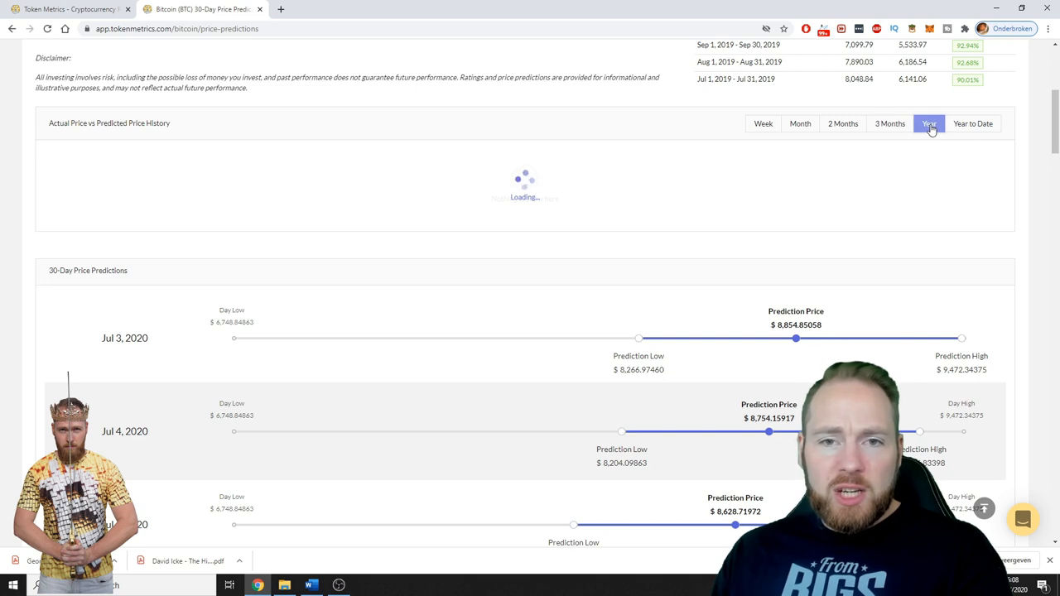
{"action": "left_click", "coordinate": [927, 123]}
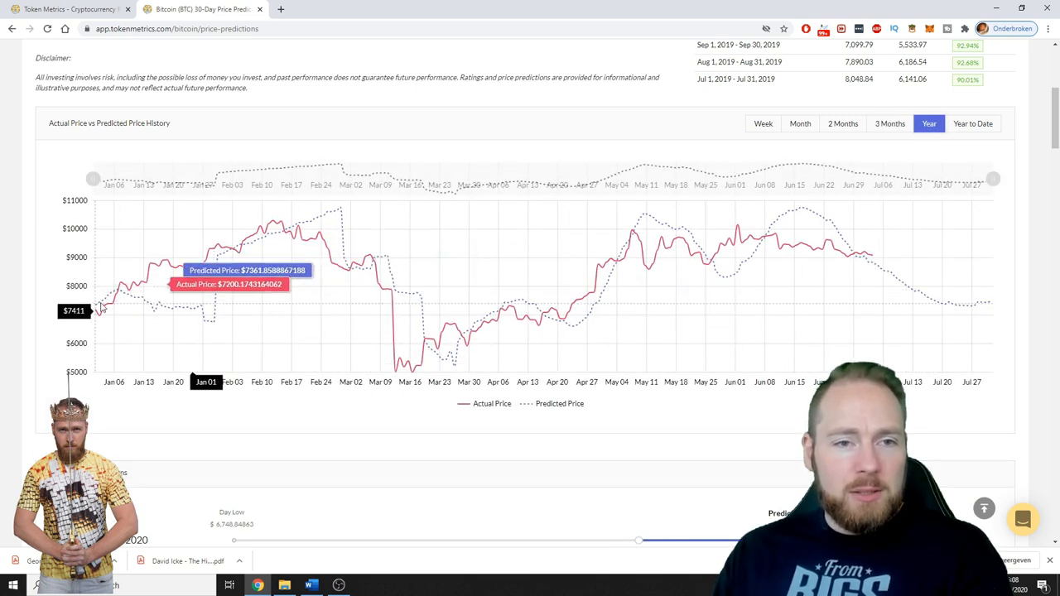
{"action": "mouse_move", "coordinate": [247, 245]}
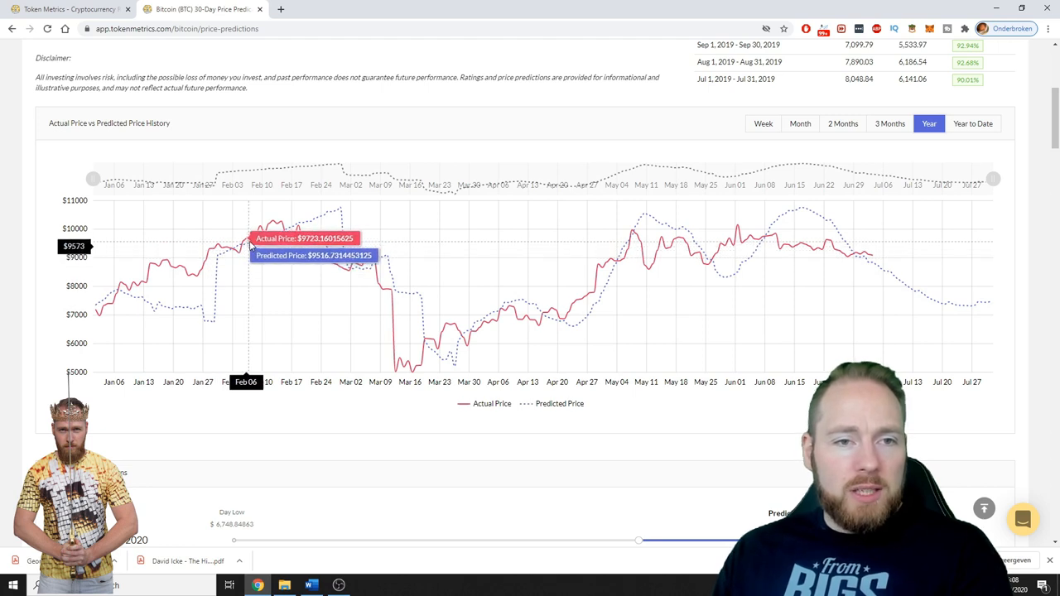
{"action": "mouse_move", "coordinate": [269, 224]}
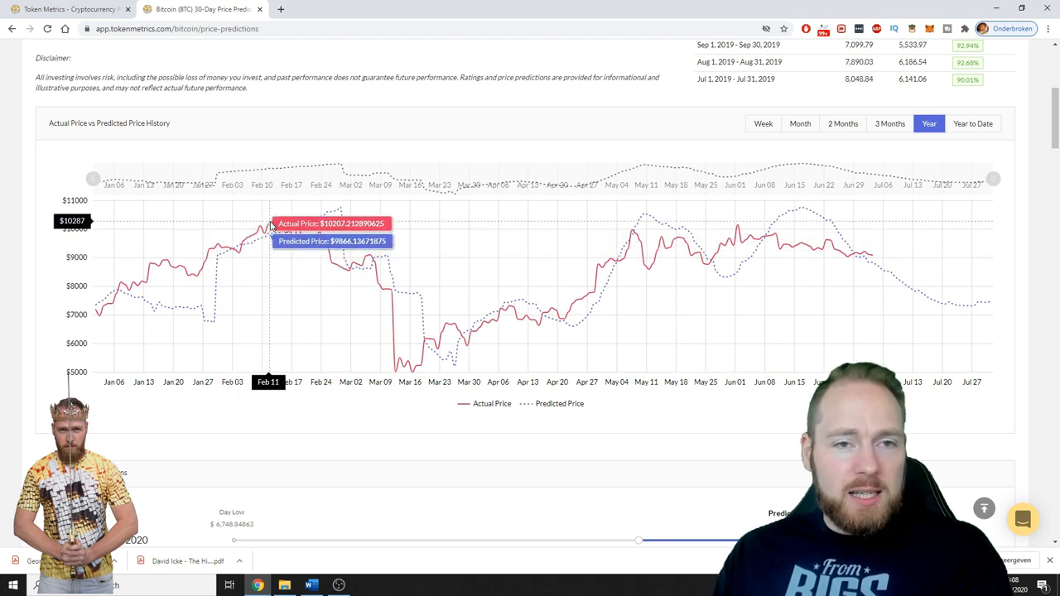
{"action": "mouse_move", "coordinate": [329, 256]}
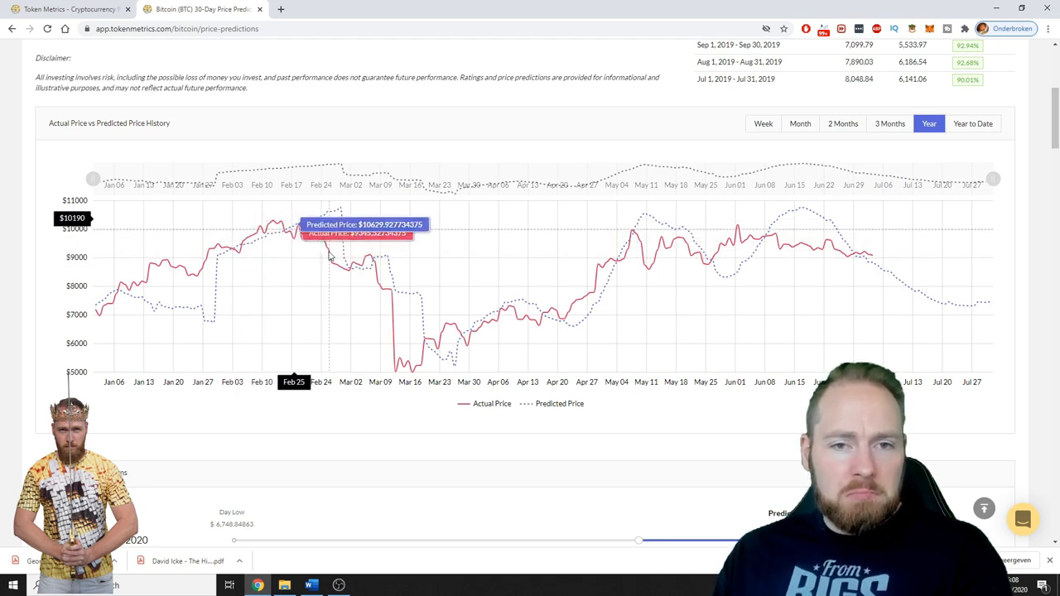
{"action": "mouse_move", "coordinate": [699, 263]}
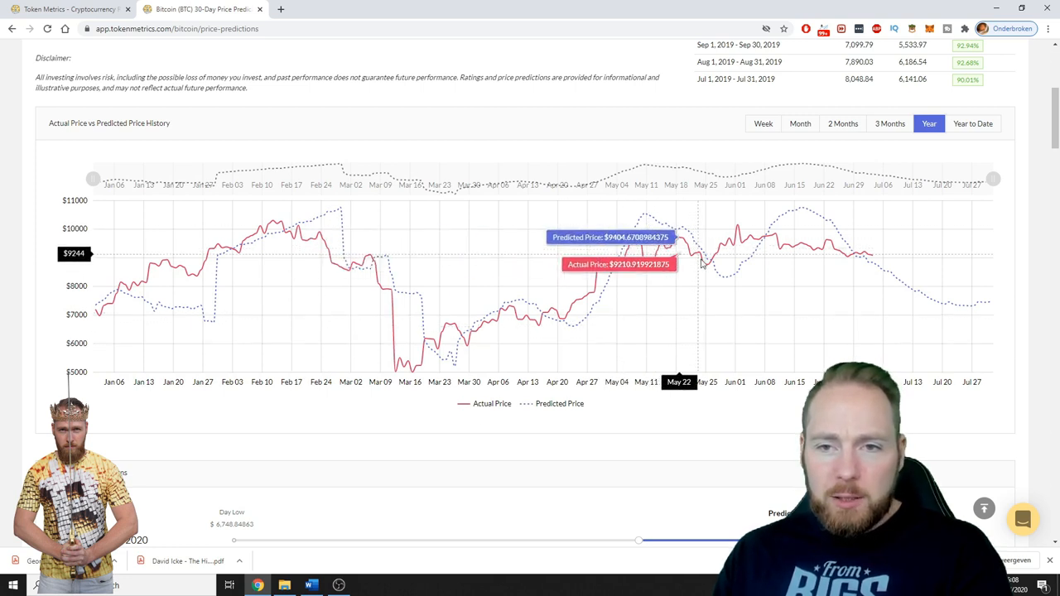
{"action": "mouse_move", "coordinate": [841, 249]}
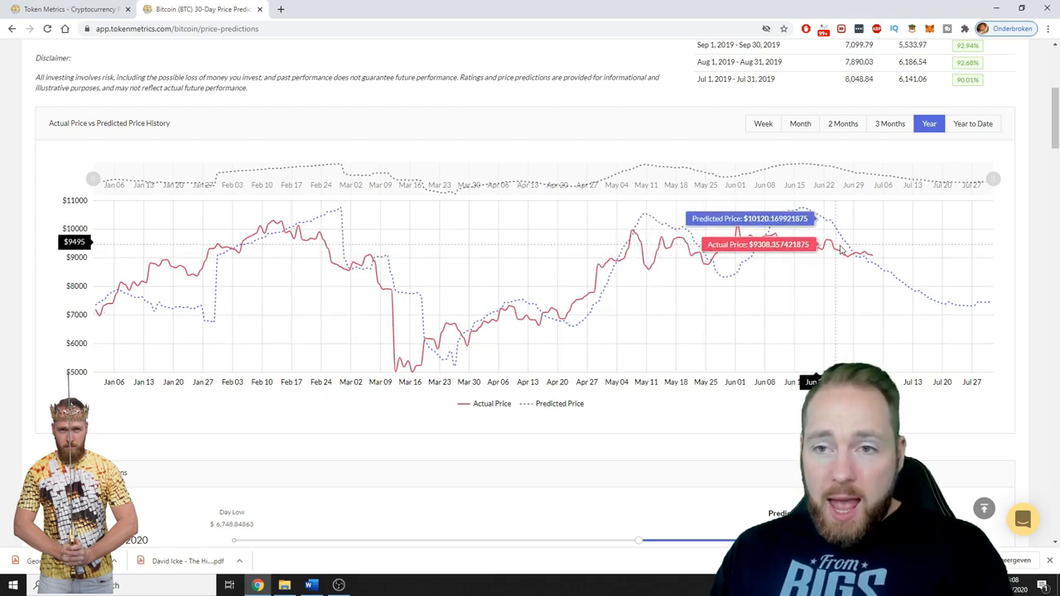
{"action": "mouse_move", "coordinate": [874, 264]}
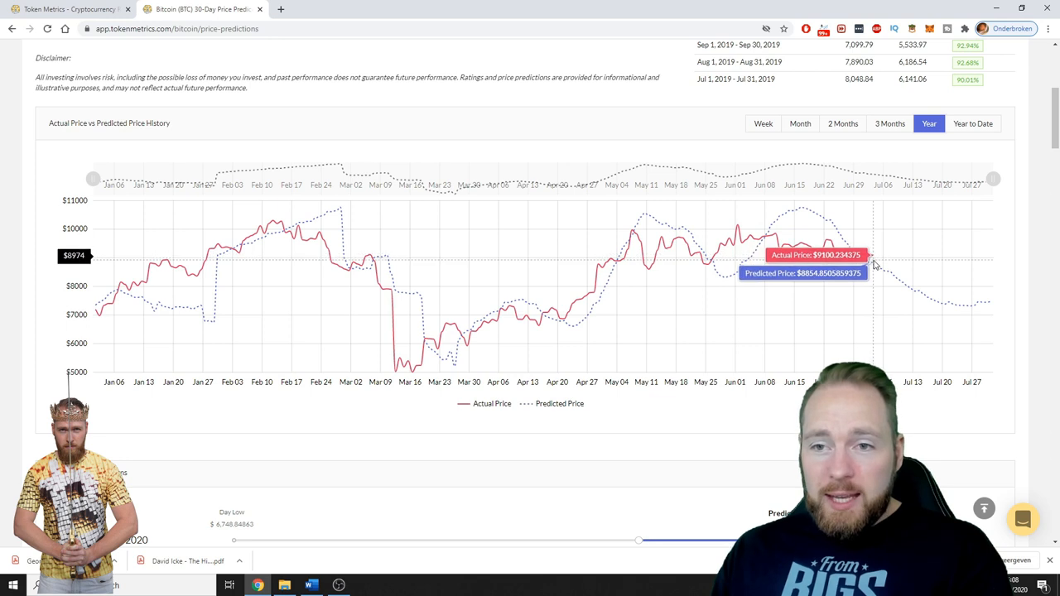
{"action": "mouse_move", "coordinate": [869, 262]}
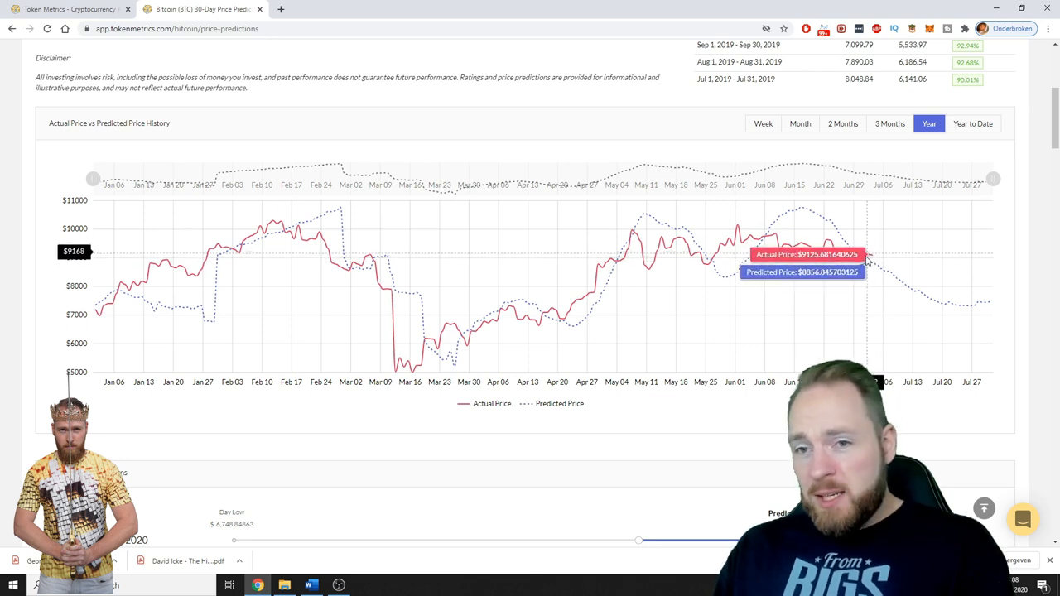
{"action": "mouse_move", "coordinate": [846, 252]}
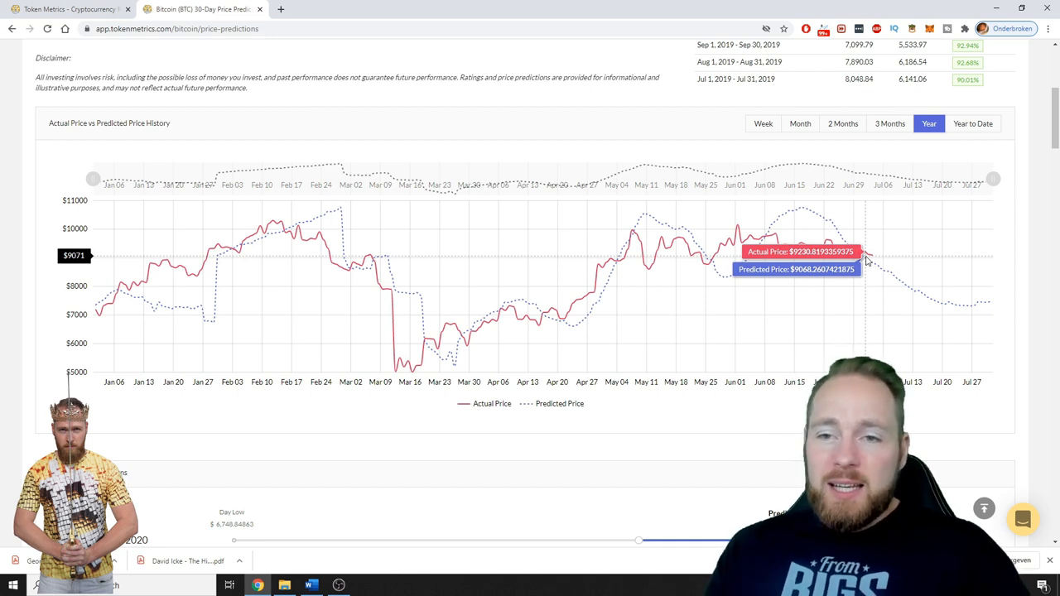
{"action": "mouse_move", "coordinate": [869, 258]}
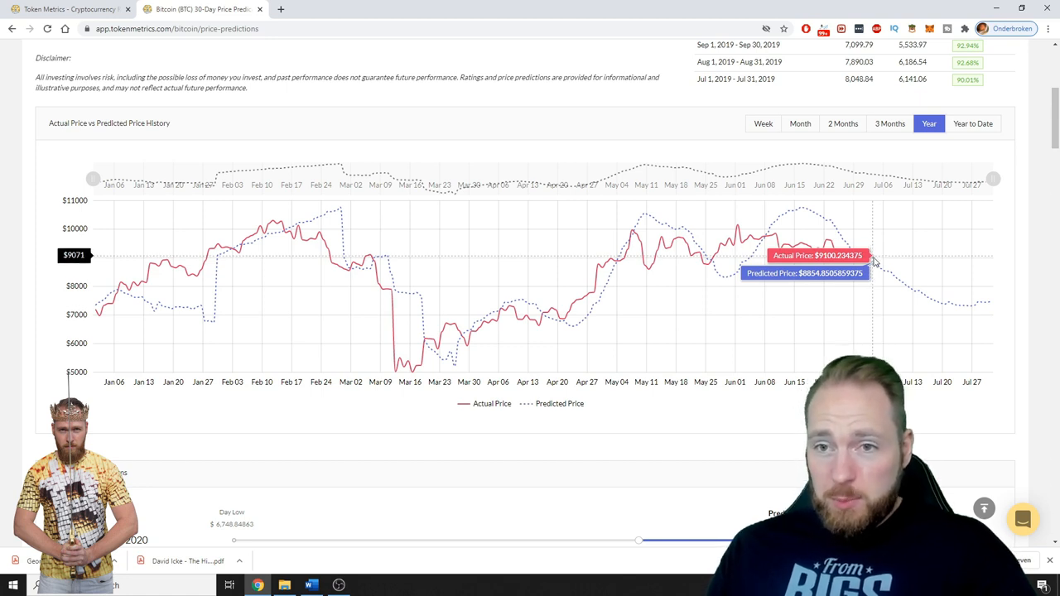
{"action": "mouse_move", "coordinate": [884, 273]}
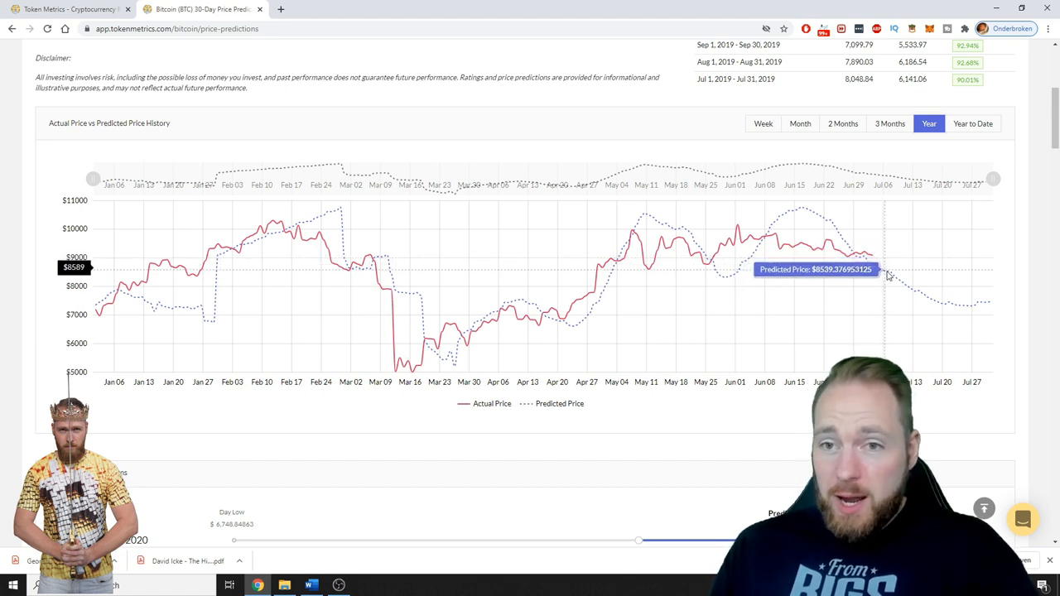
{"action": "mouse_move", "coordinate": [959, 313]}
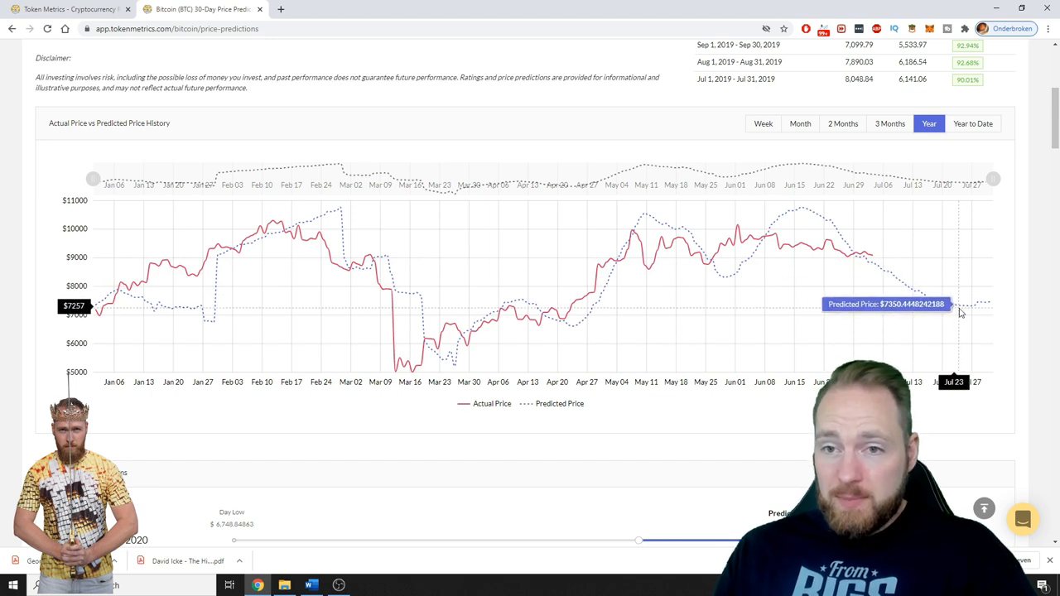
{"action": "mouse_move", "coordinate": [828, 250]}
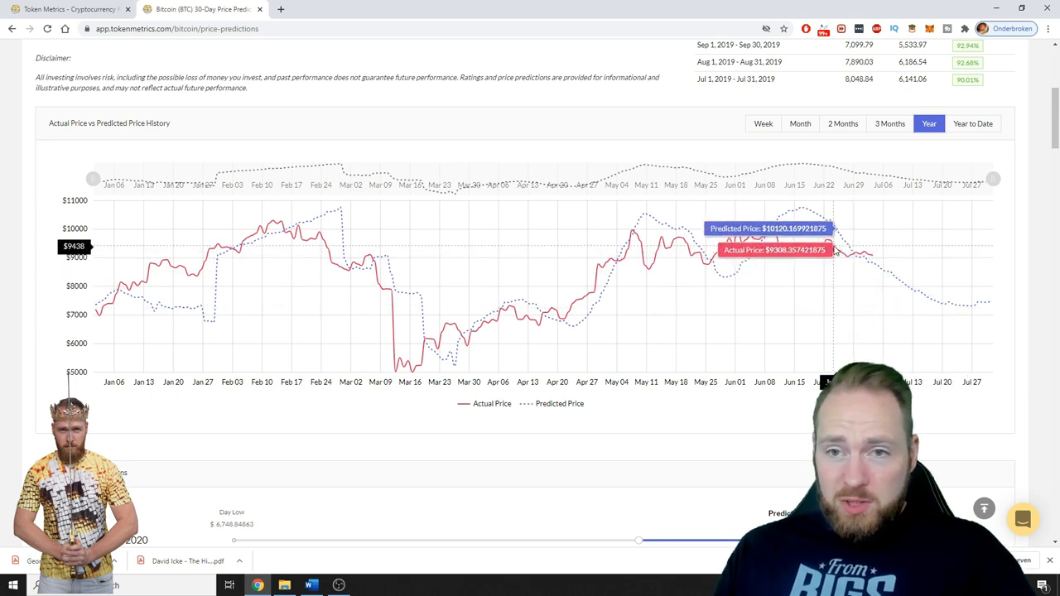
{"action": "mouse_move", "coordinate": [837, 251]}
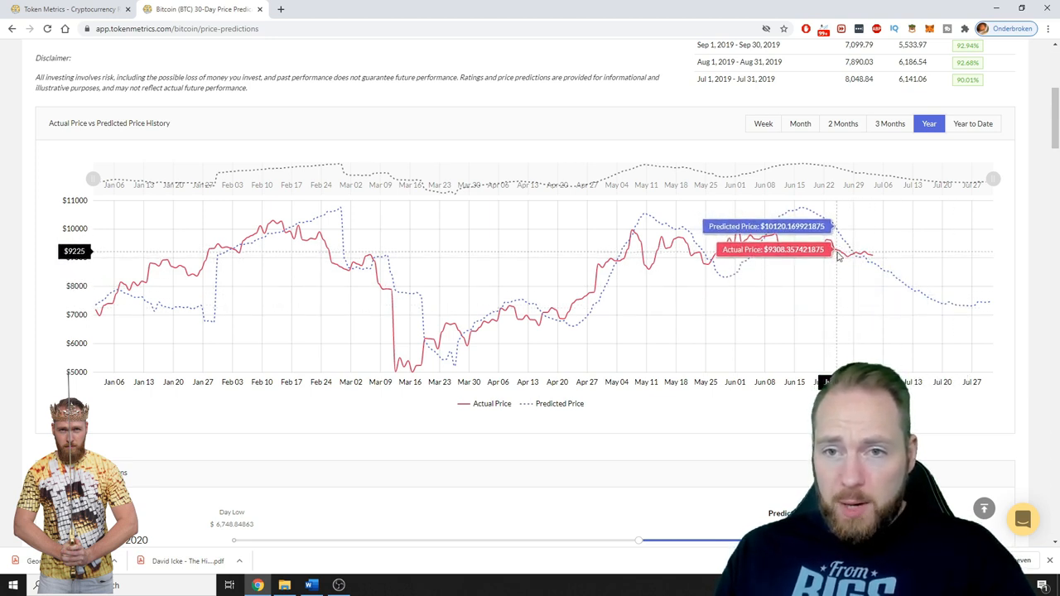
{"action": "mouse_move", "coordinate": [834, 250]}
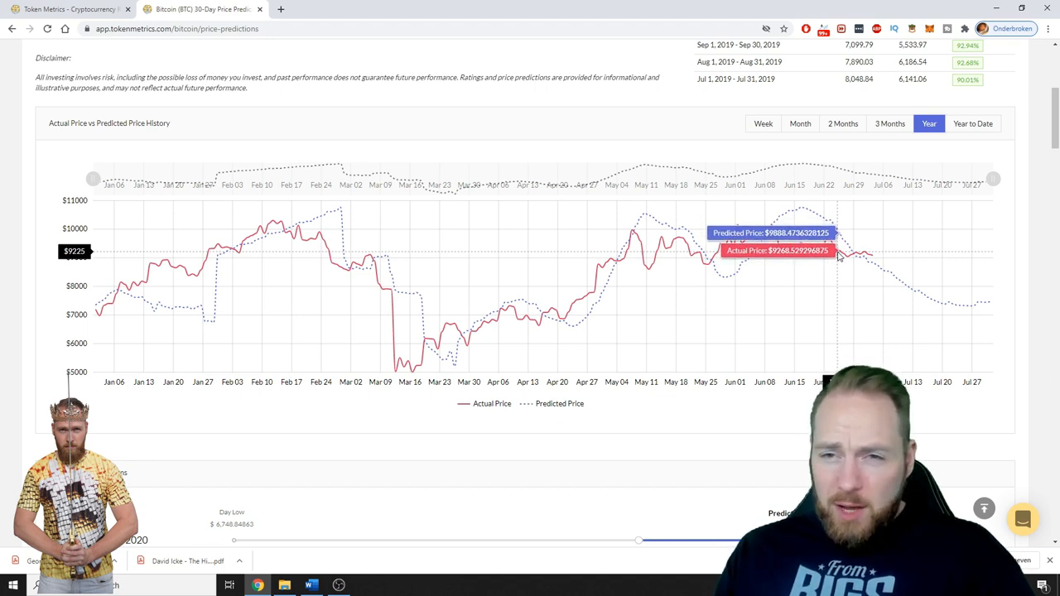
{"action": "mouse_move", "coordinate": [864, 255]}
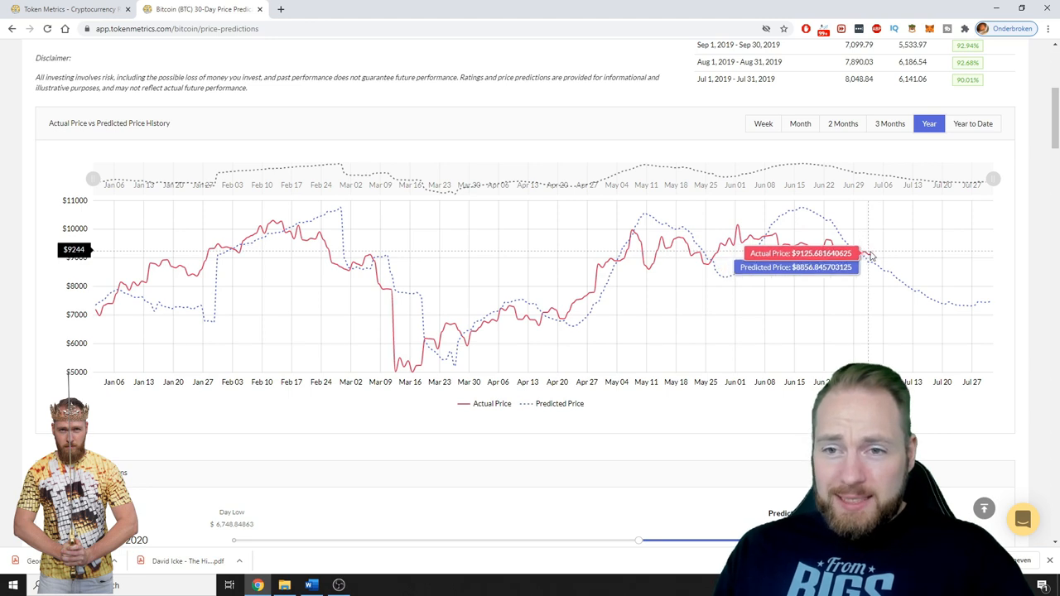
{"action": "mouse_move", "coordinate": [869, 256]}
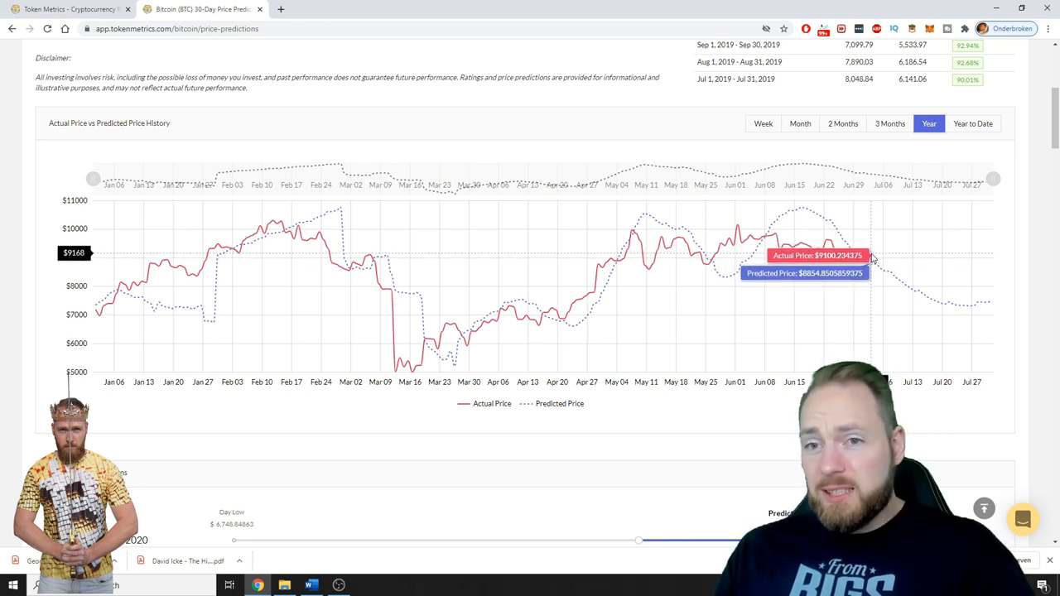
{"action": "mouse_move", "coordinate": [902, 285]}
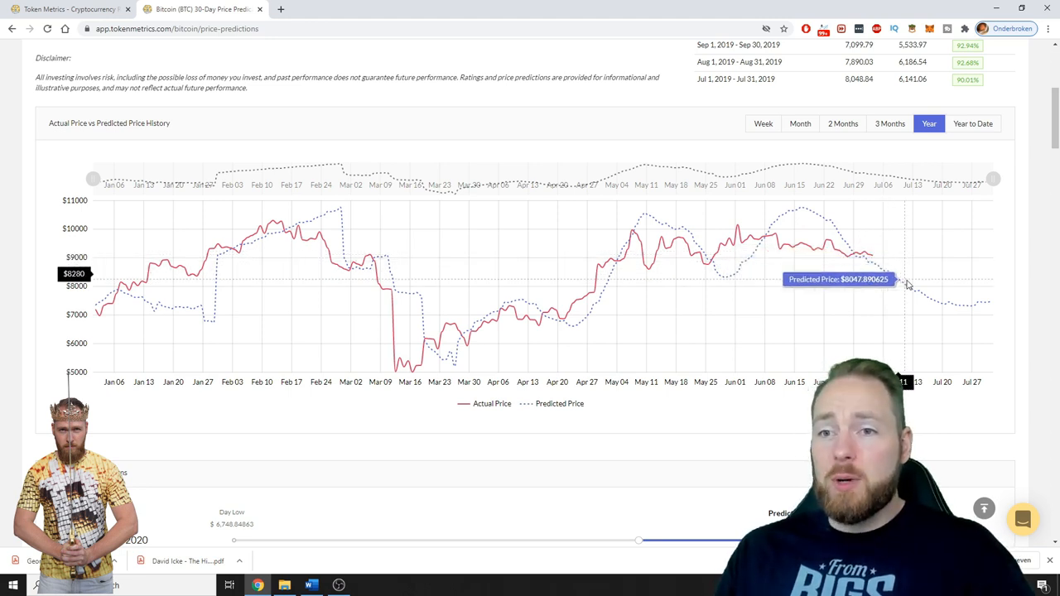
{"action": "mouse_move", "coordinate": [1002, 318]}
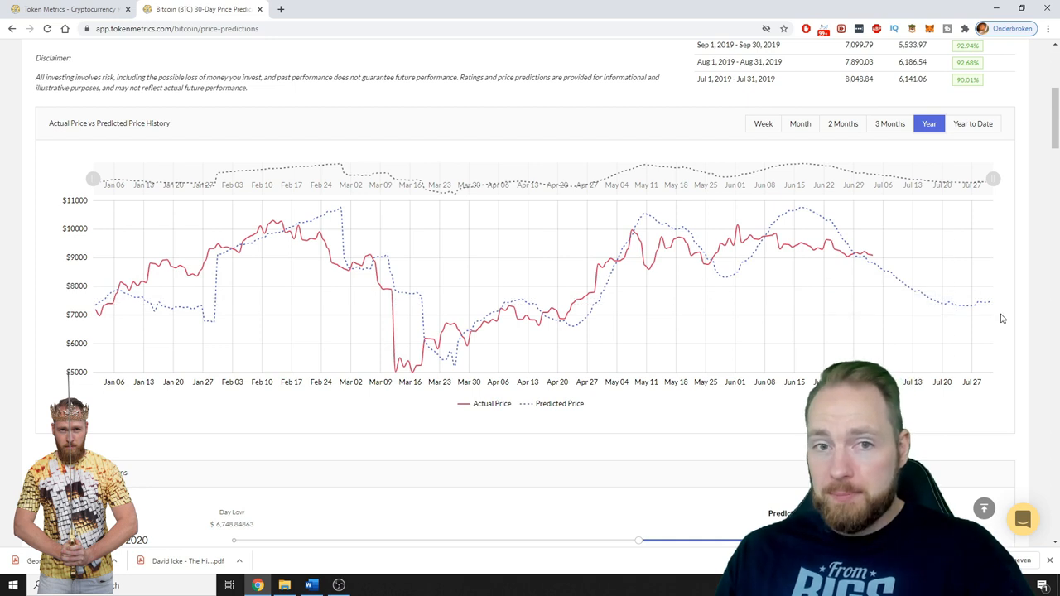
{"action": "mouse_move", "coordinate": [868, 257]}
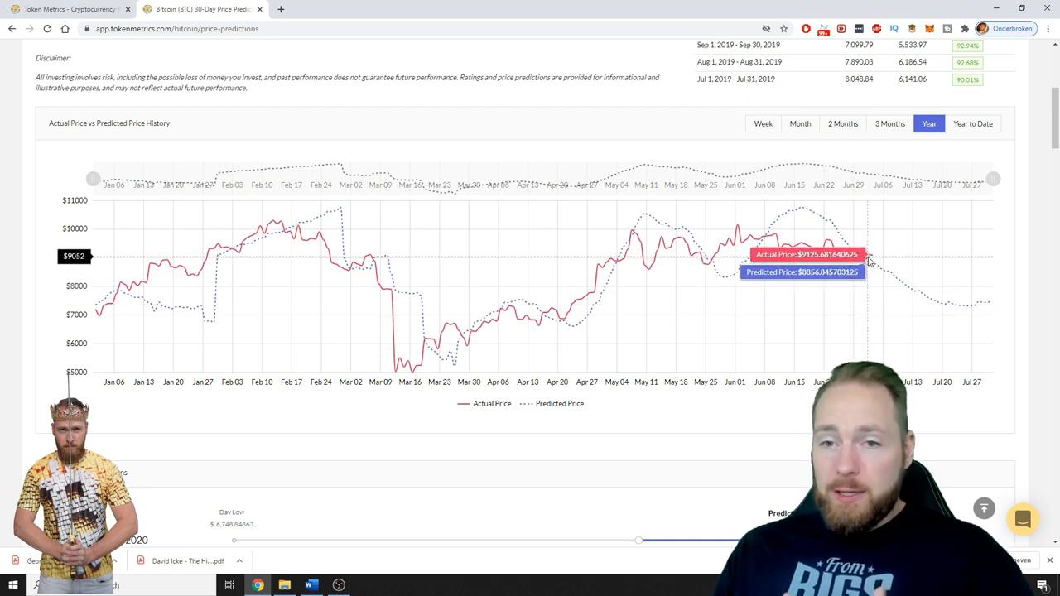
{"action": "mouse_move", "coordinate": [200, 228]}
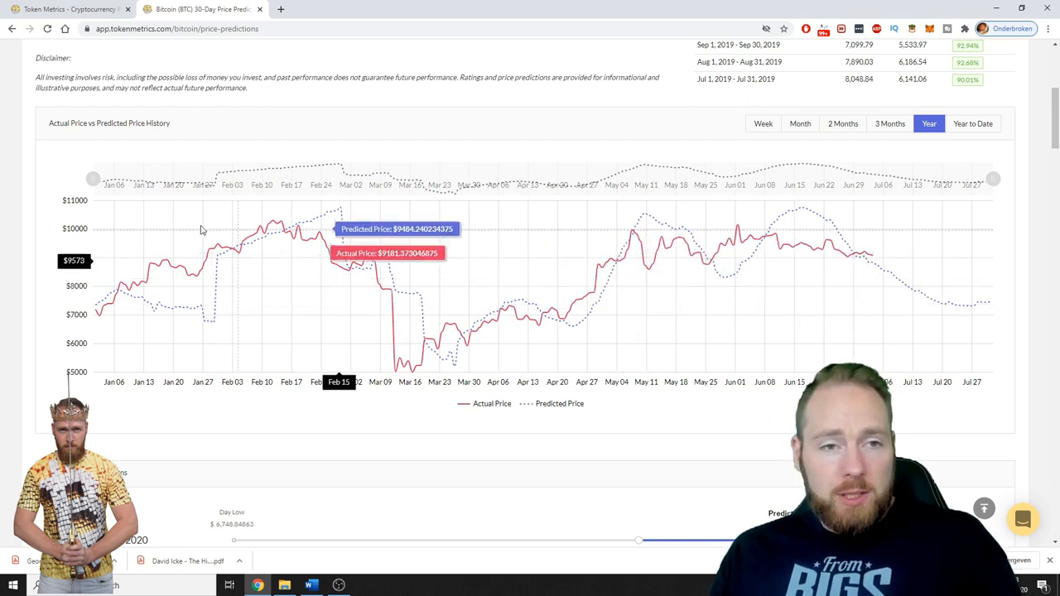
{"action": "mouse_move", "coordinate": [249, 240]}
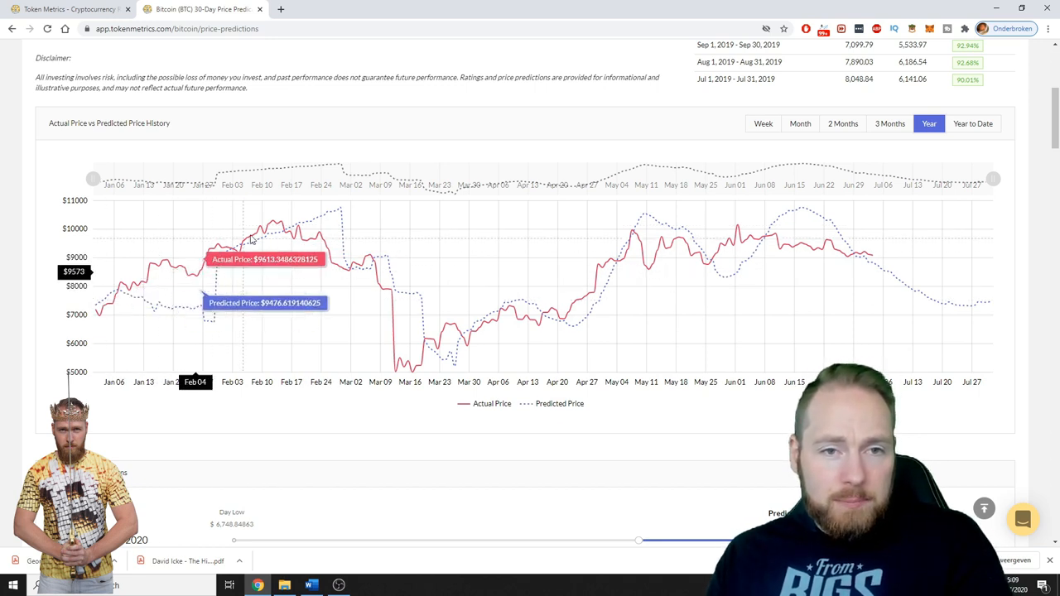
{"action": "mouse_move", "coordinate": [754, 250]}
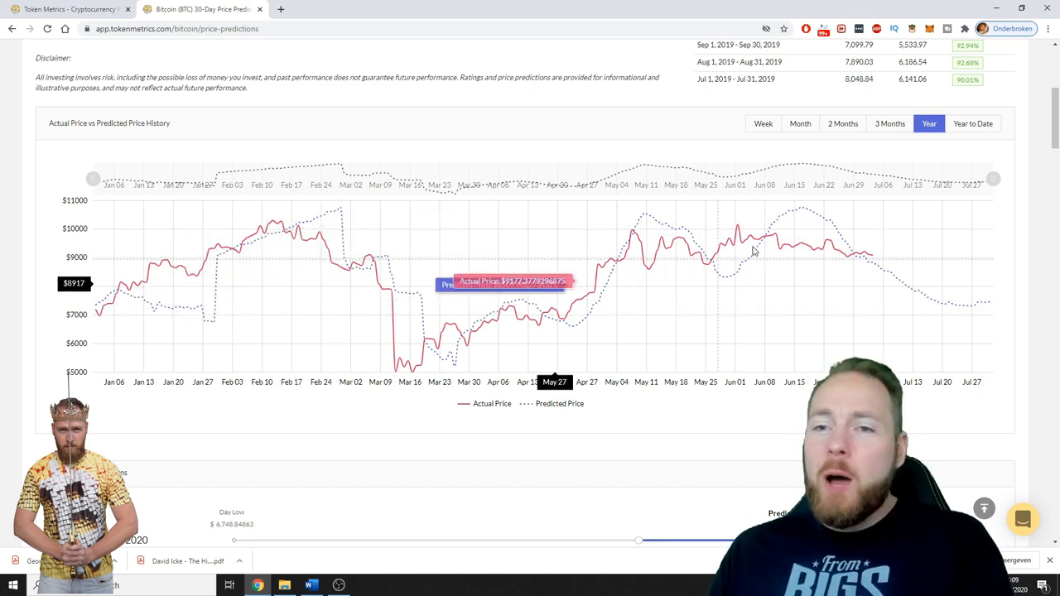
{"action": "mouse_move", "coordinate": [865, 259]}
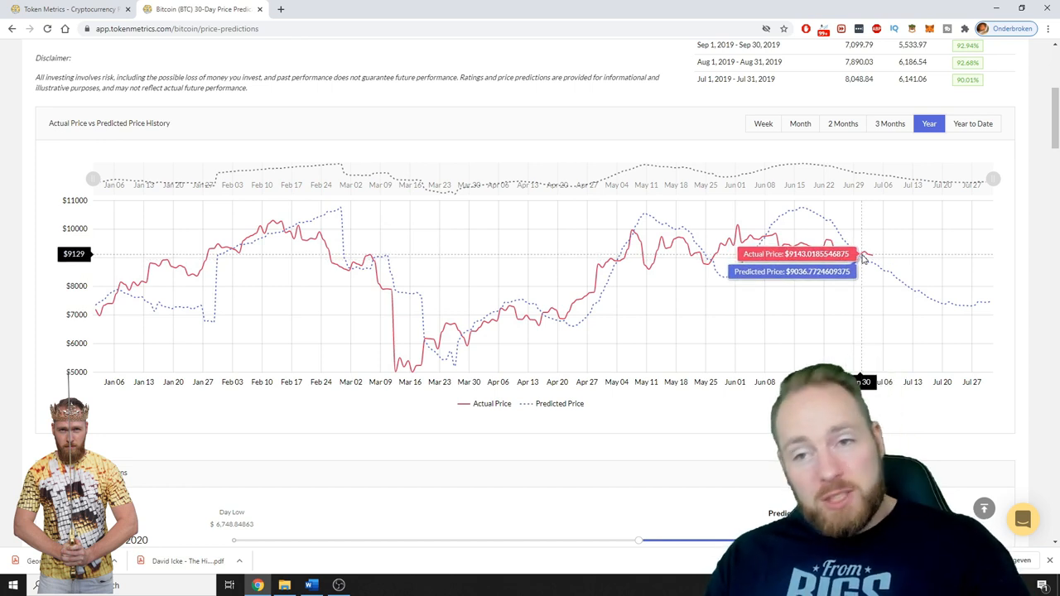
{"action": "mouse_move", "coordinate": [869, 263]}
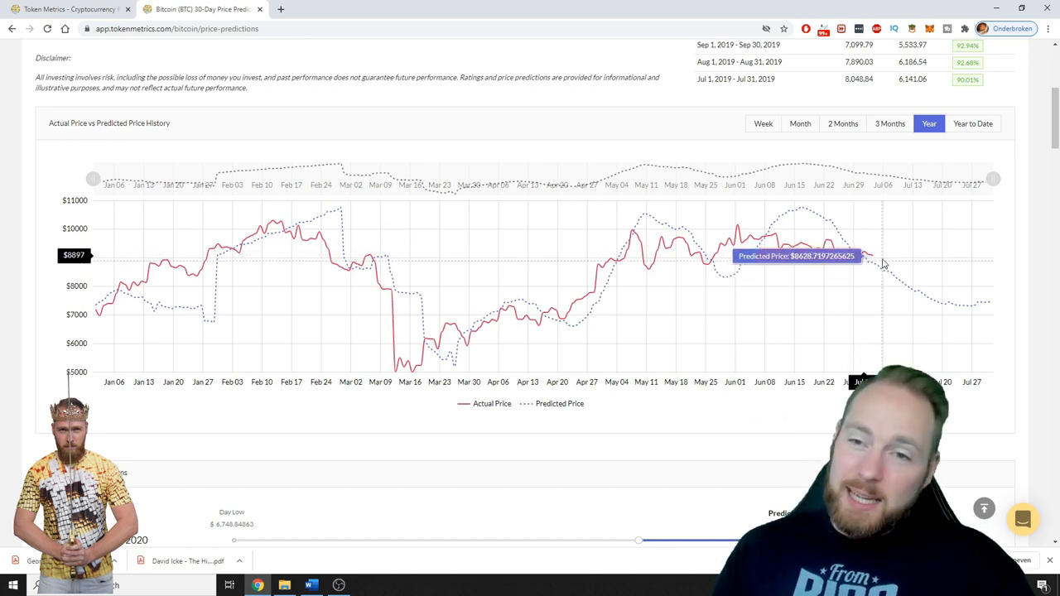
{"action": "mouse_move", "coordinate": [869, 257]}
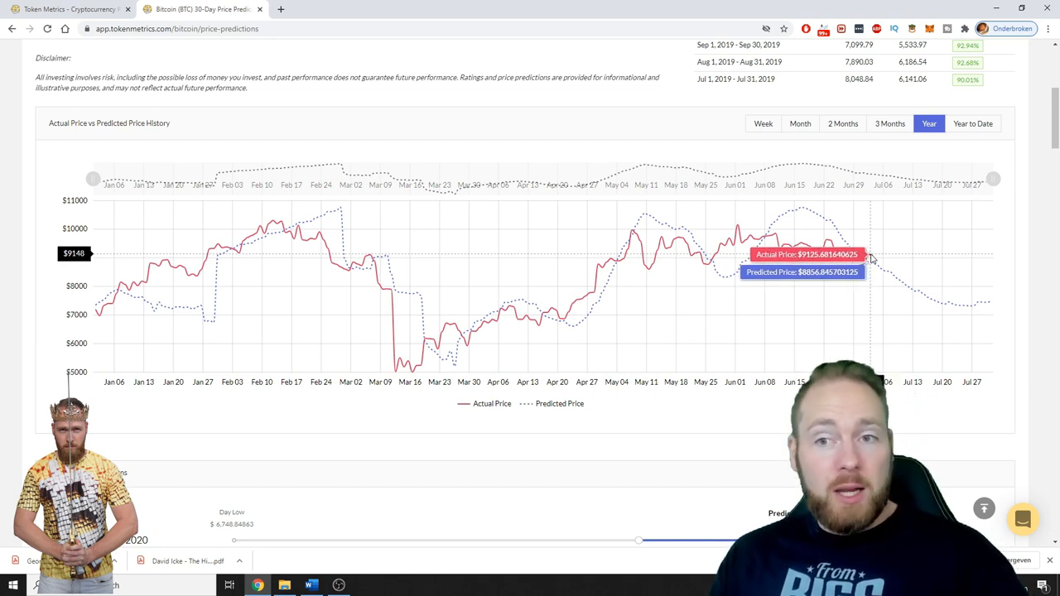
{"action": "mouse_move", "coordinate": [874, 258]}
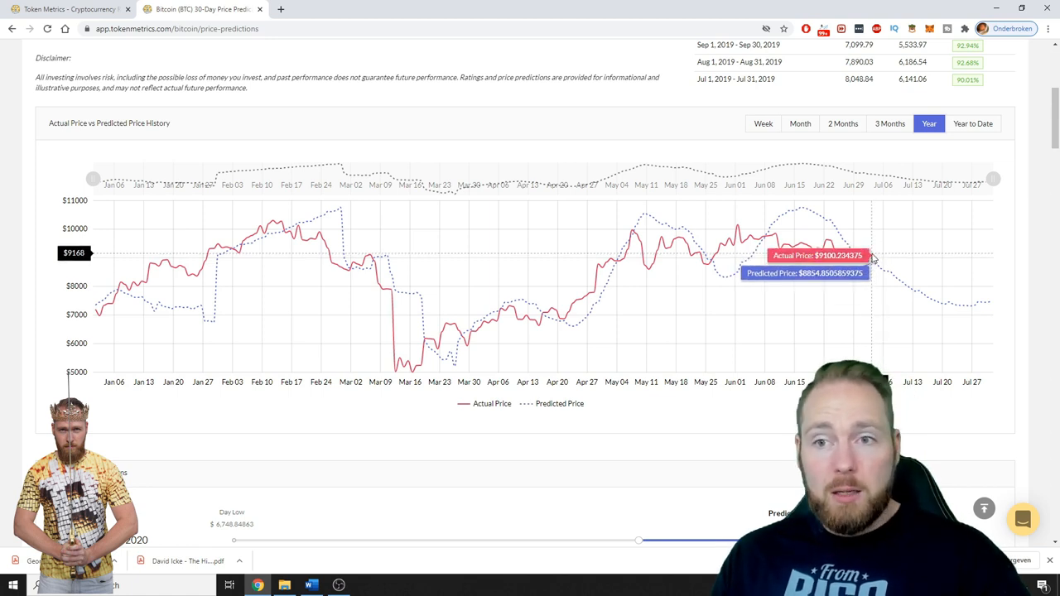
{"action": "mouse_move", "coordinate": [963, 313]}
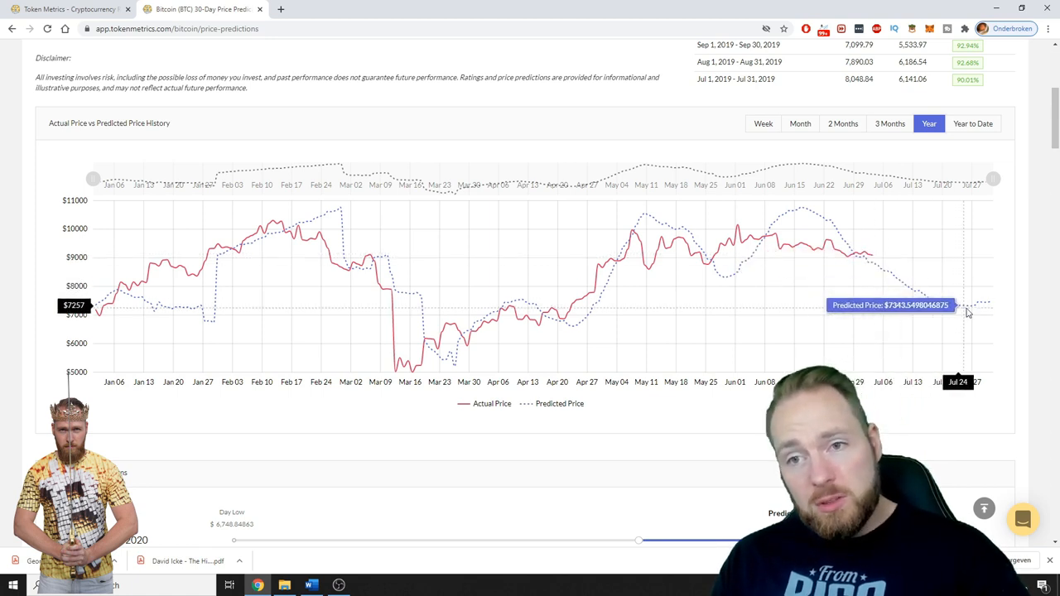
{"action": "mouse_move", "coordinate": [969, 311]}
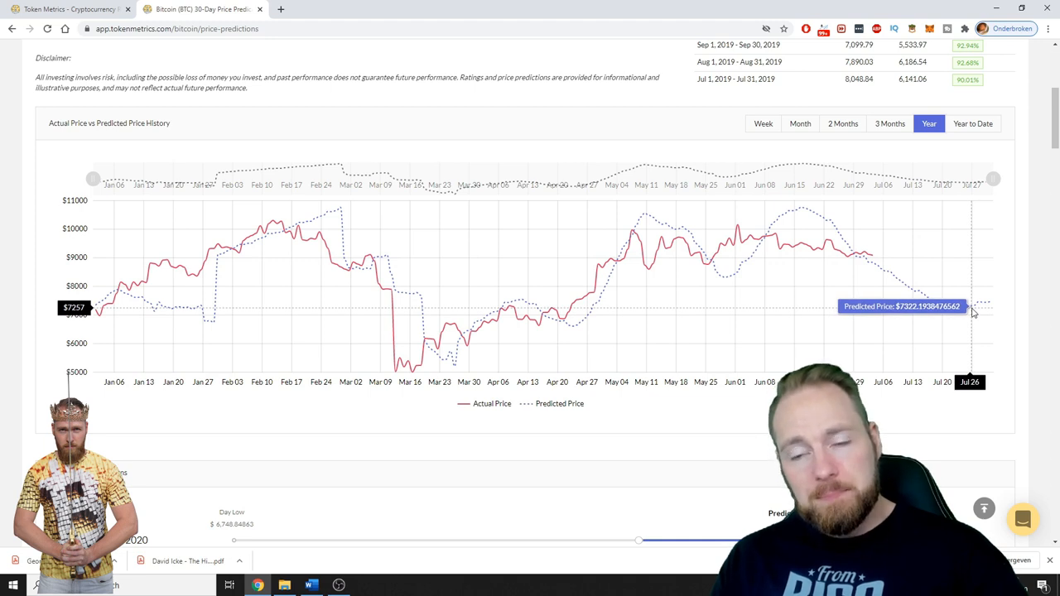
{"action": "mouse_move", "coordinate": [865, 256]}
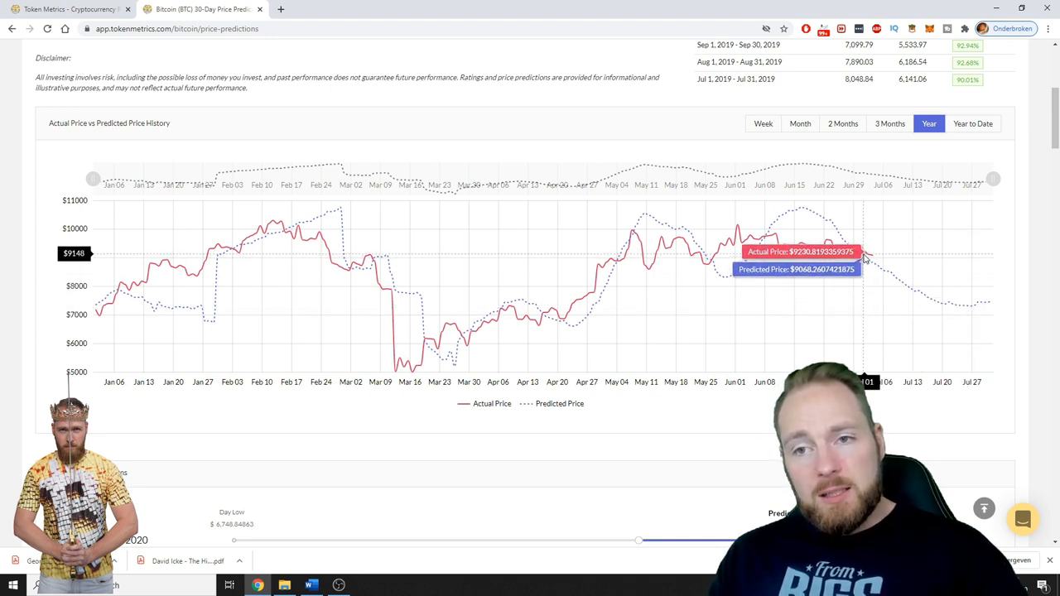
{"action": "mouse_move", "coordinate": [868, 254]}
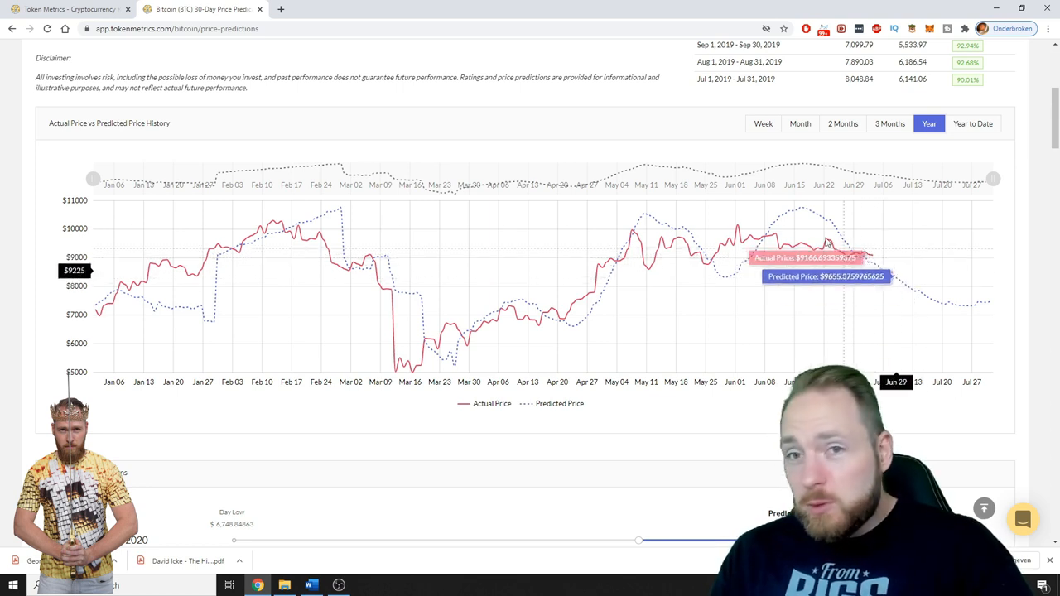
{"action": "mouse_move", "coordinate": [410, 298]}
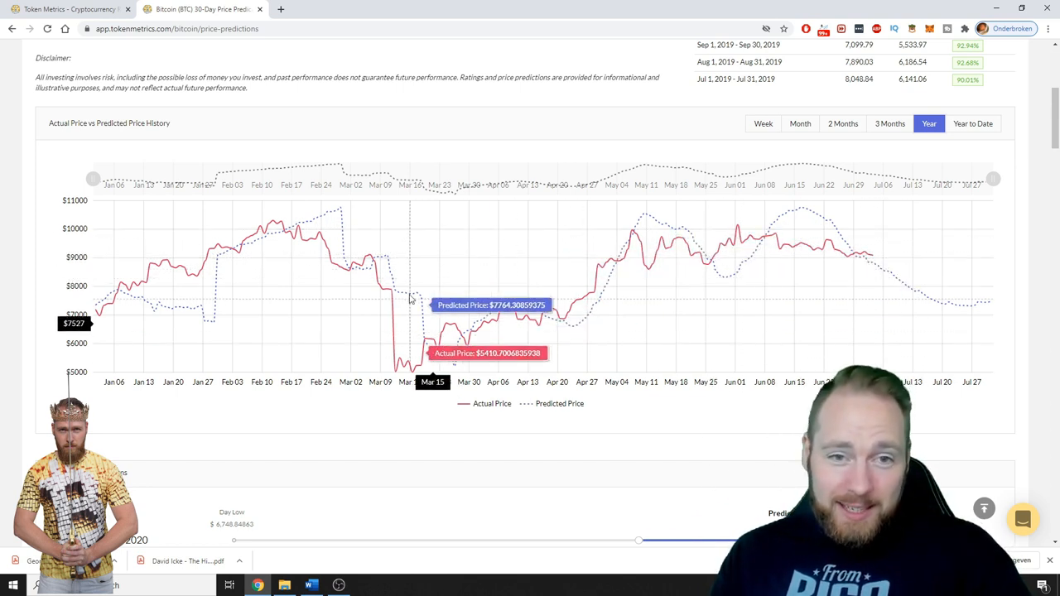
{"action": "mouse_move", "coordinate": [219, 327]}
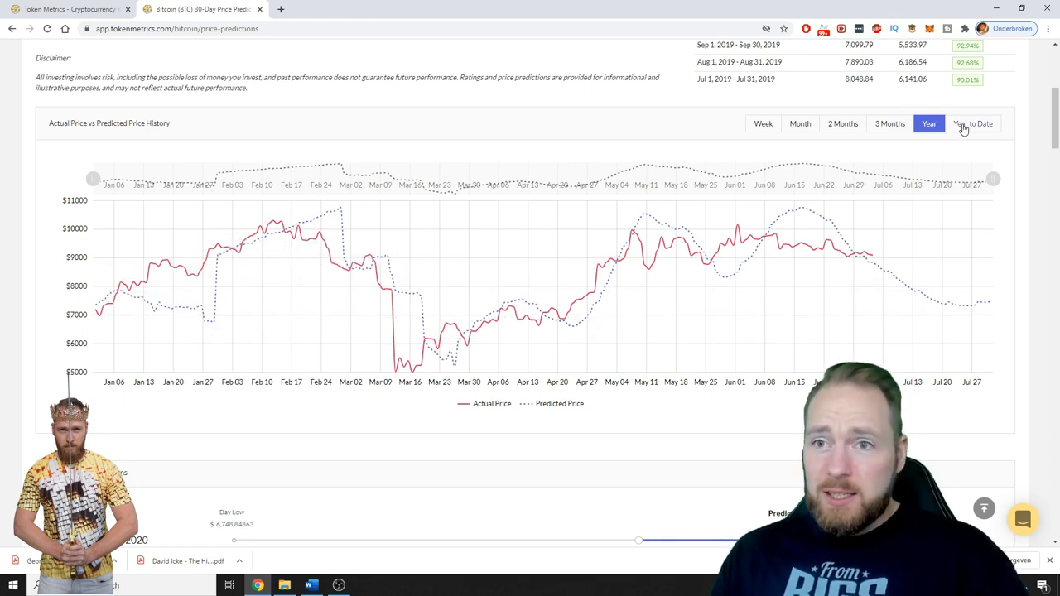
Set the actual-versus-predicted chart range to Year to Date, from January 2019
{"action": "left_click", "coordinate": [972, 123]}
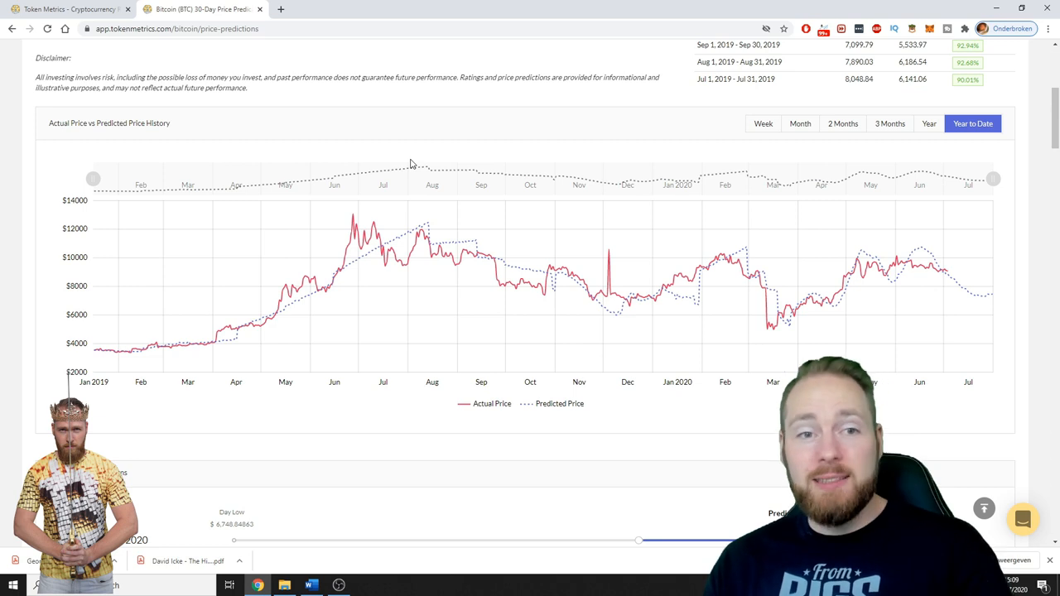
{"action": "mouse_move", "coordinate": [400, 202]}
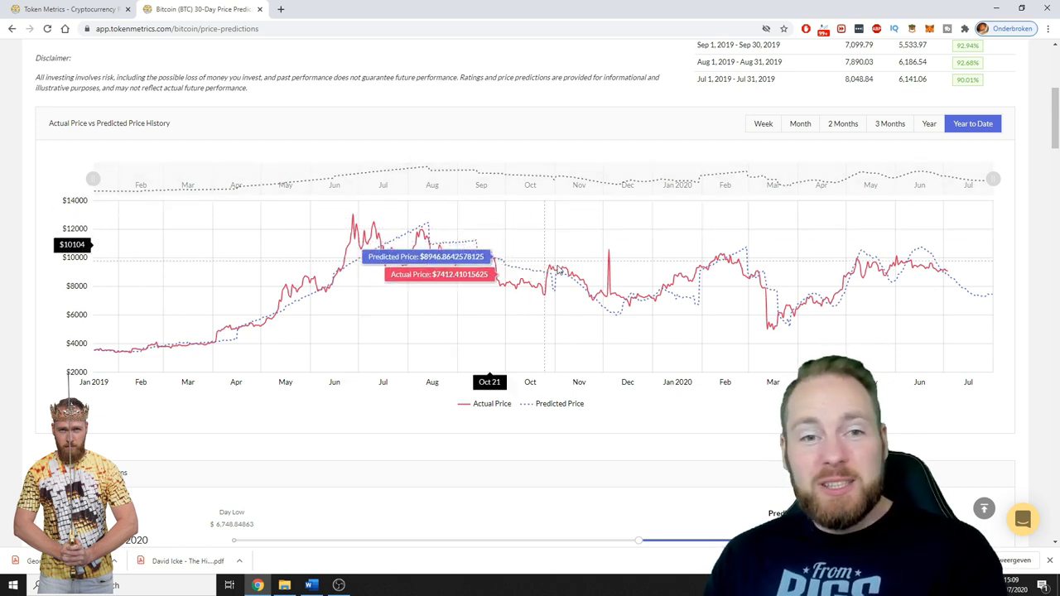
{"action": "mouse_move", "coordinate": [755, 290]}
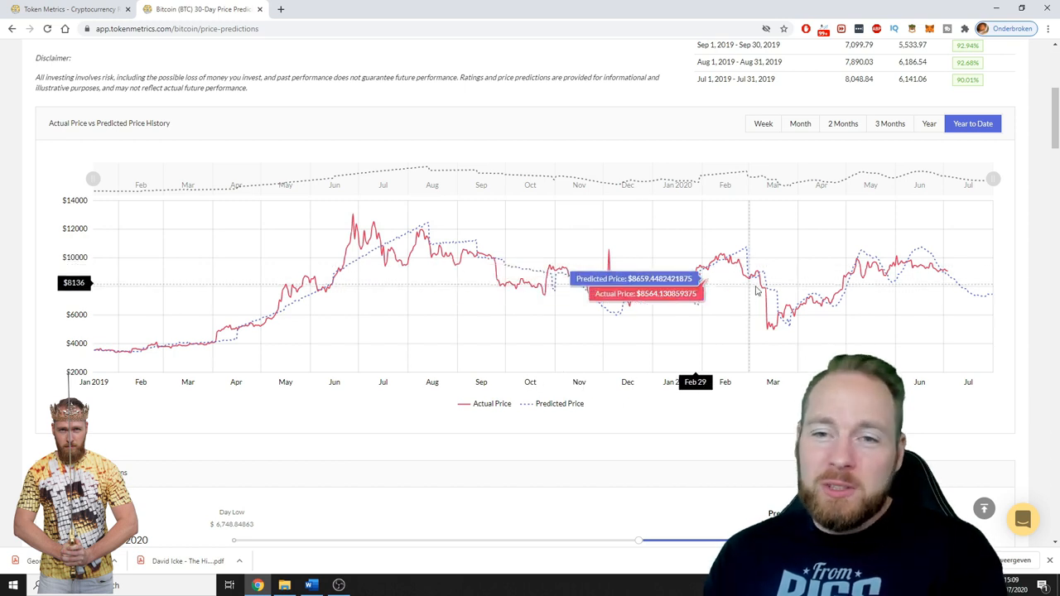
{"action": "mouse_move", "coordinate": [762, 289]}
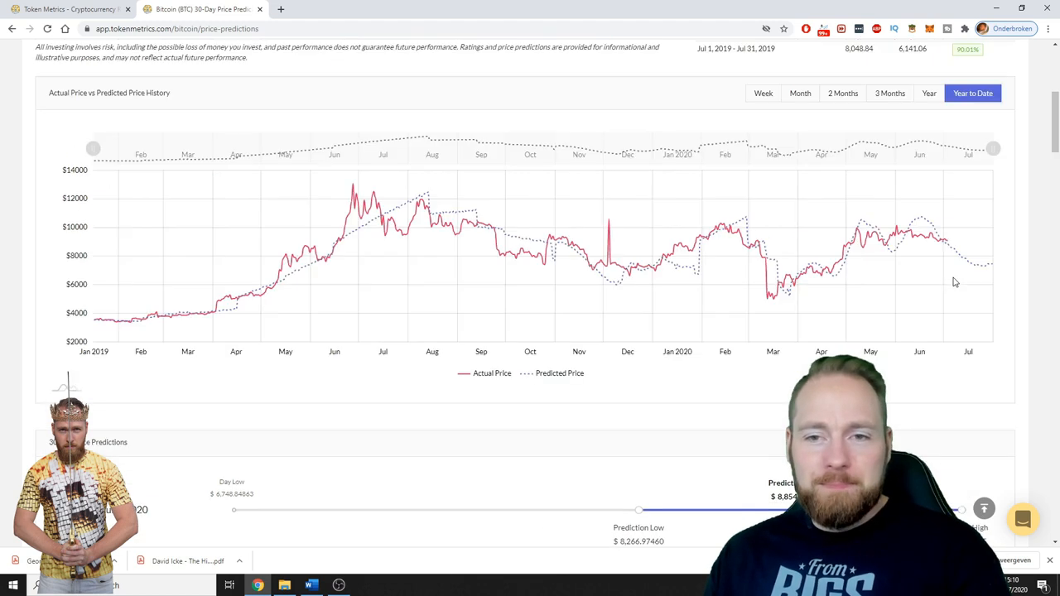
Switch to Bitcoin's Correlation view listing positive and negative coin correlations
{"action": "scroll", "scroll_direction": "up", "scroll_amount": 3}
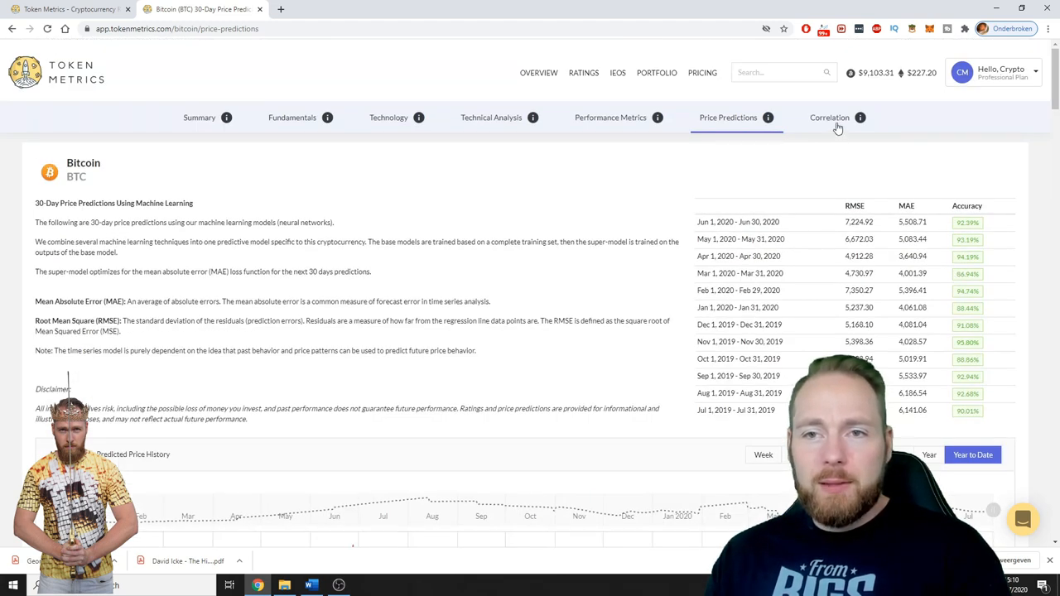
{"action": "left_click", "coordinate": [828, 115]}
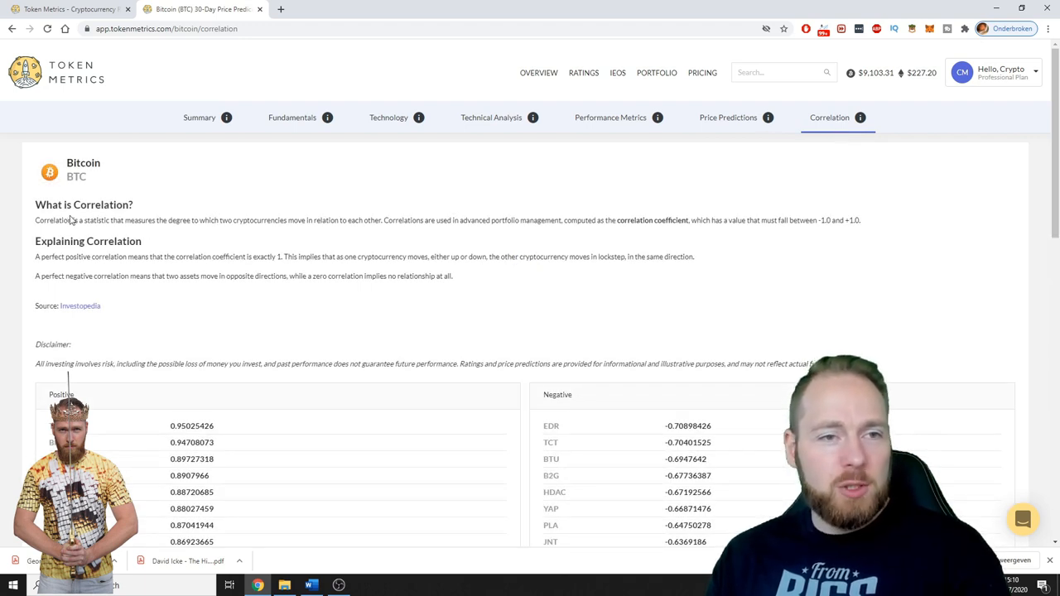
{"action": "mouse_move", "coordinate": [86, 228]}
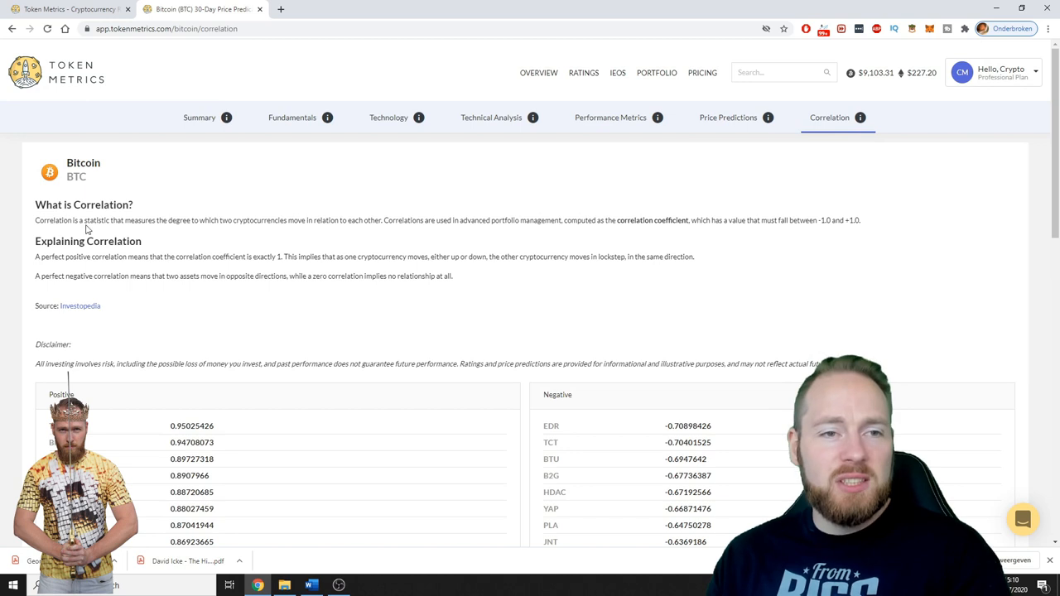
{"action": "mouse_move", "coordinate": [223, 230]}
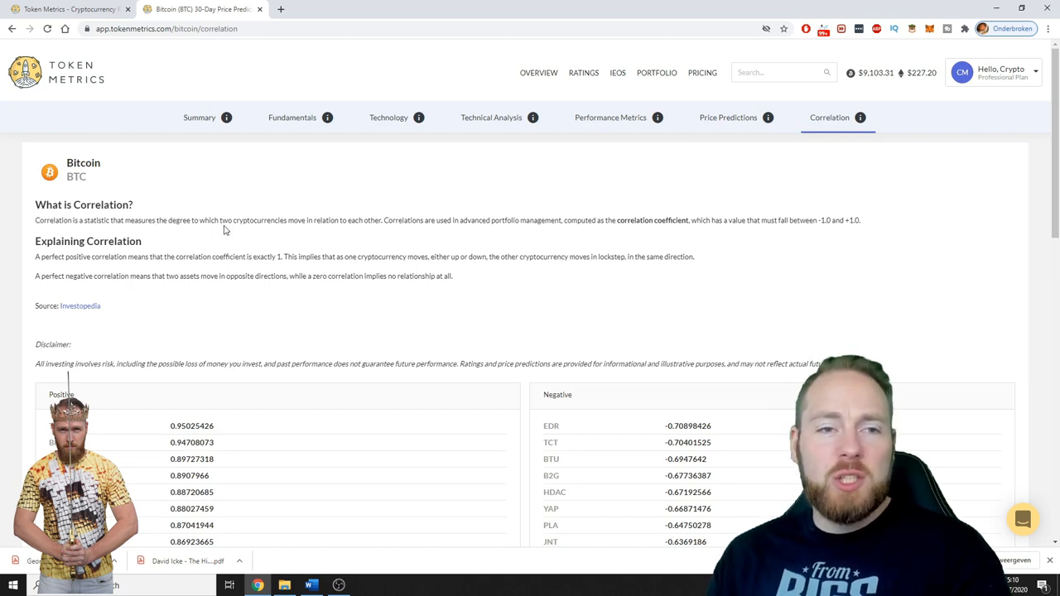
{"action": "mouse_move", "coordinate": [322, 225]}
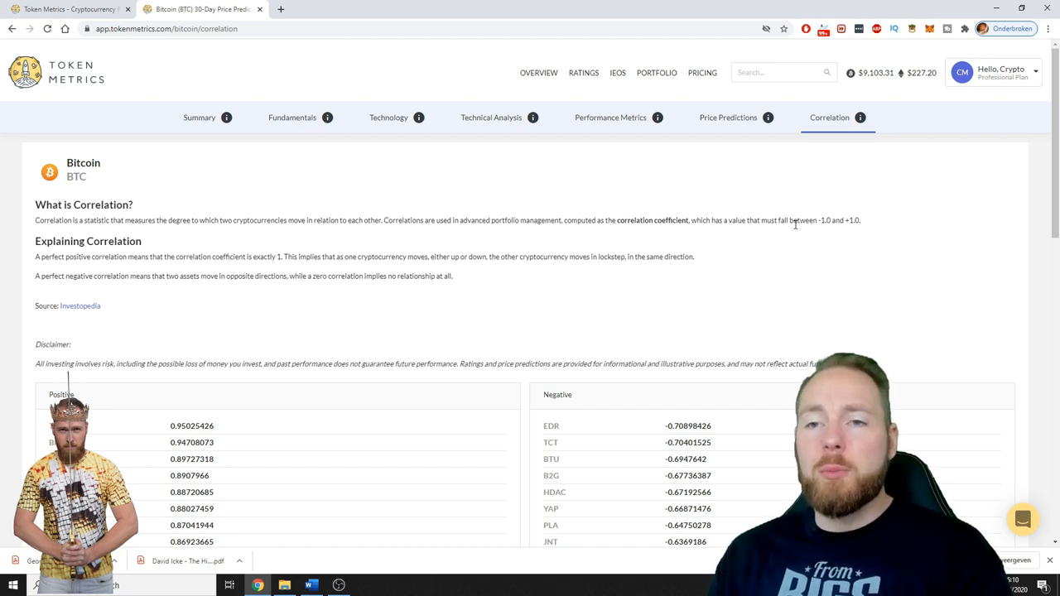
{"action": "mouse_move", "coordinate": [927, 265]}
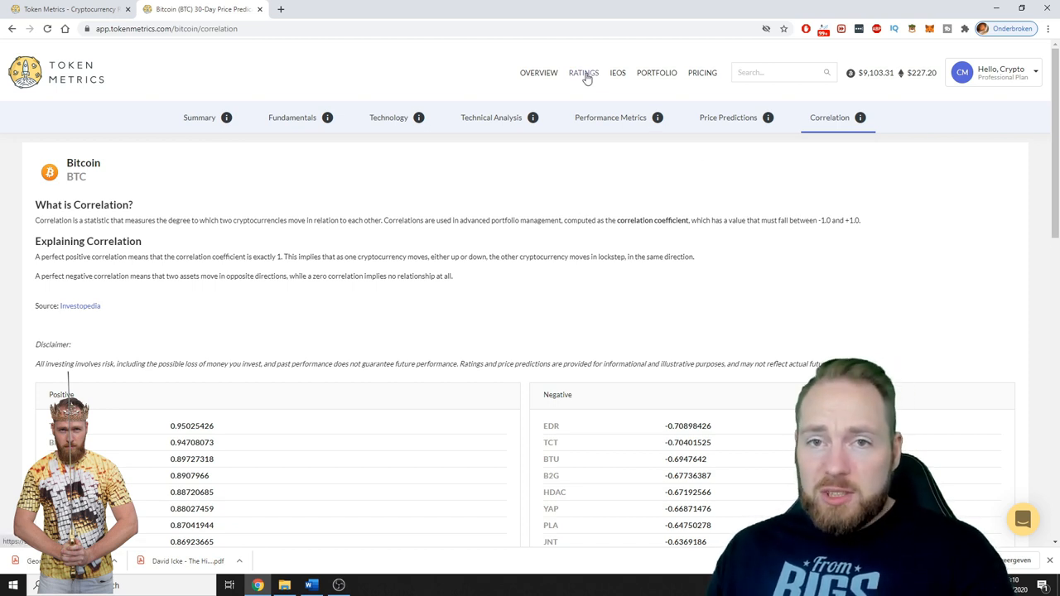
Go to the IEOS ratings table ranking projects like Sovrin and Facebook Libra by grade
{"action": "left_click", "coordinate": [618, 73]}
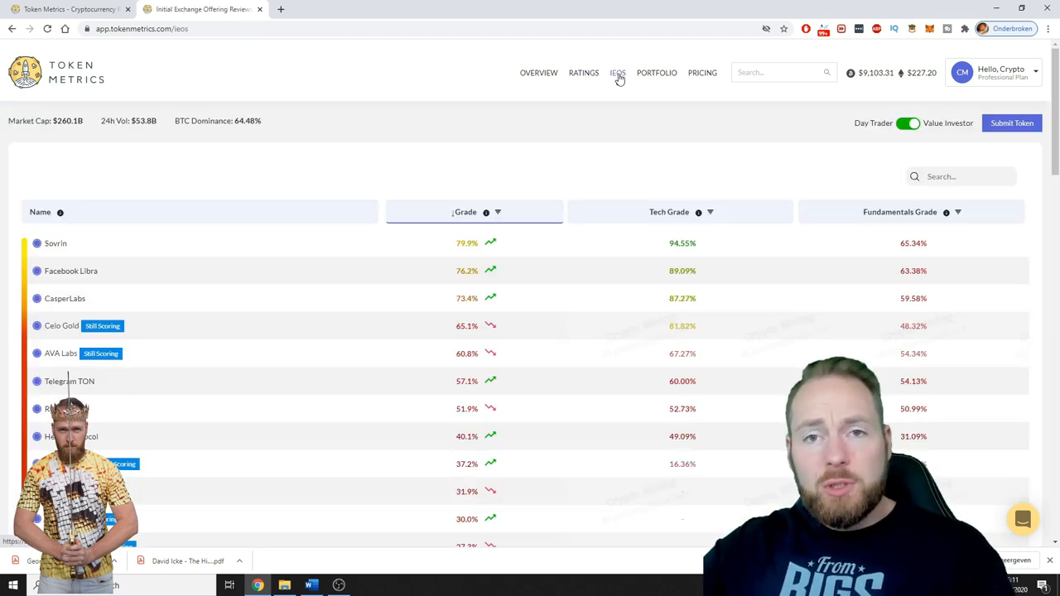
{"action": "mouse_move", "coordinate": [618, 75]}
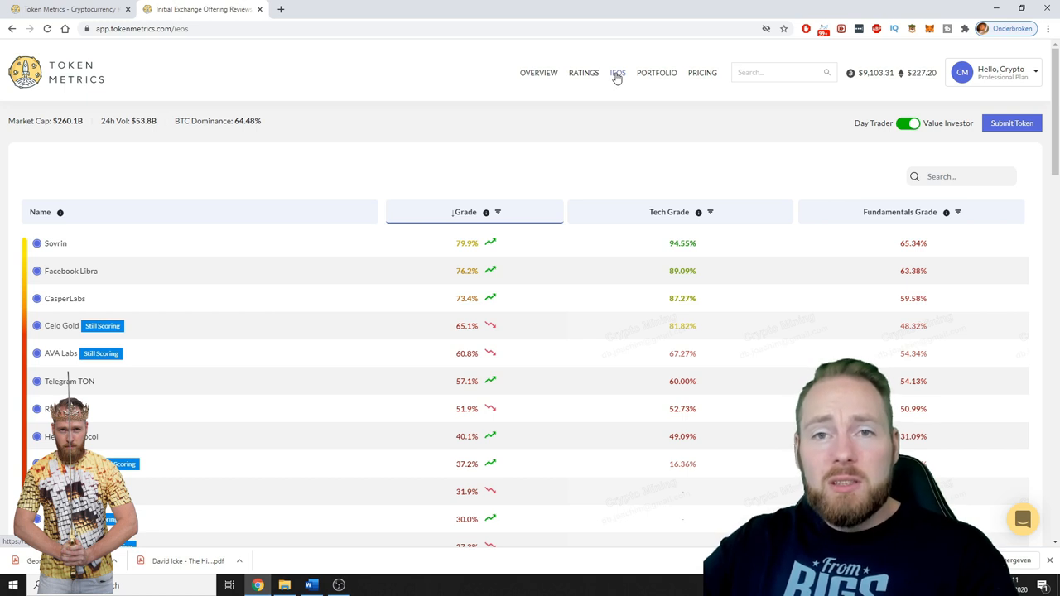
{"action": "mouse_move", "coordinate": [604, 152]}
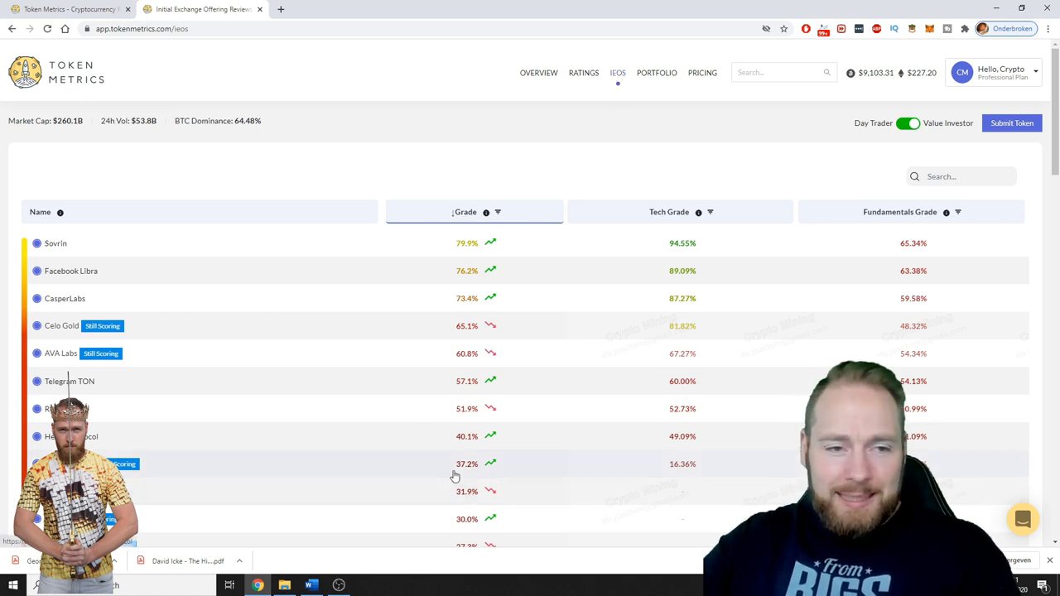
{"action": "mouse_move", "coordinate": [533, 291]}
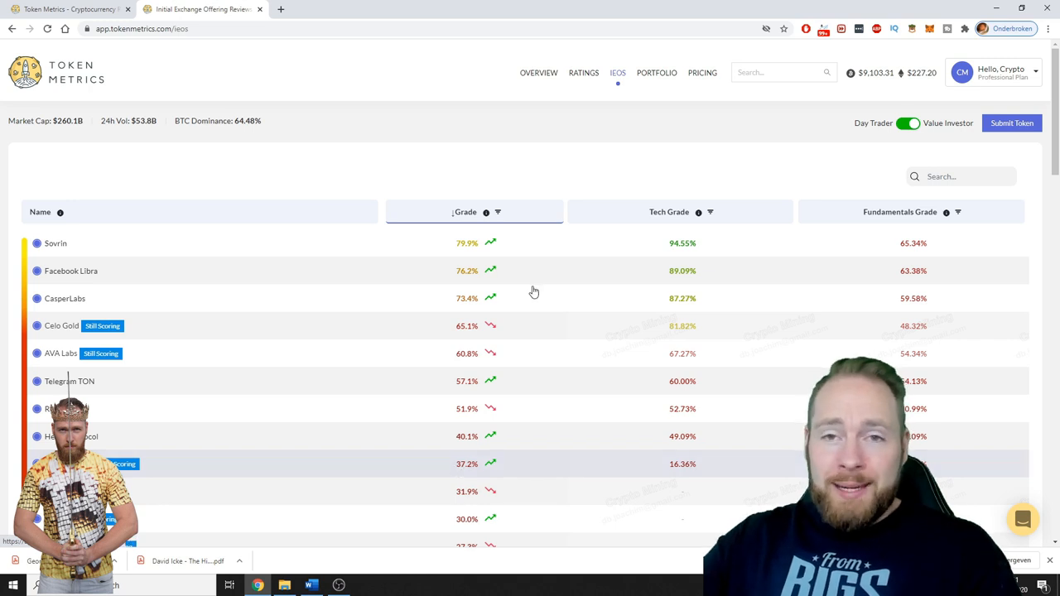
Go to the Portfolio page showing an empty My Investments table
{"action": "left_click", "coordinate": [656, 72]}
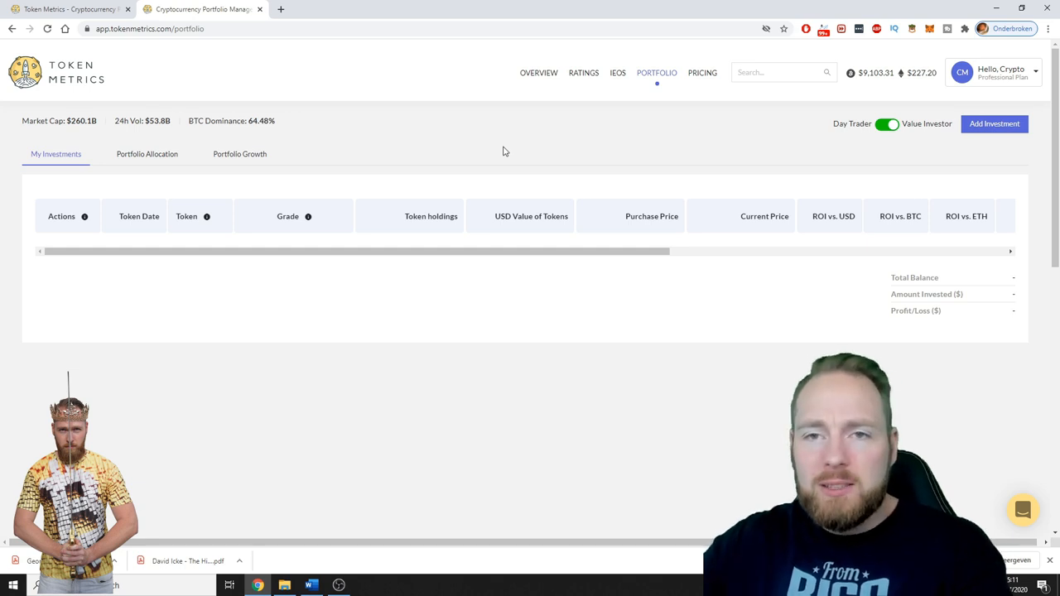
{"action": "mouse_move", "coordinate": [669, 129]}
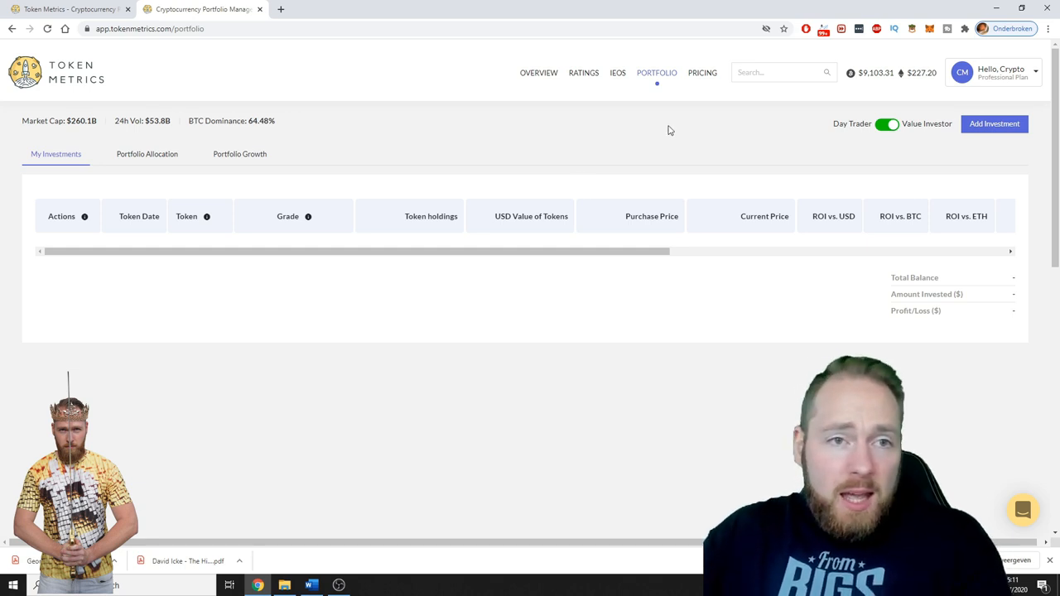